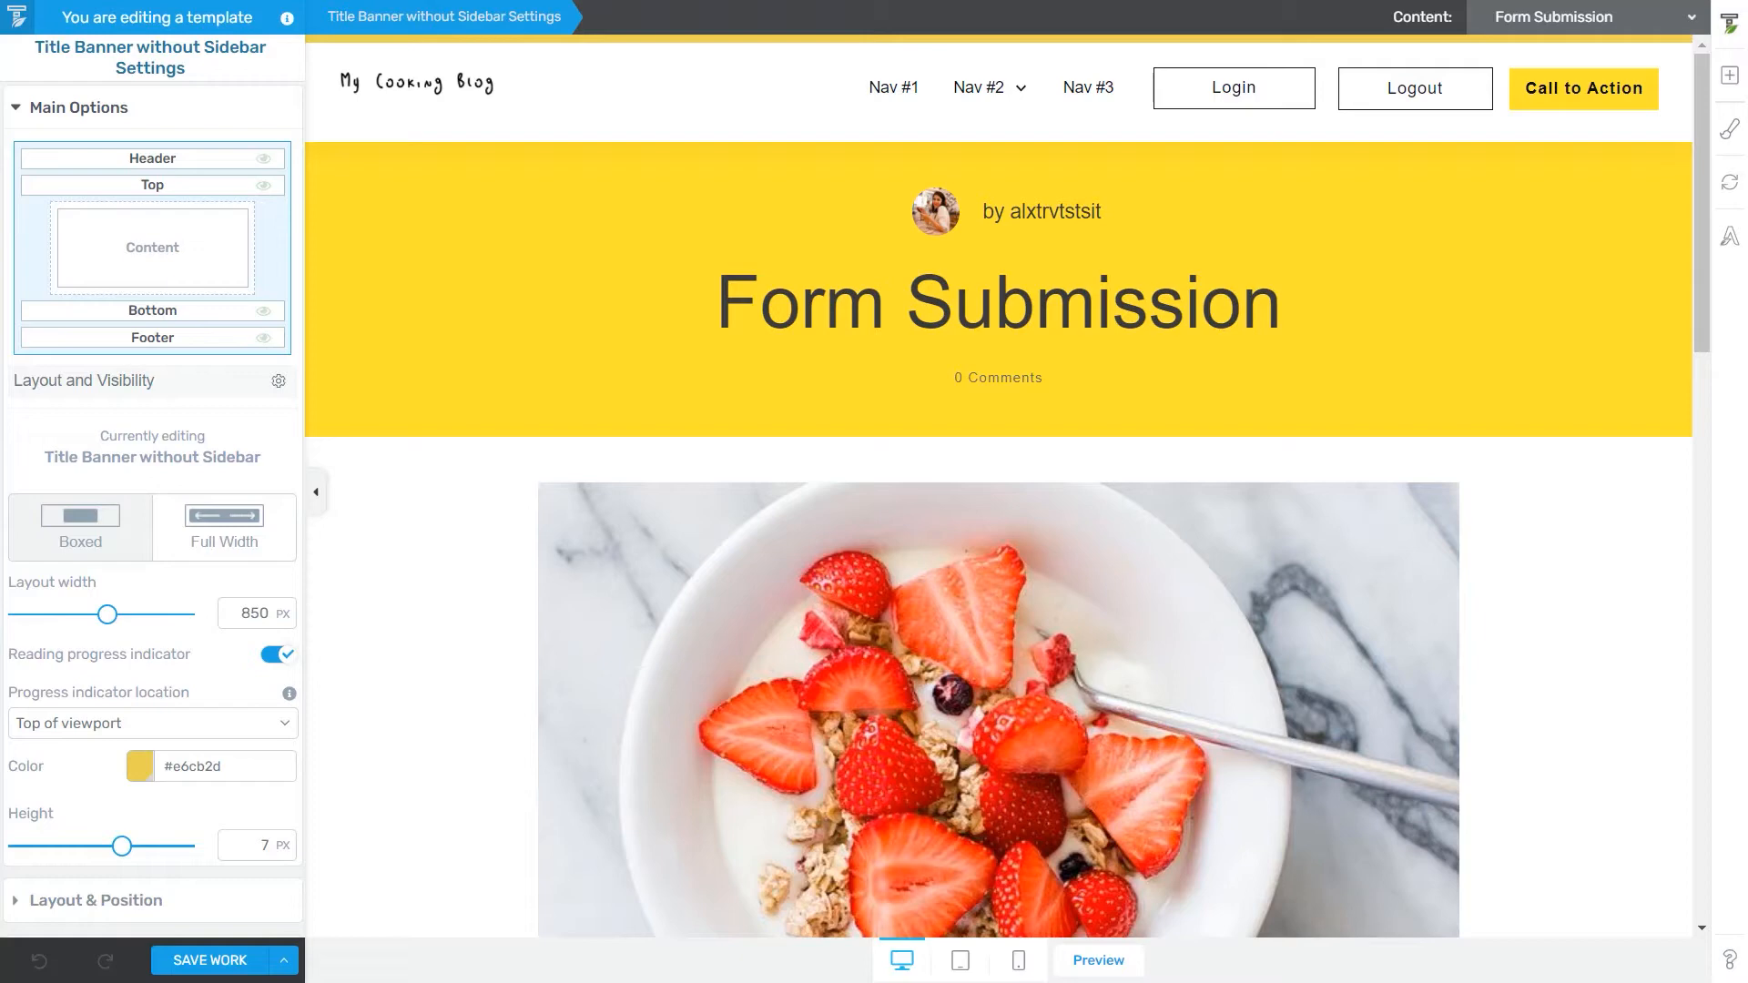
mouse_move(471, 614)
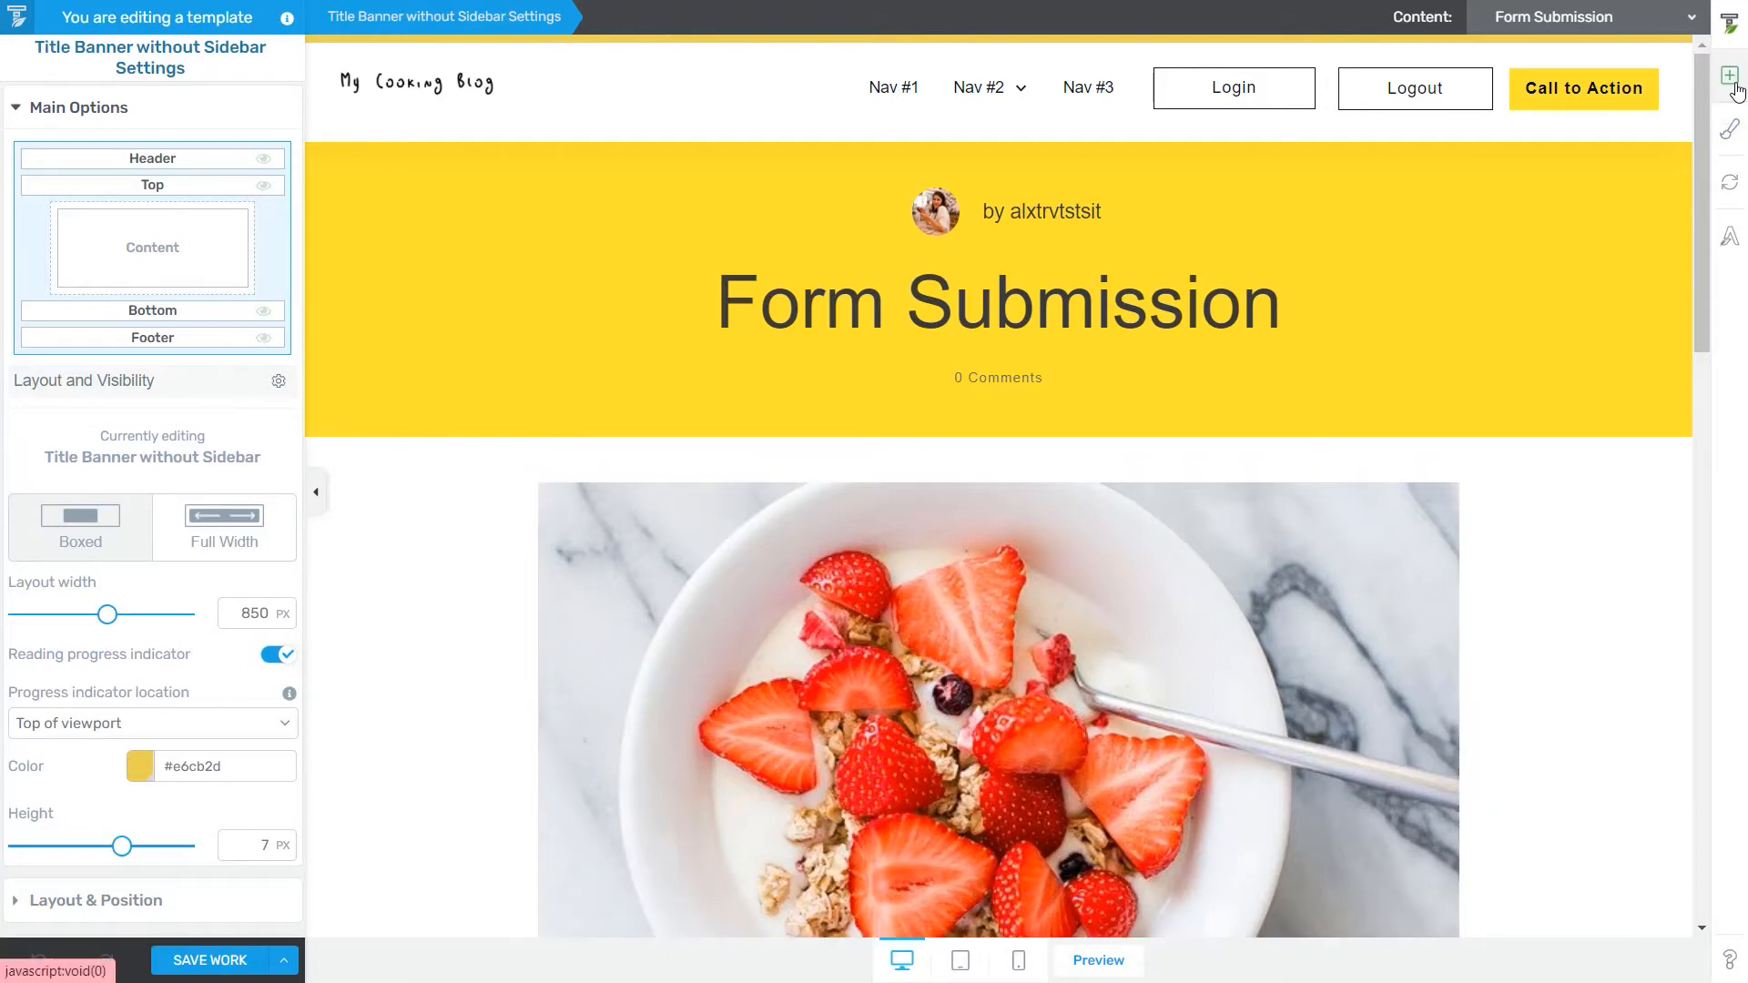
- Select the strawberry bowl featured image to show its Featured Image Options
left_click(1729, 75)
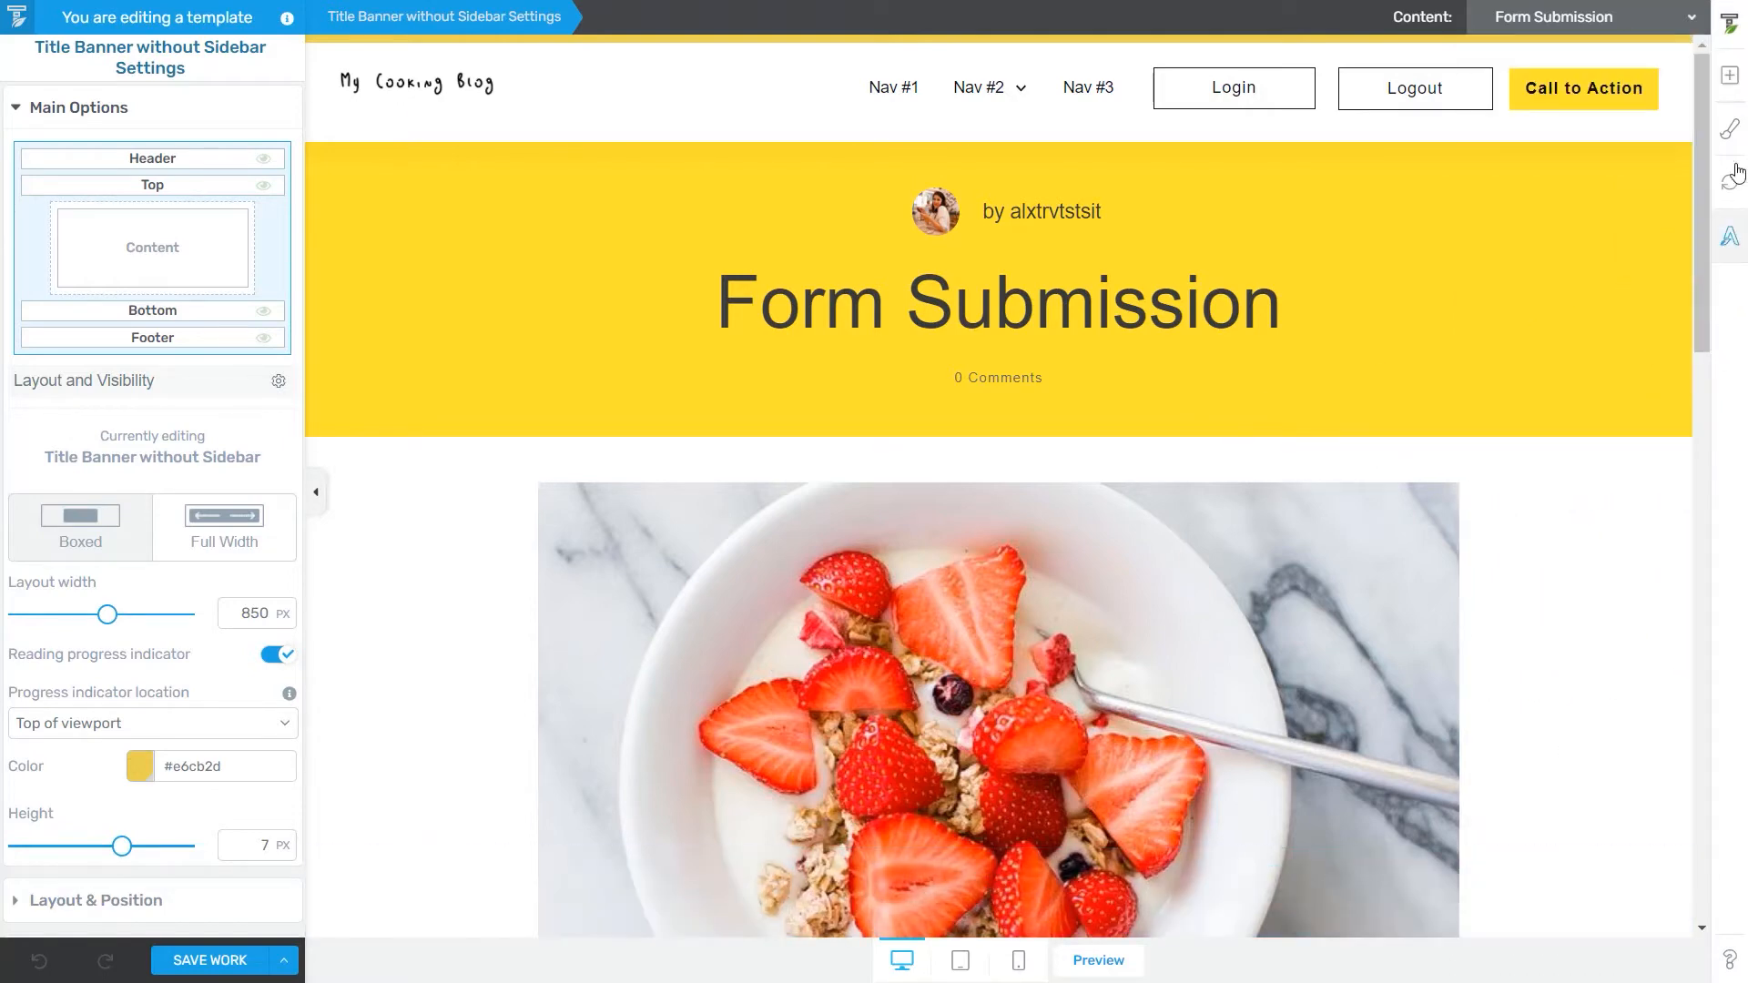
left_click(1729, 75)
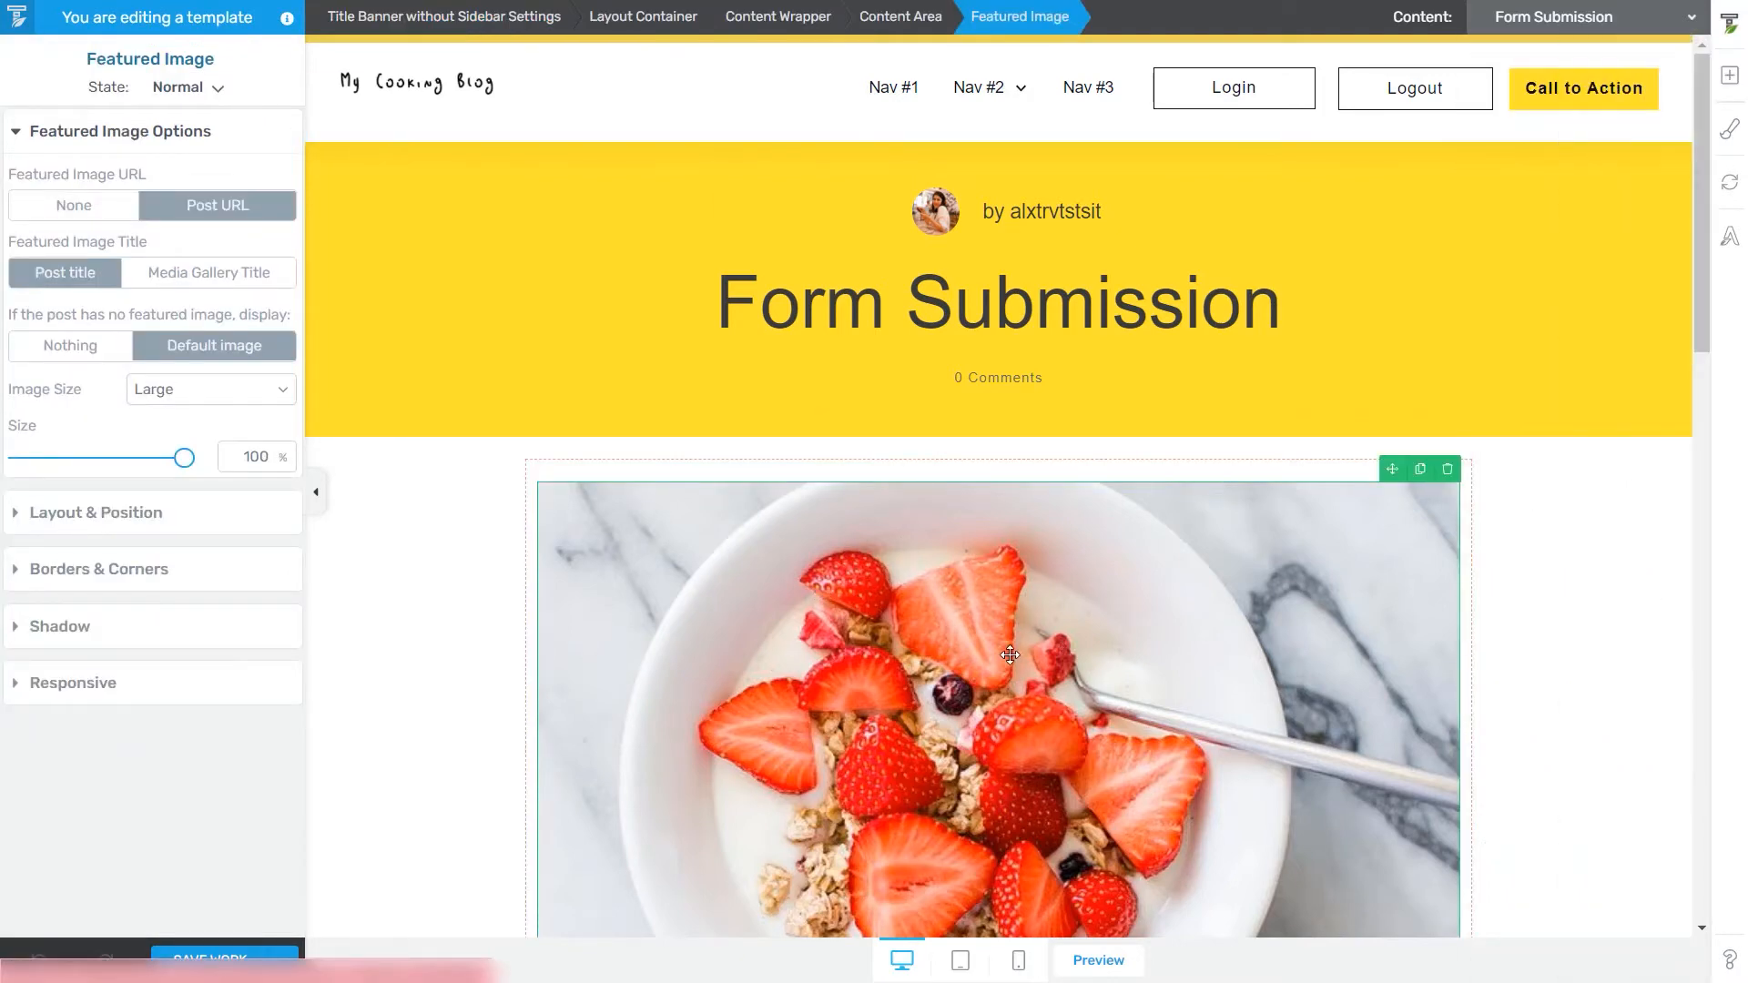
mouse_move(1535, 599)
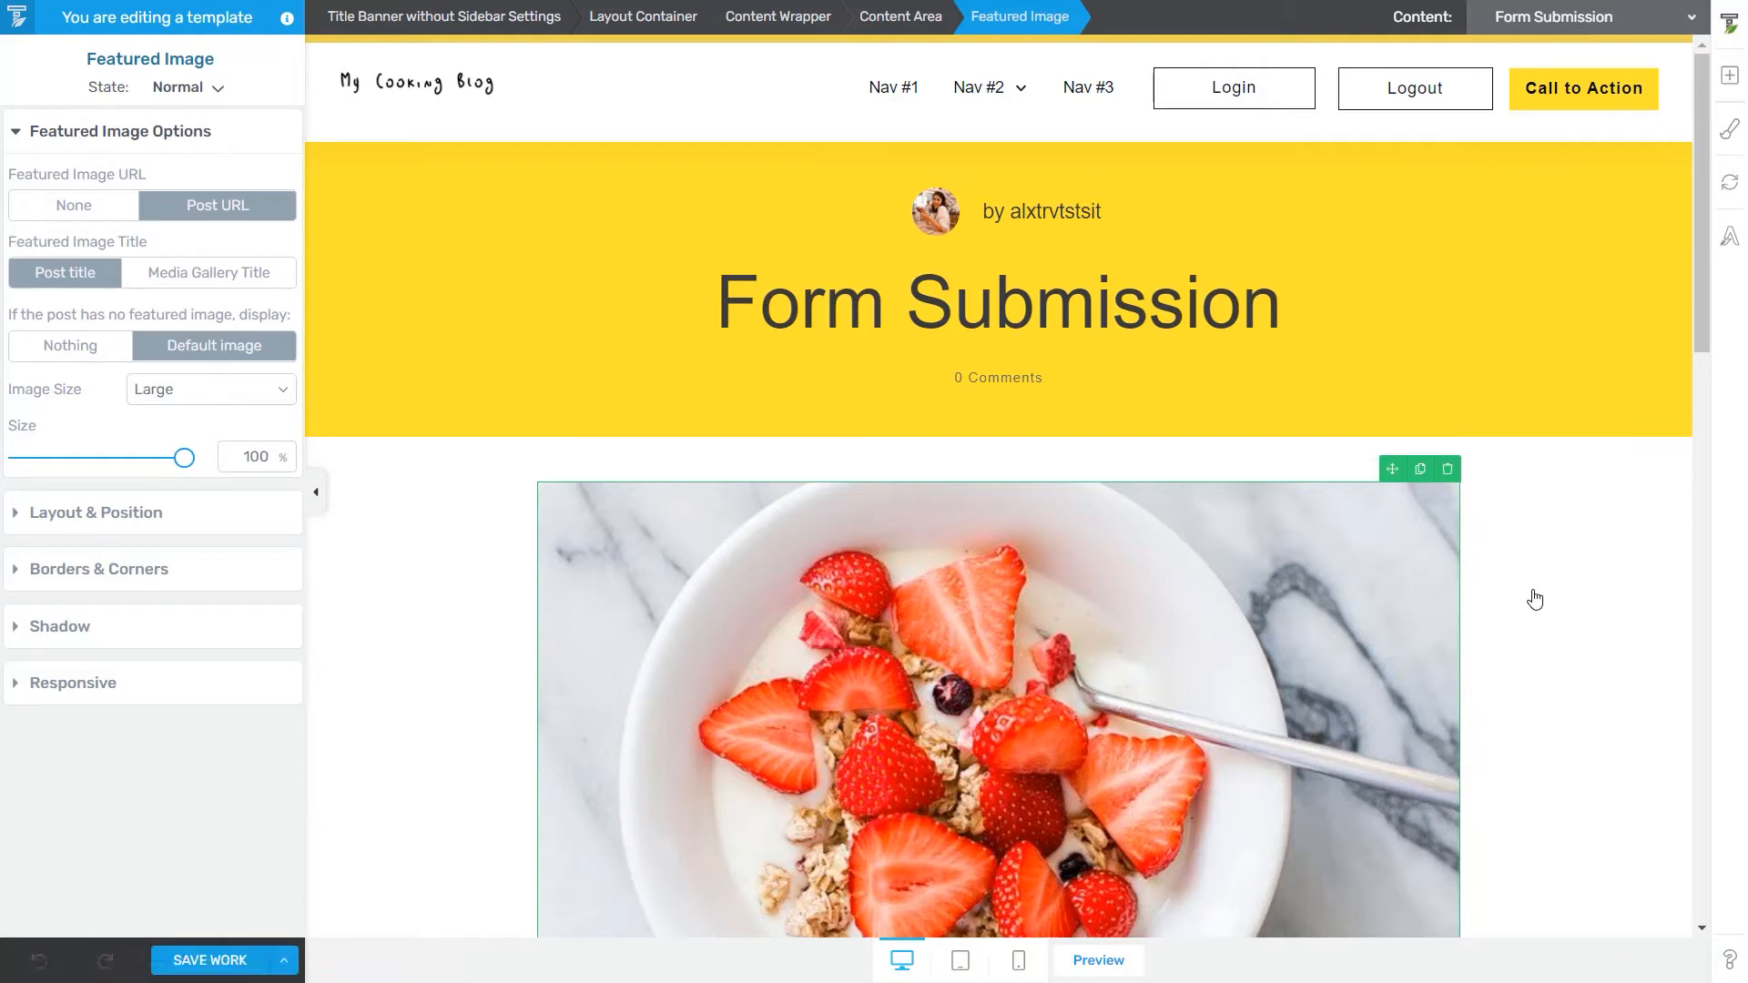
mouse_move(1520, 593)
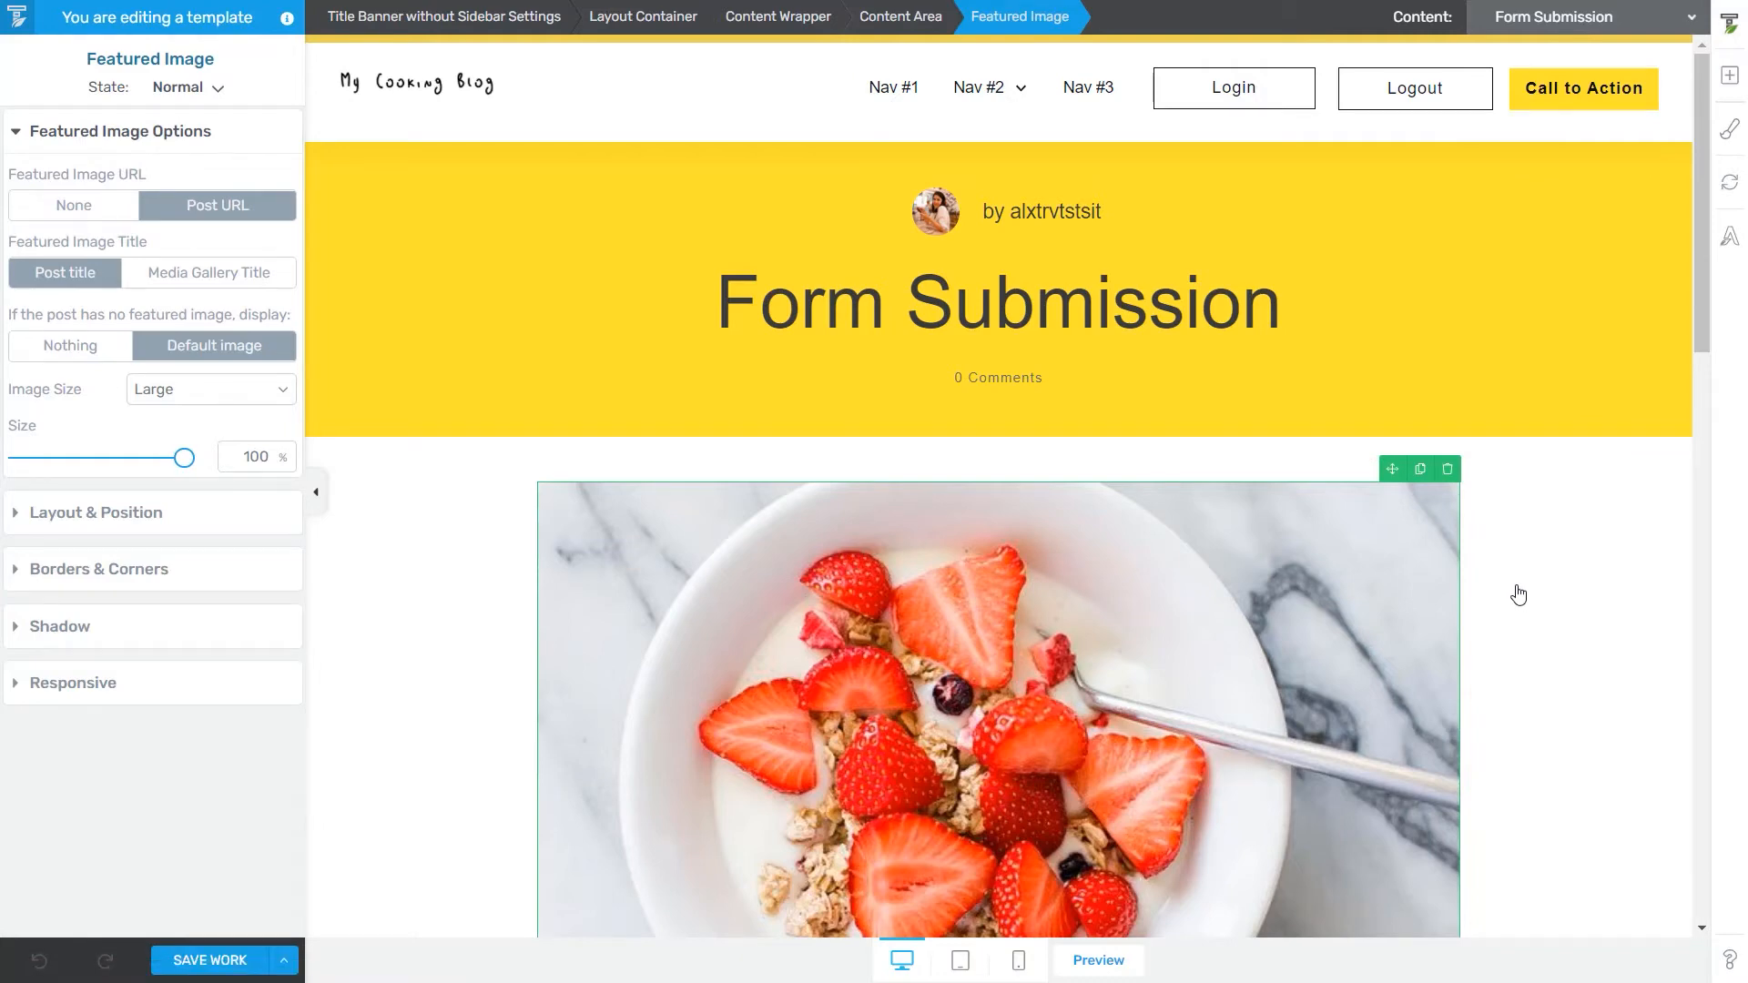
mouse_move(1020, 711)
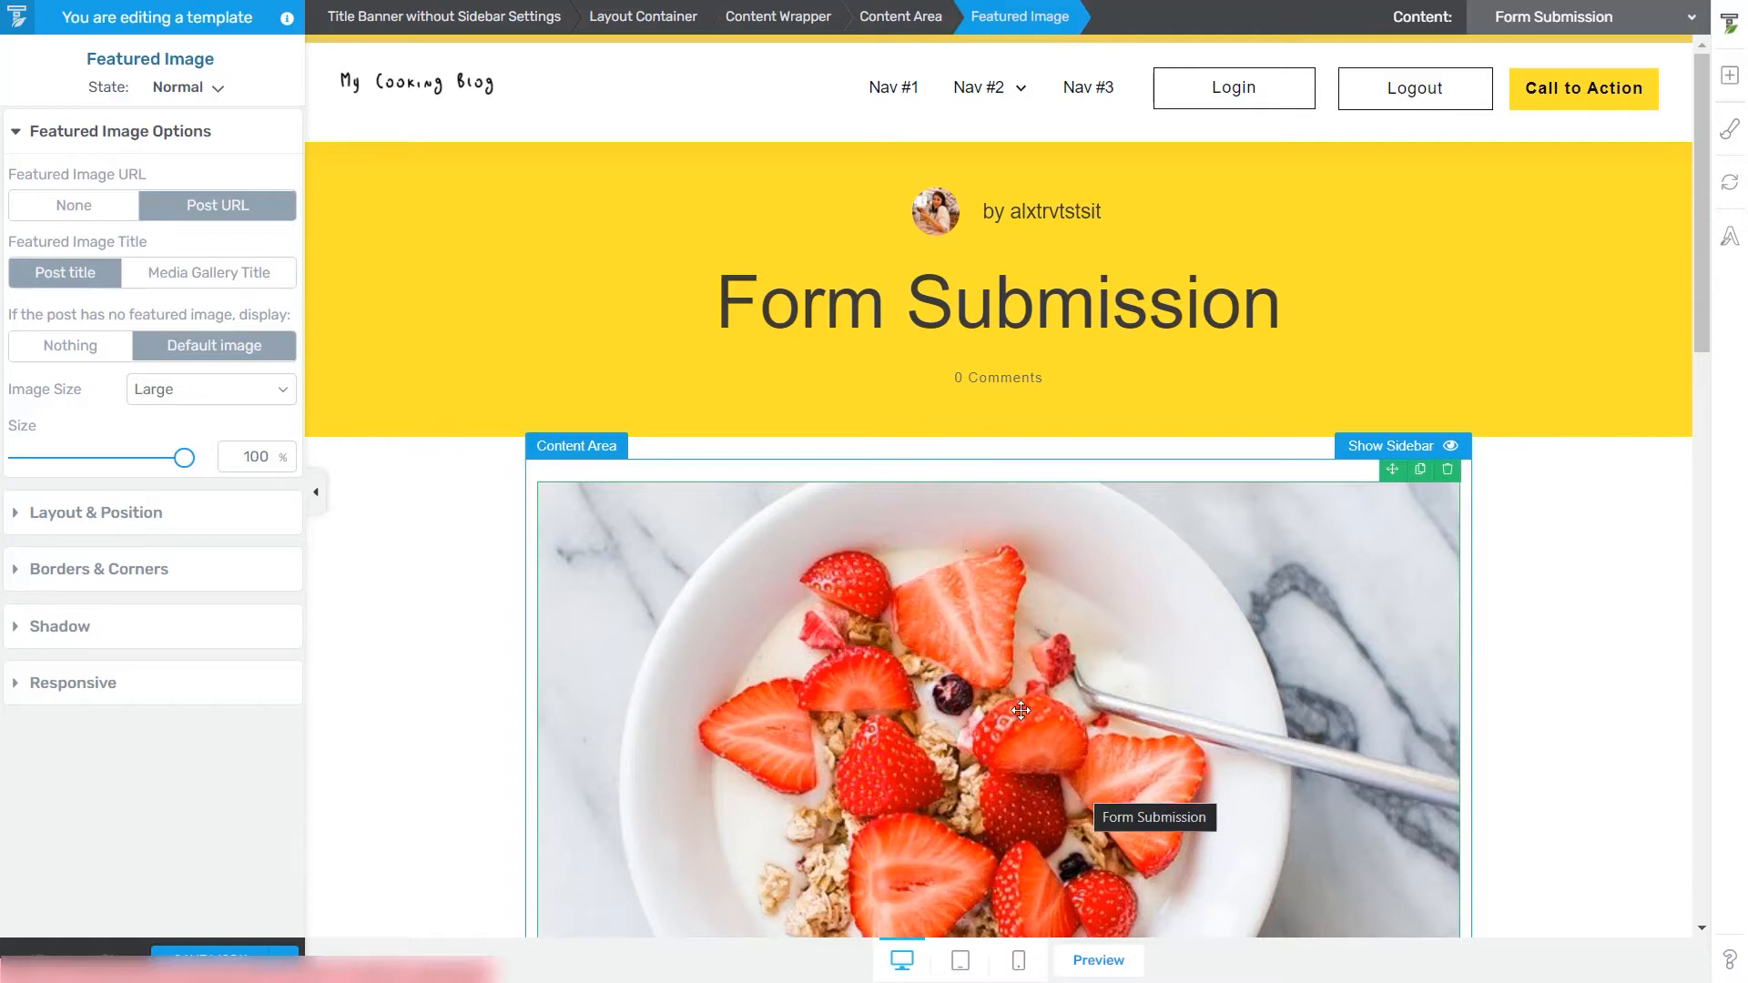
- Switch the template preview content to My New Blog Post
left_click(1588, 16)
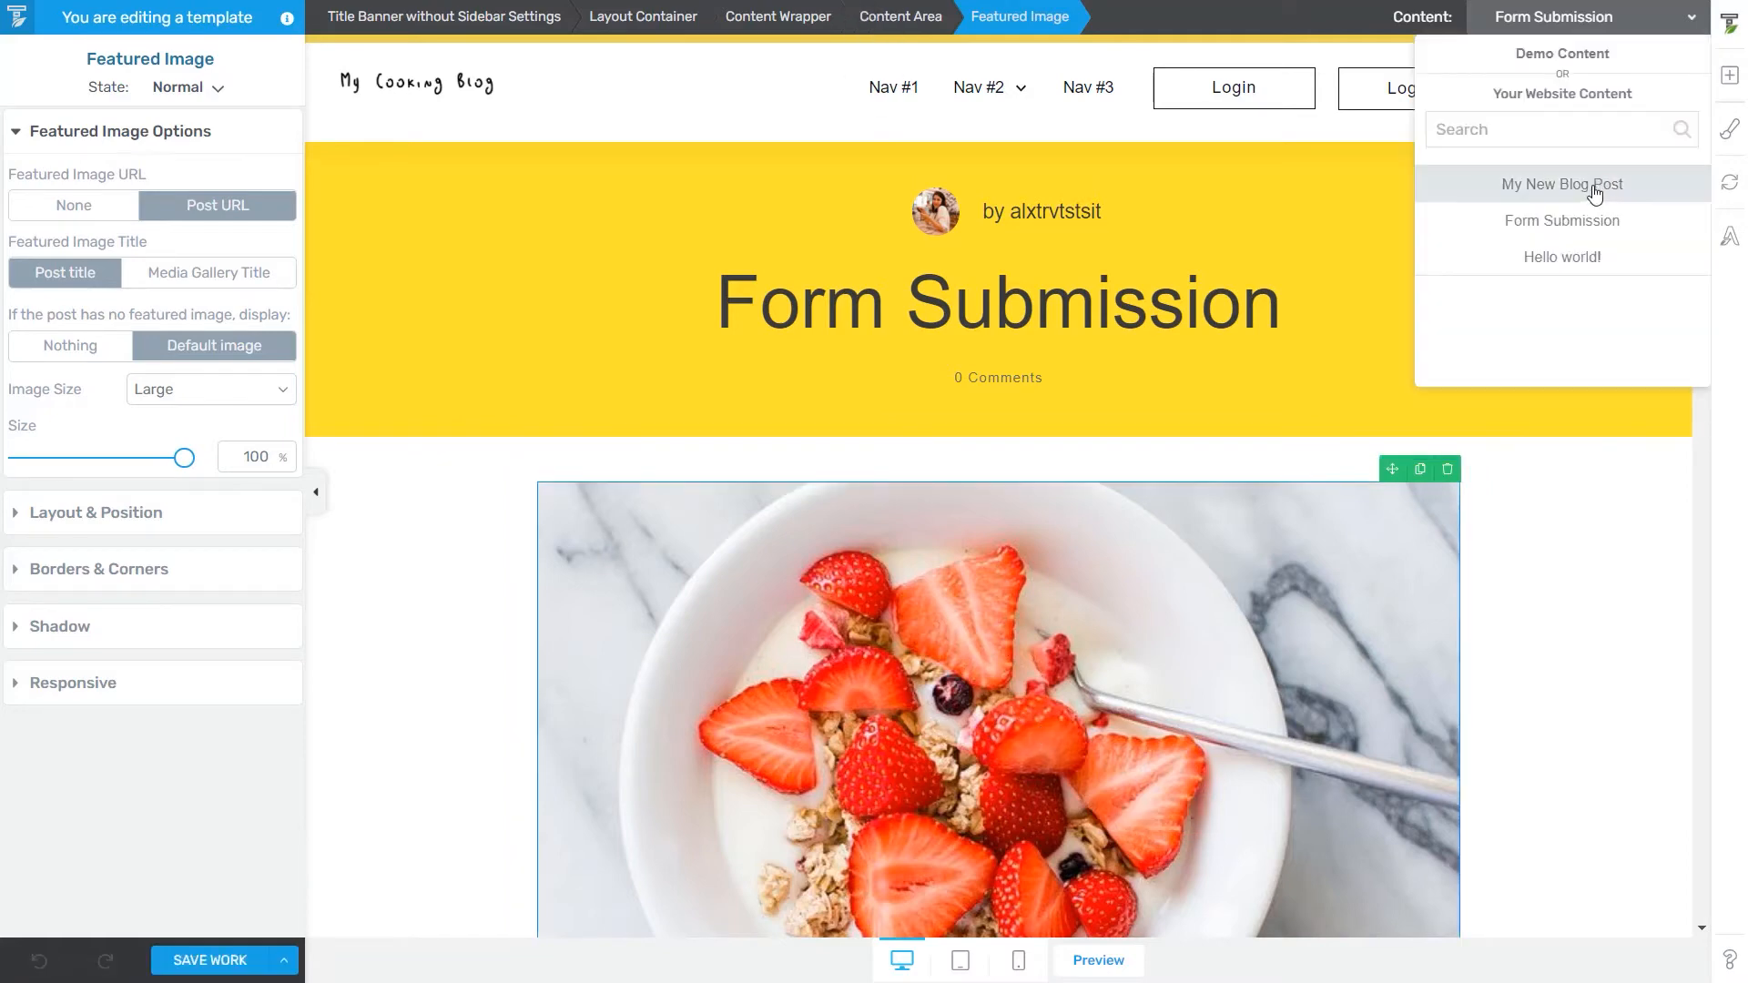
left_click(1560, 184)
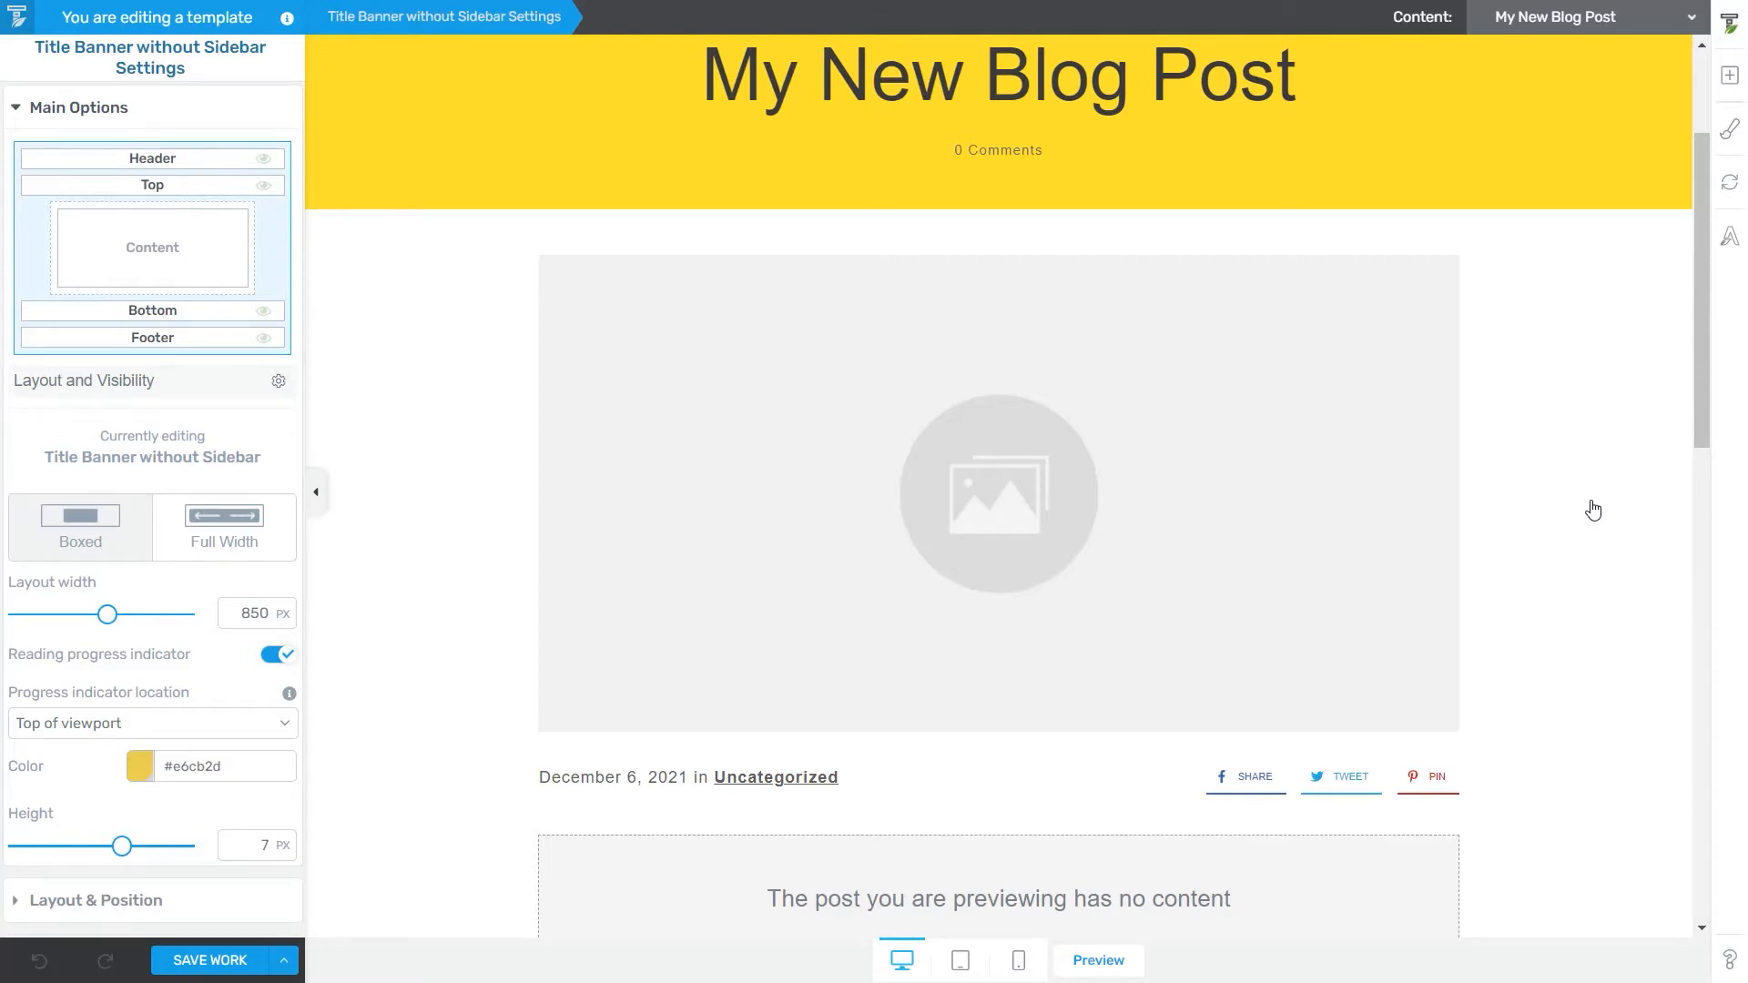
- Scroll the template preview back up
scroll("up", 3)
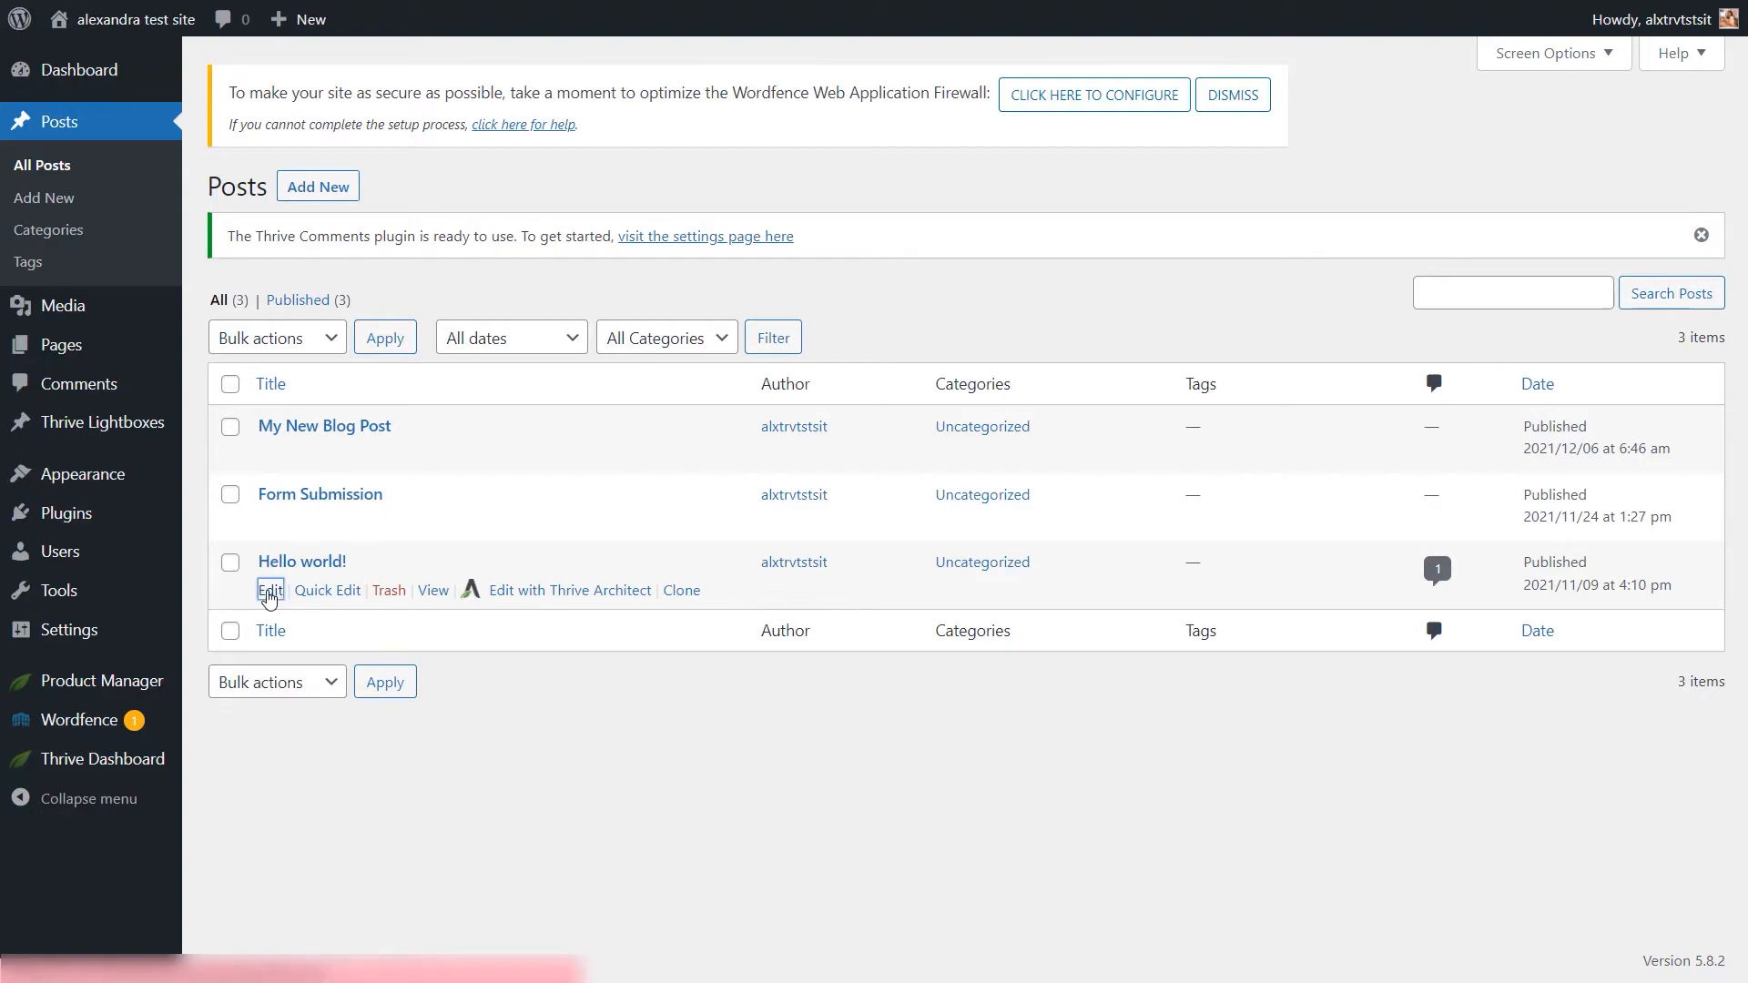
- Edit the Hello world! post and start setting its featured image
left_click(269, 590)
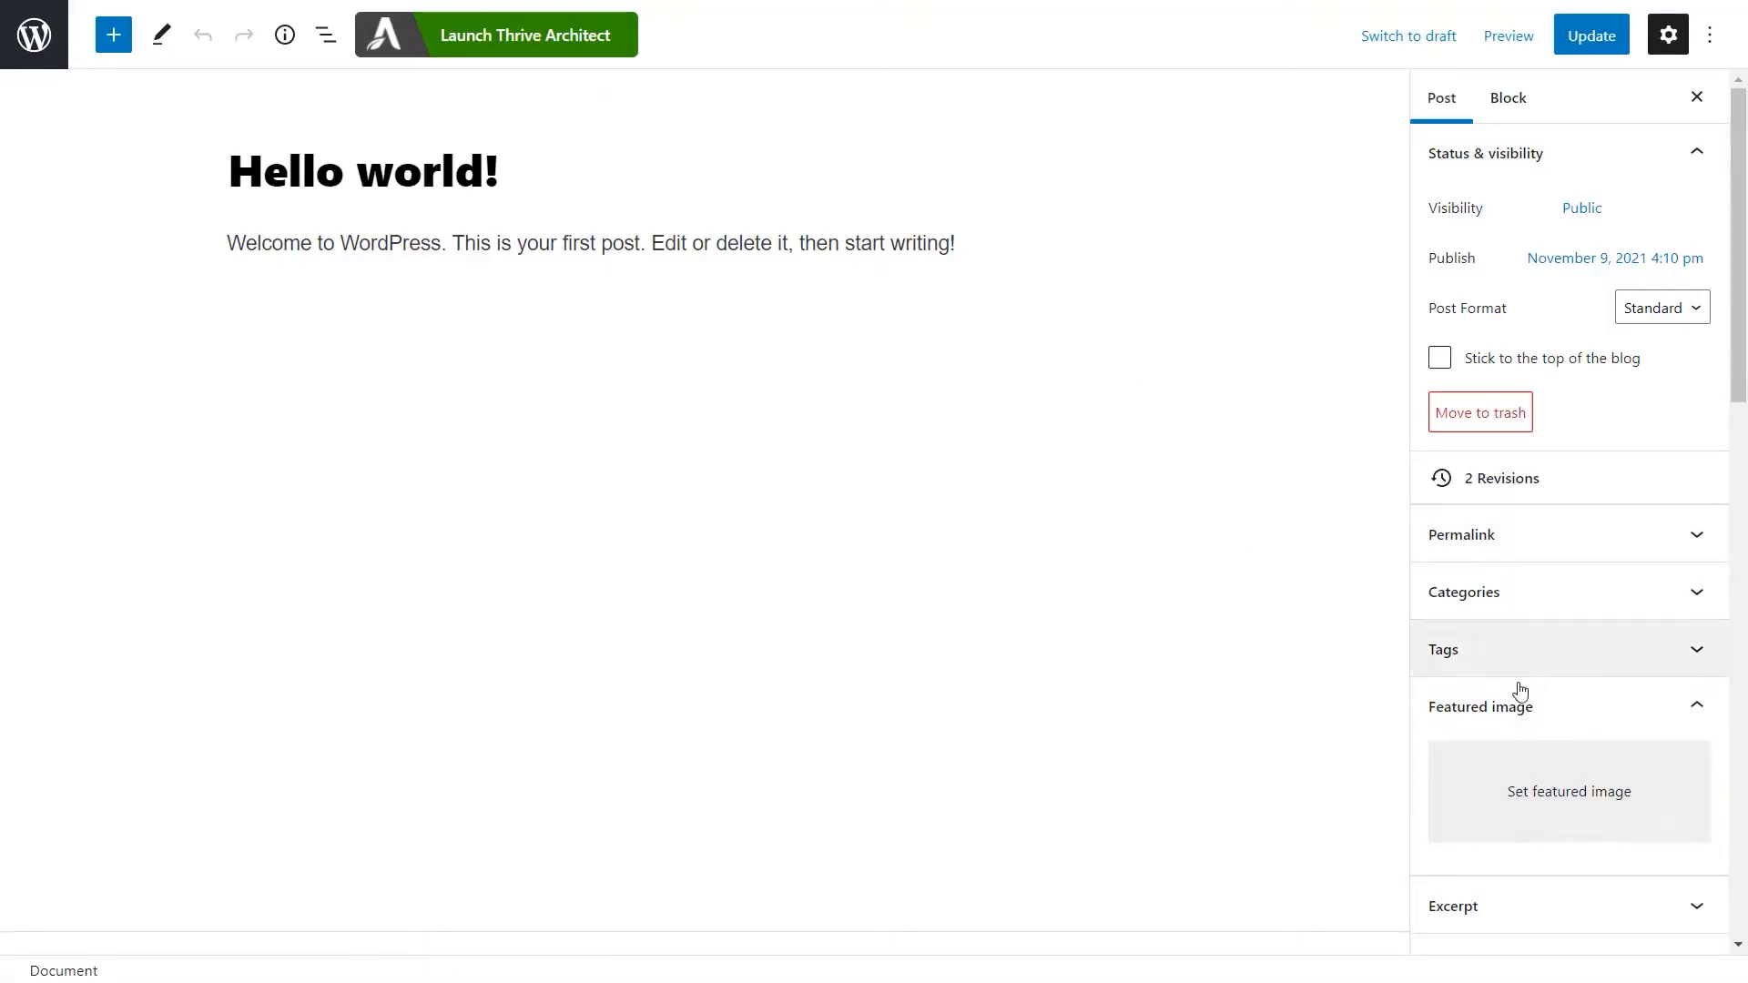
mouse_move(1562, 720)
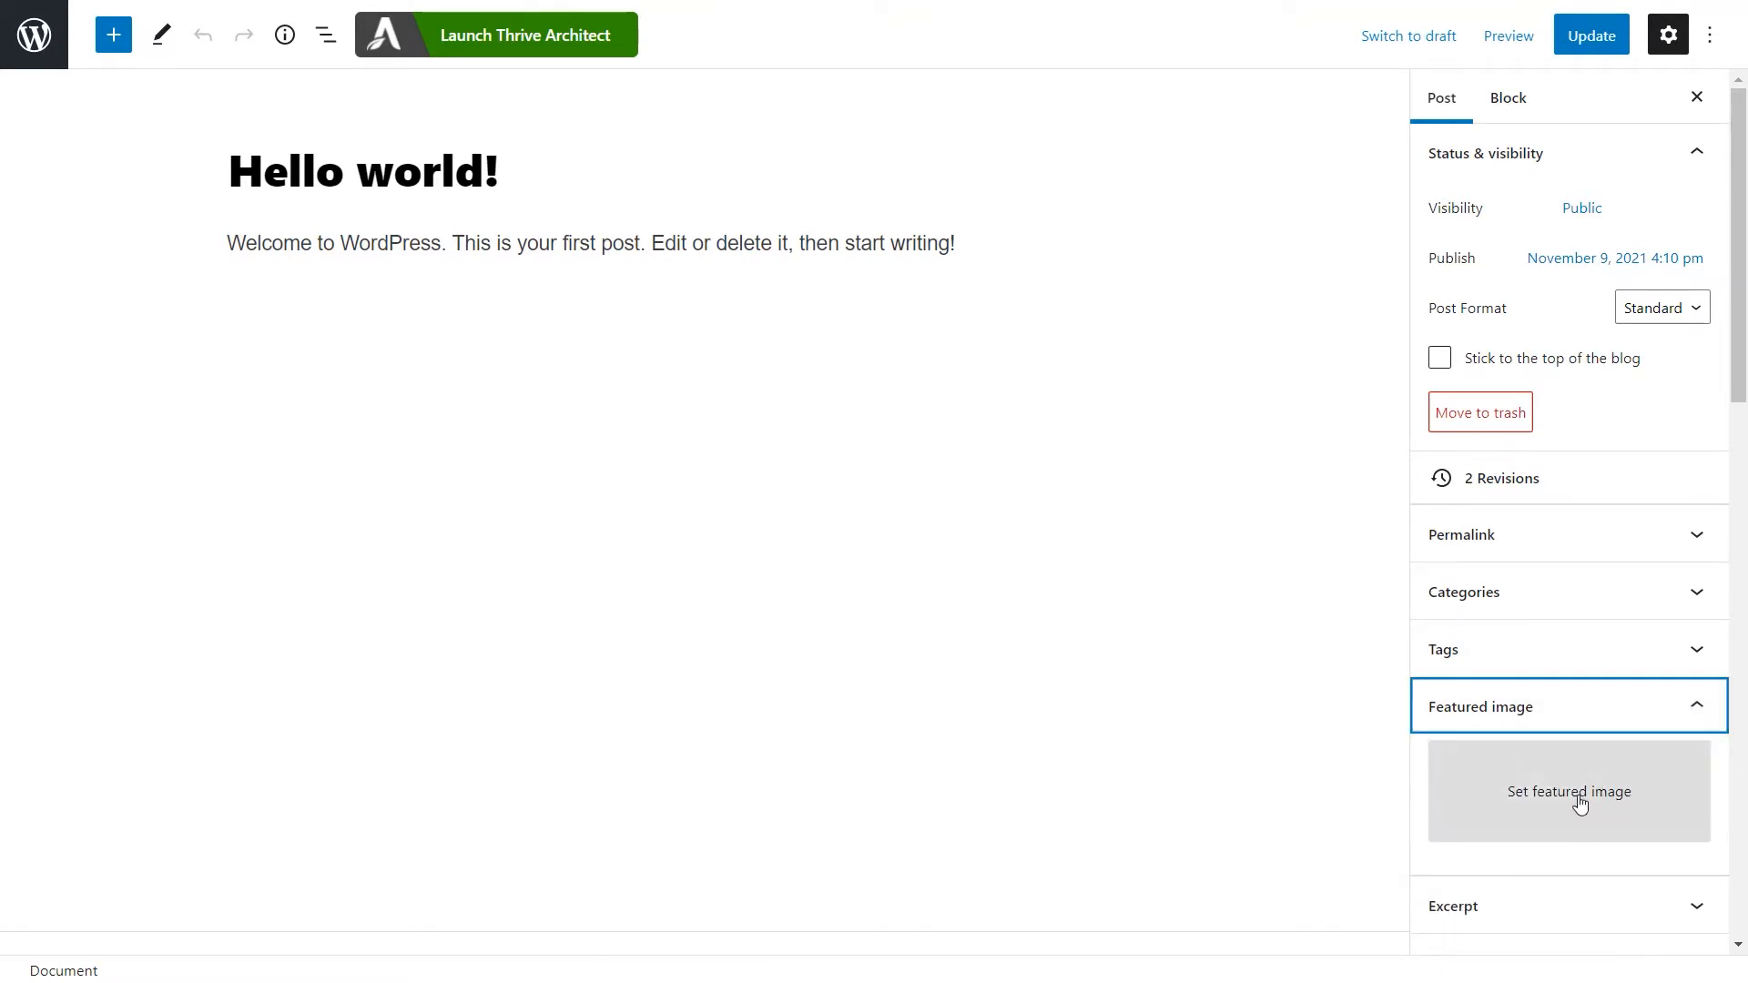
left_click(1569, 791)
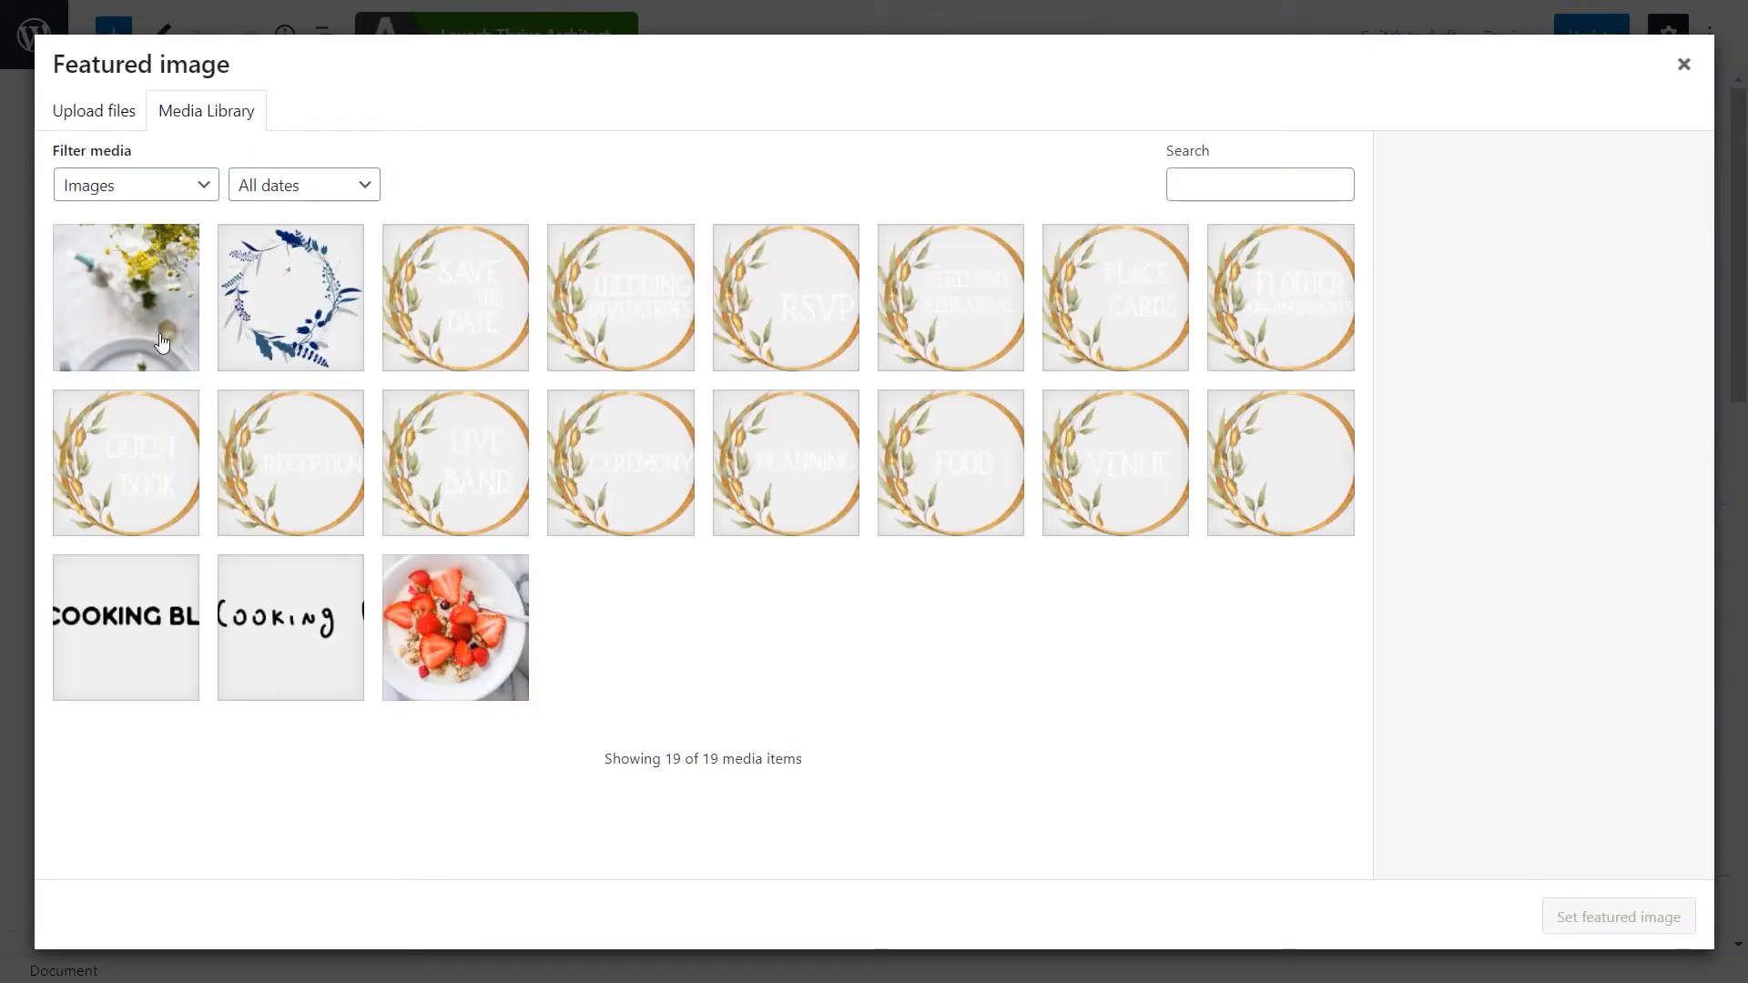
- Make the flowers photo Hello world!'s featured image and update the post
left_click(125, 297)
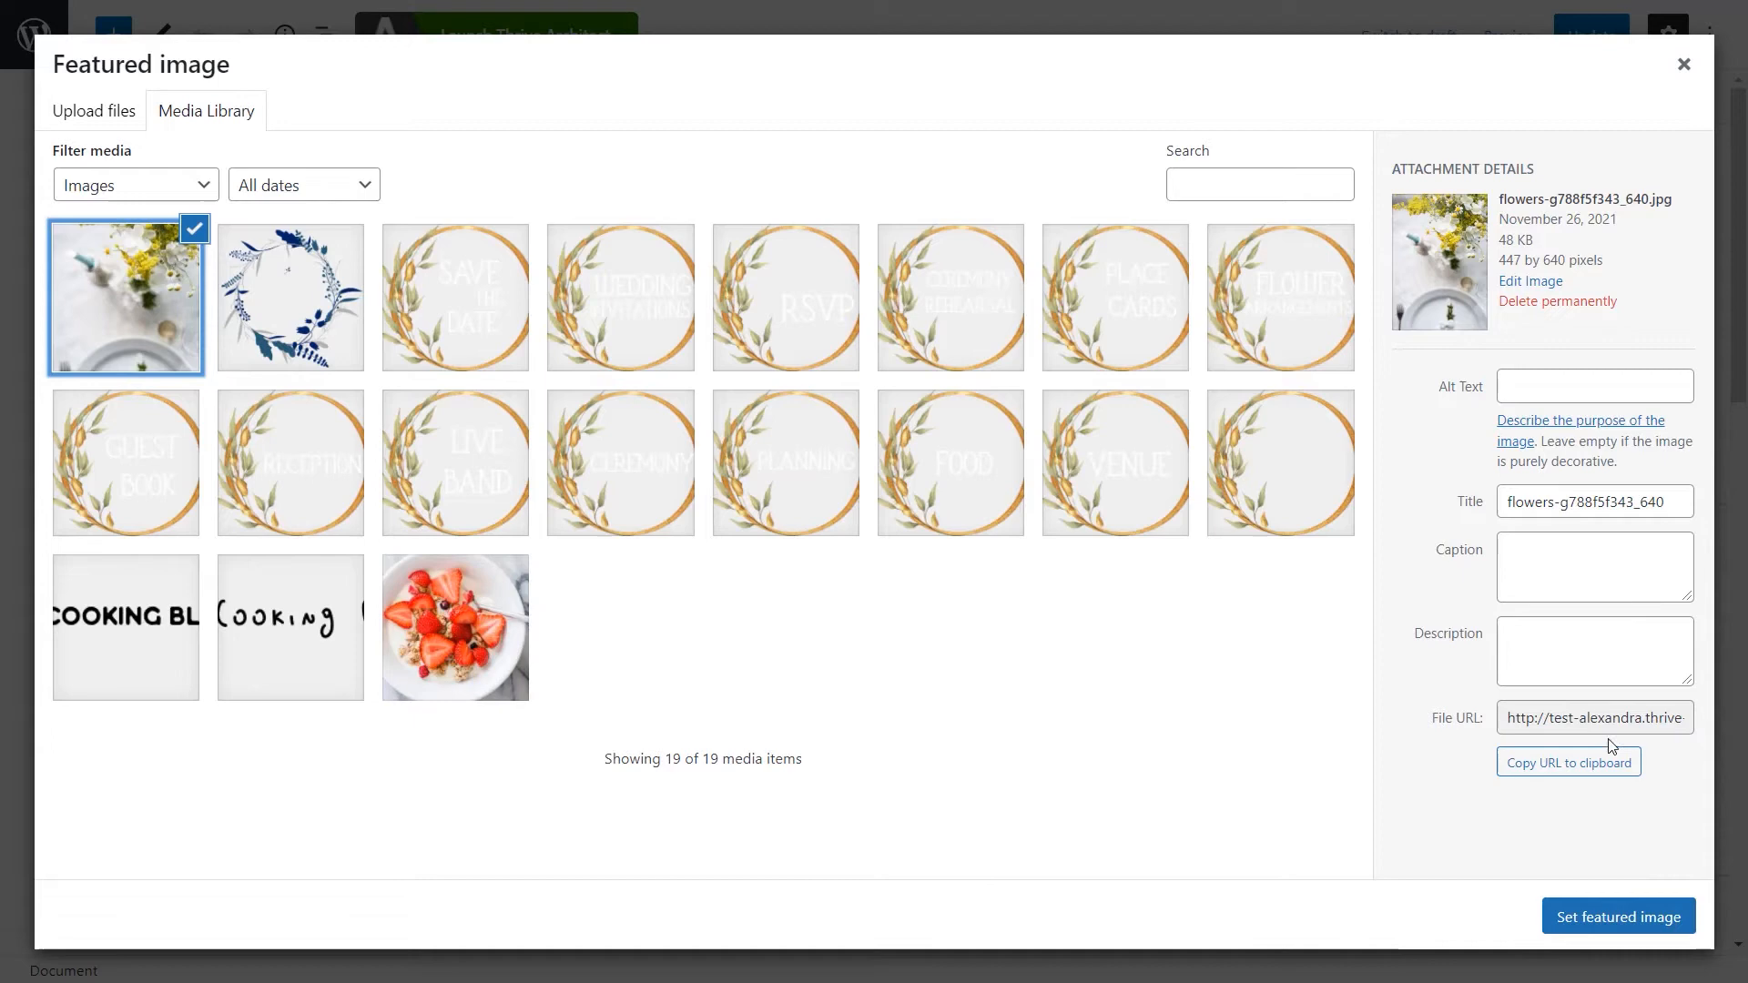
left_click(1617, 917)
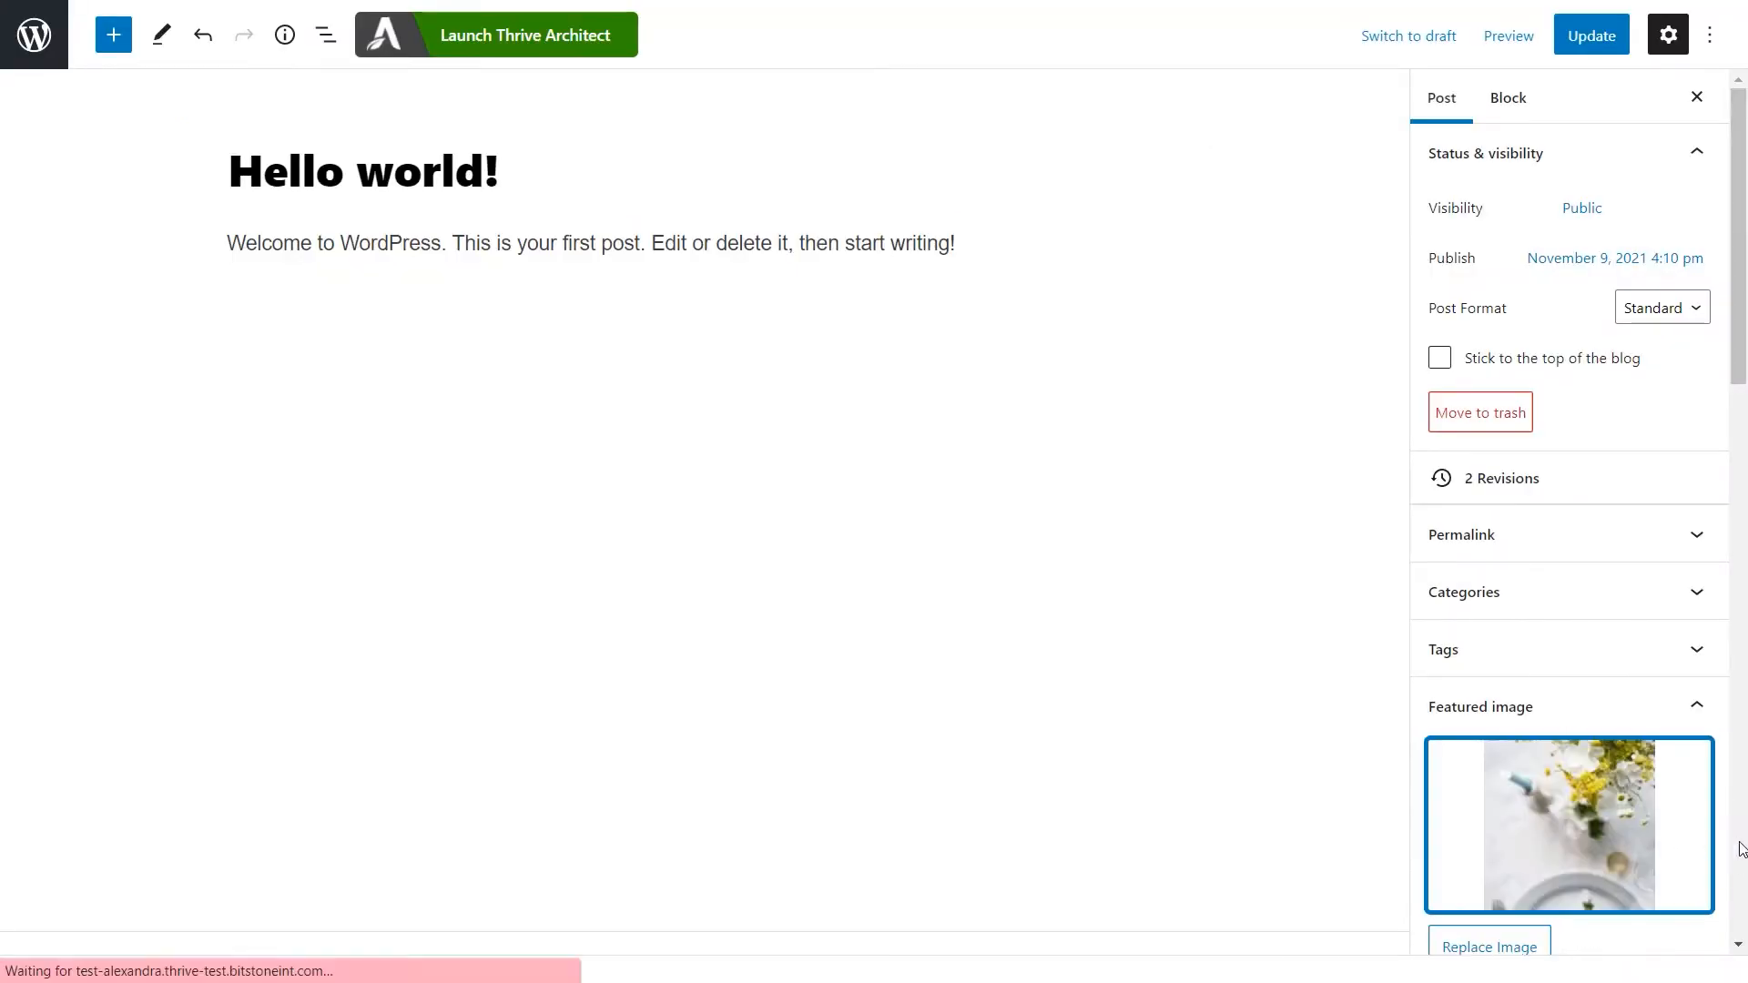
left_click(1589, 35)
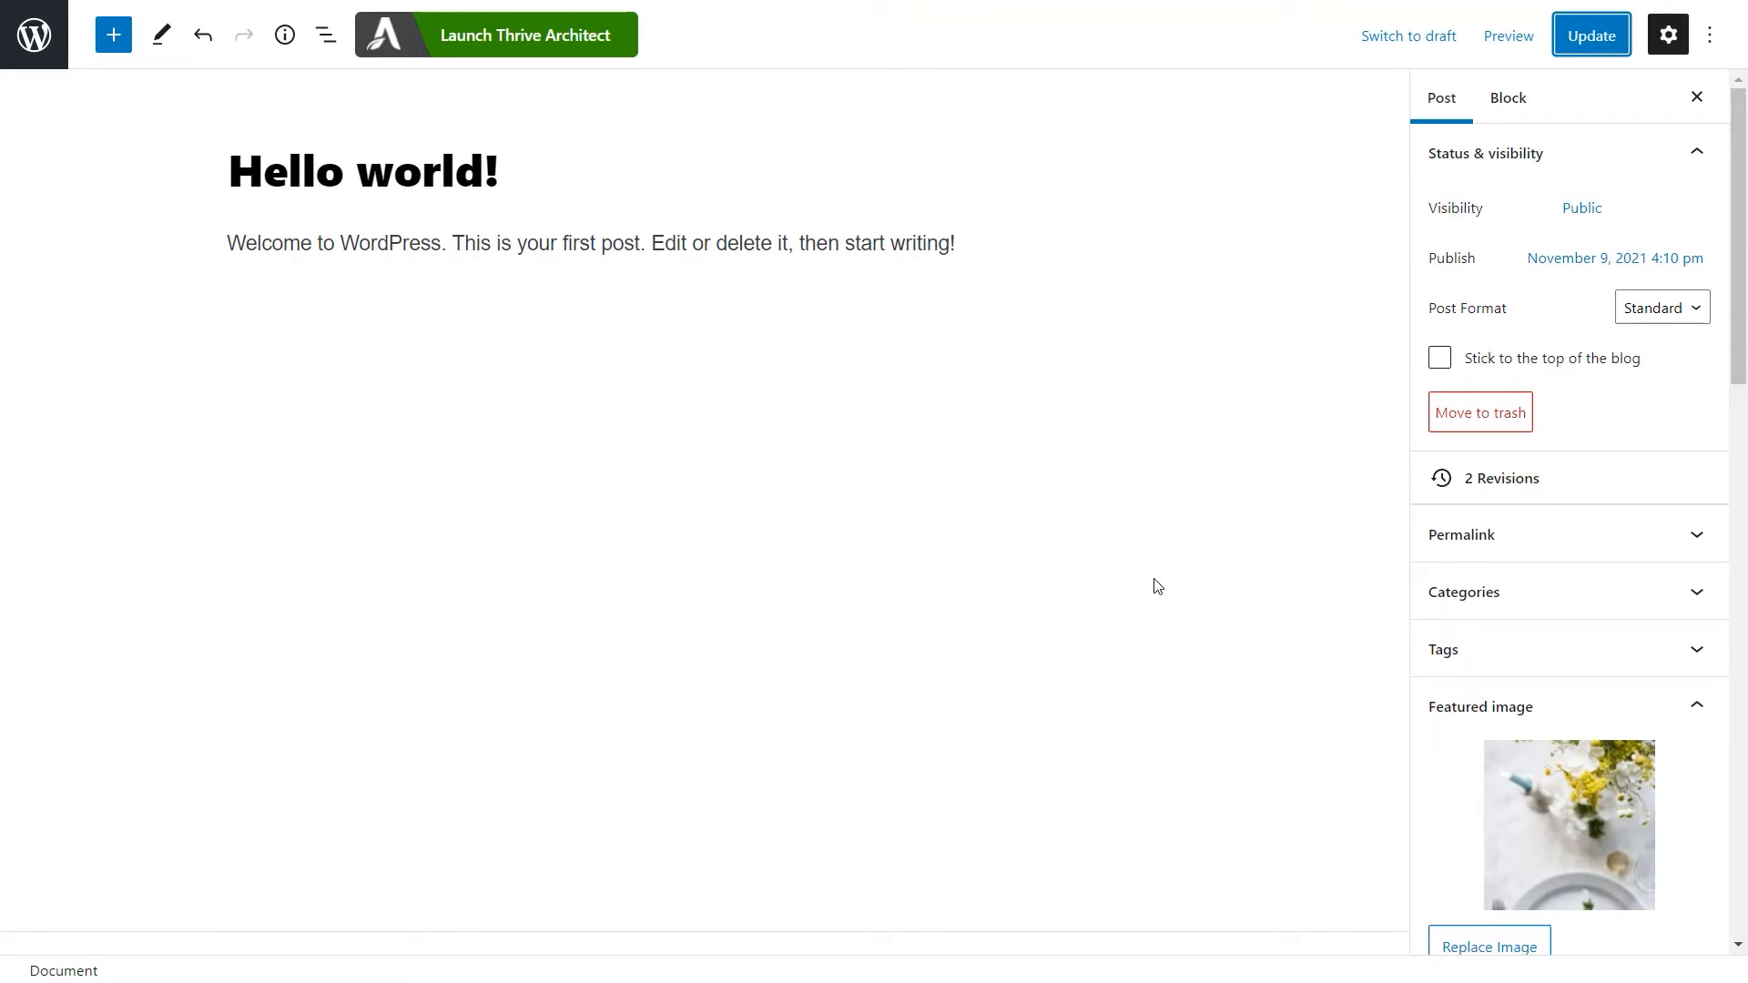
mouse_move(1565, 875)
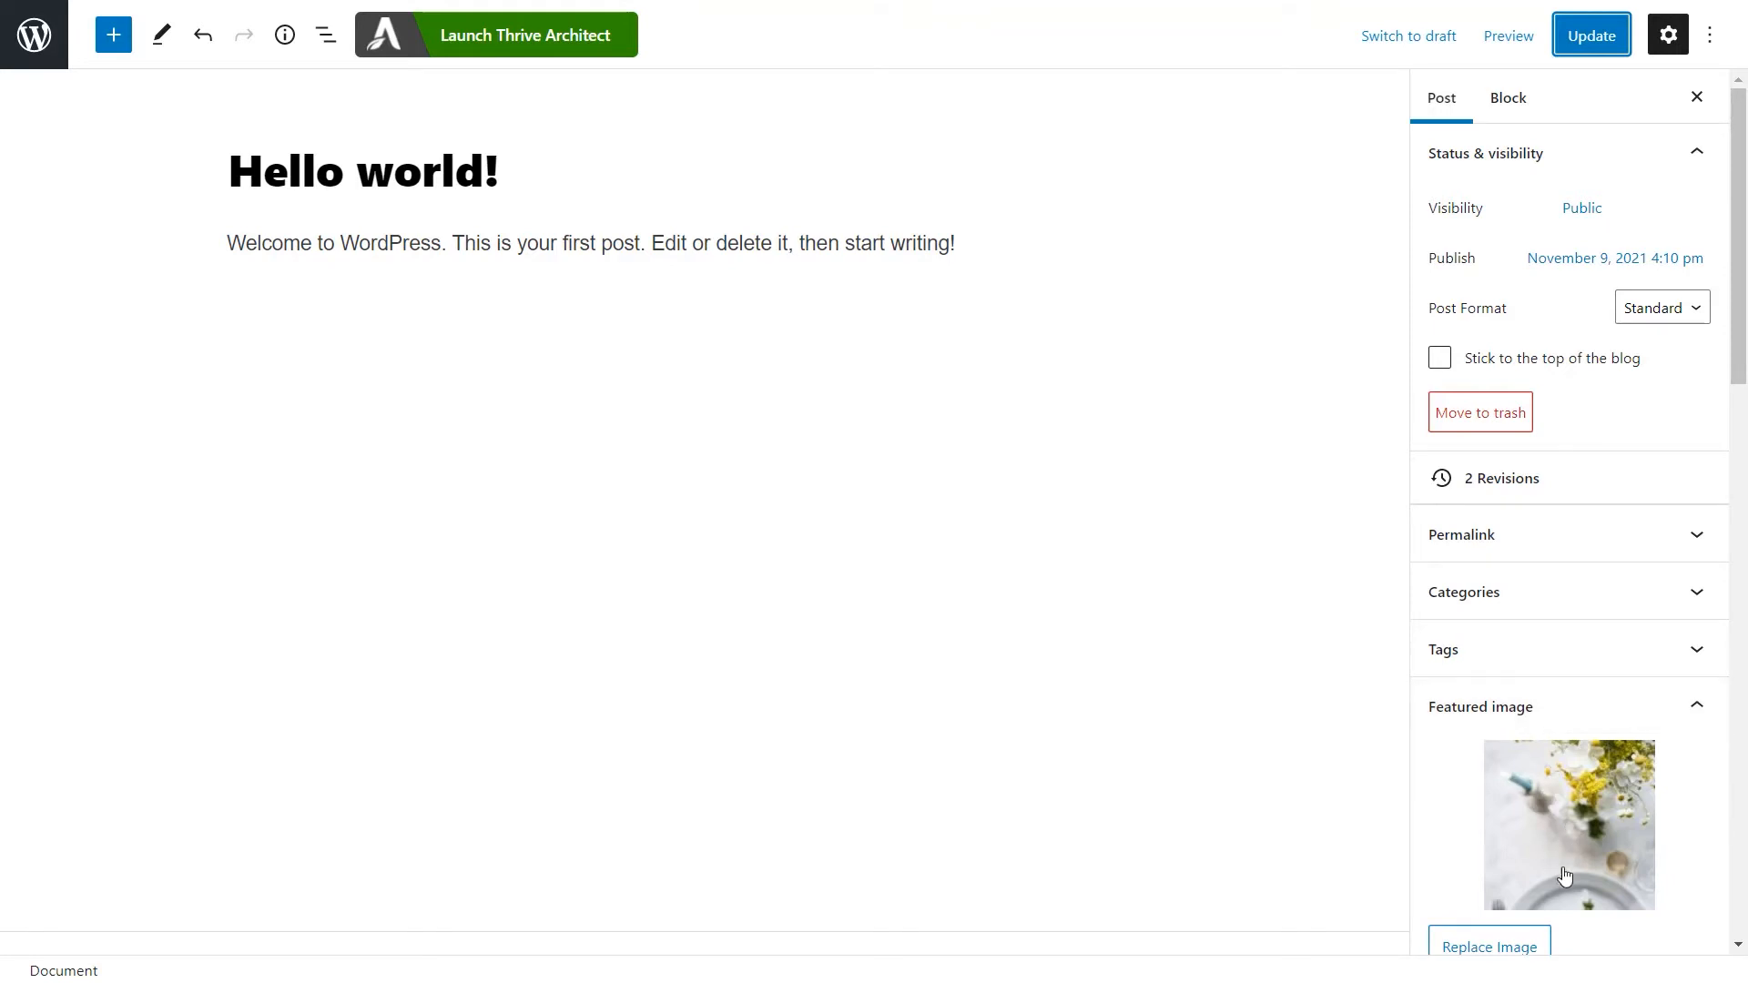
mouse_move(794, 680)
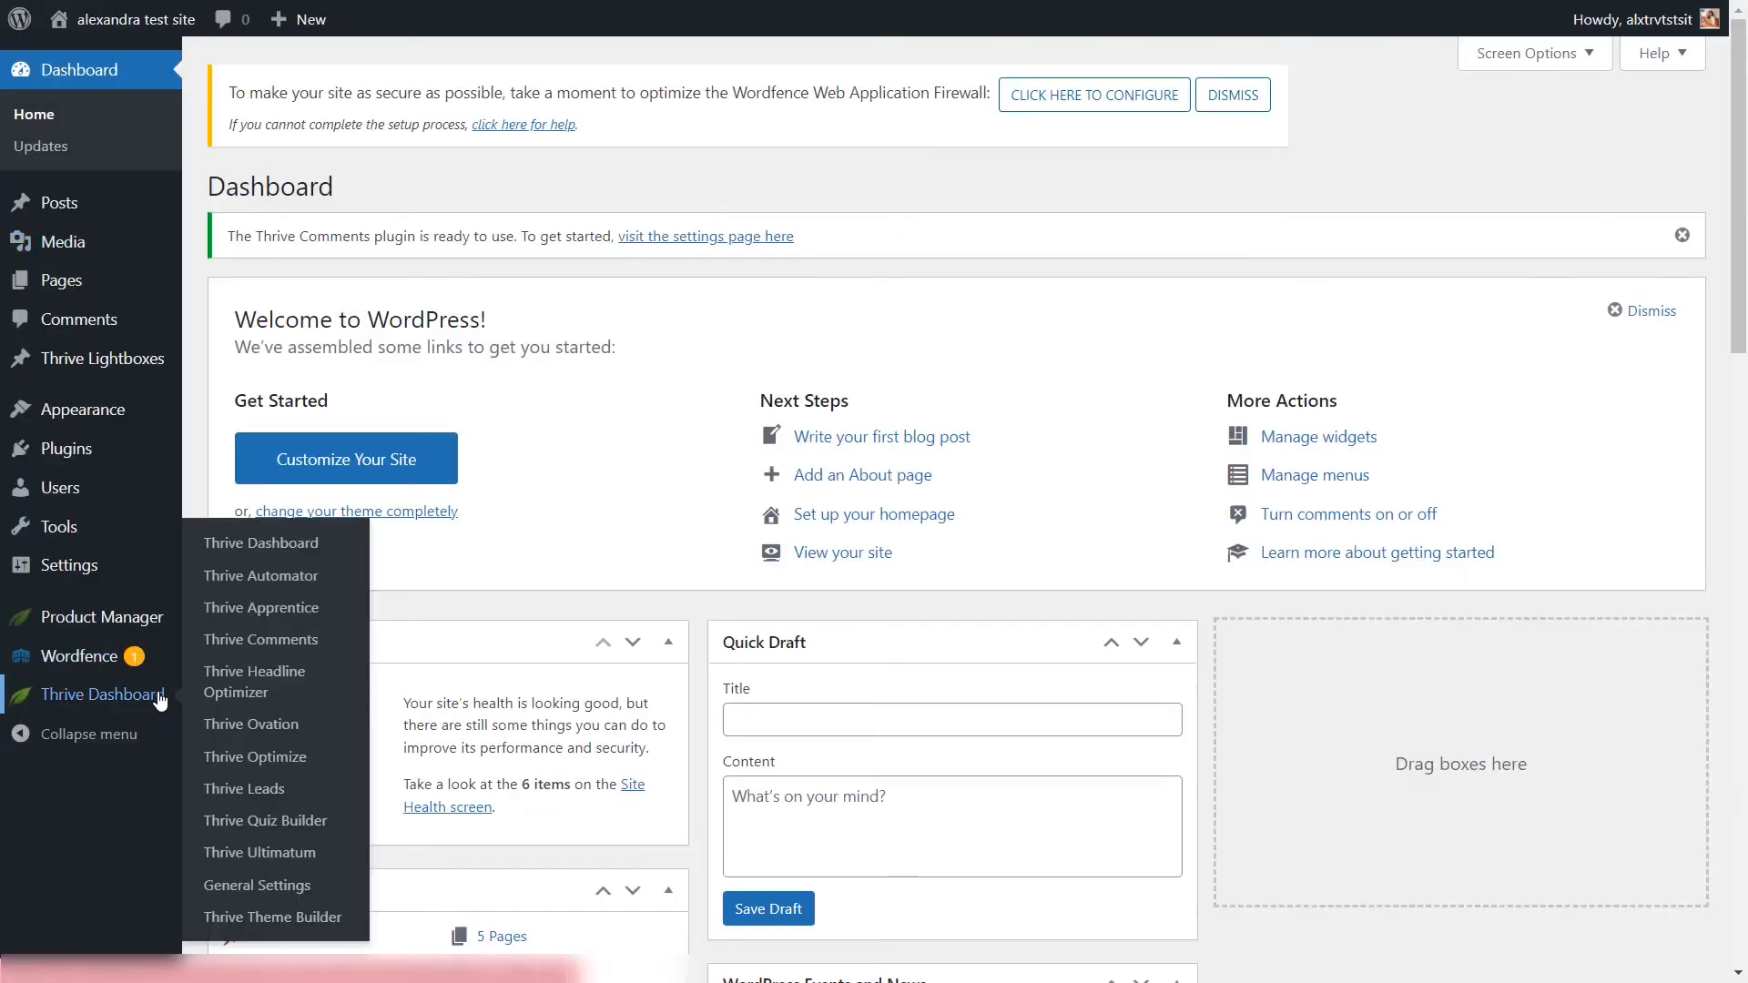
mouse_move(272, 916)
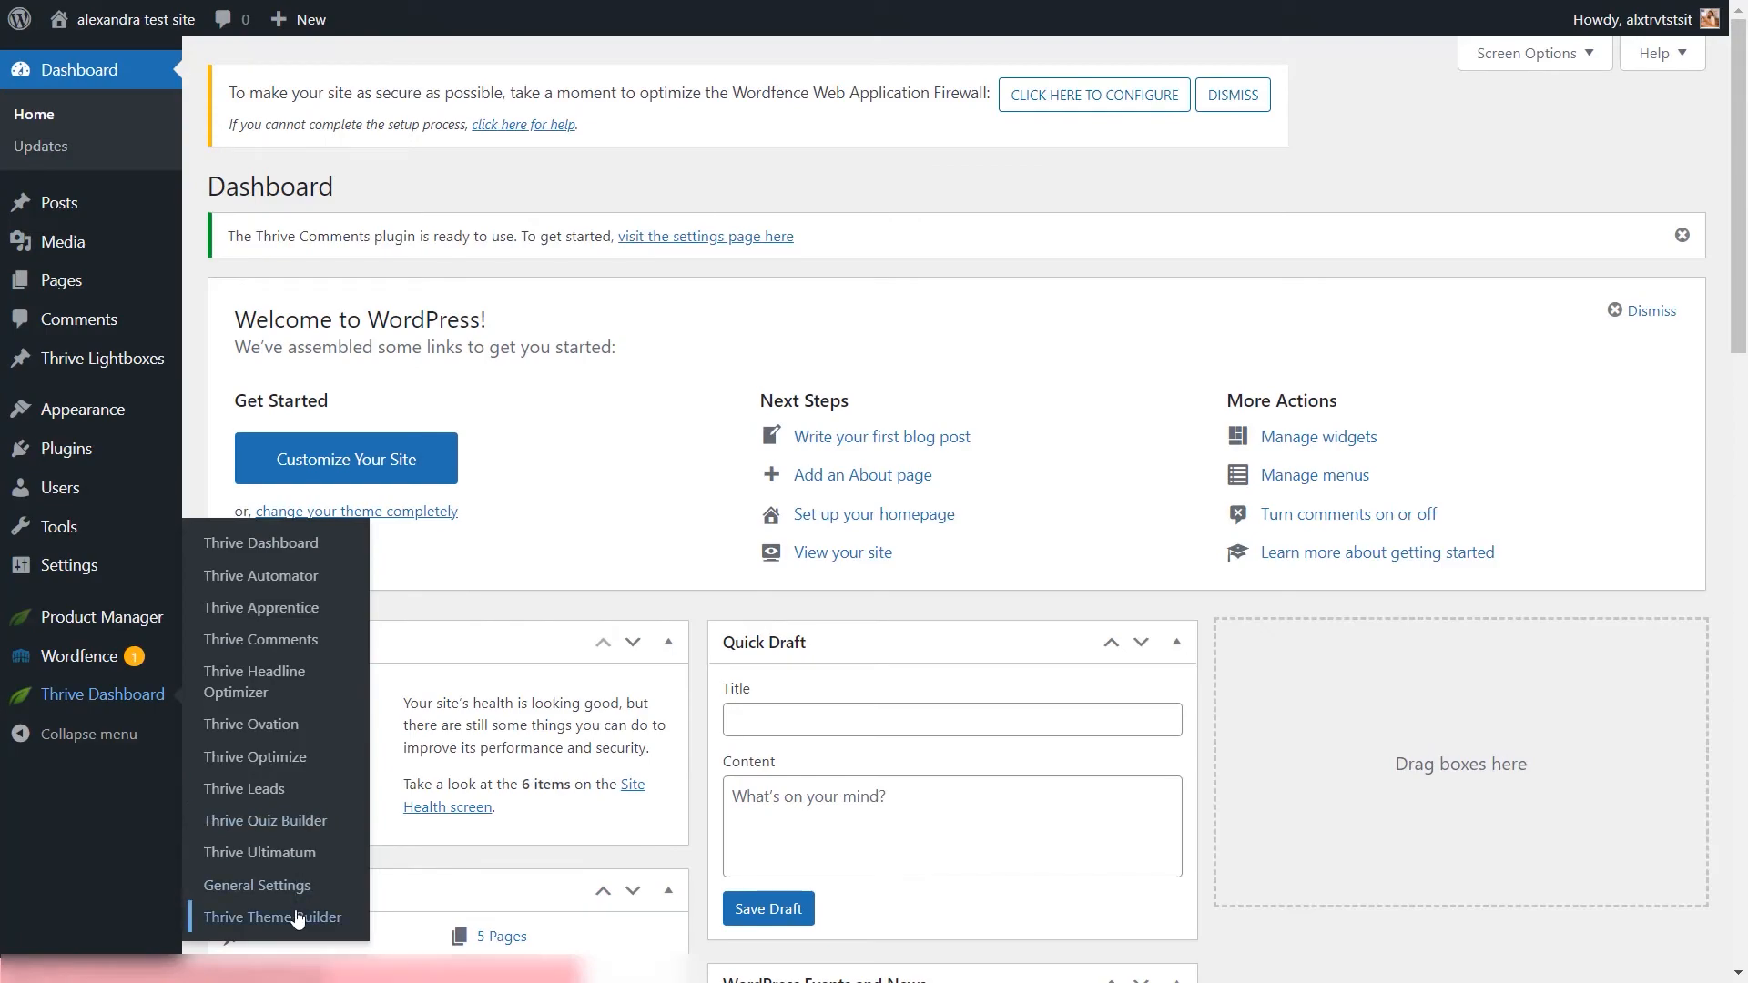
- Edit the Default Post template from Thrive Theme Builder's Templates list
left_click(272, 917)
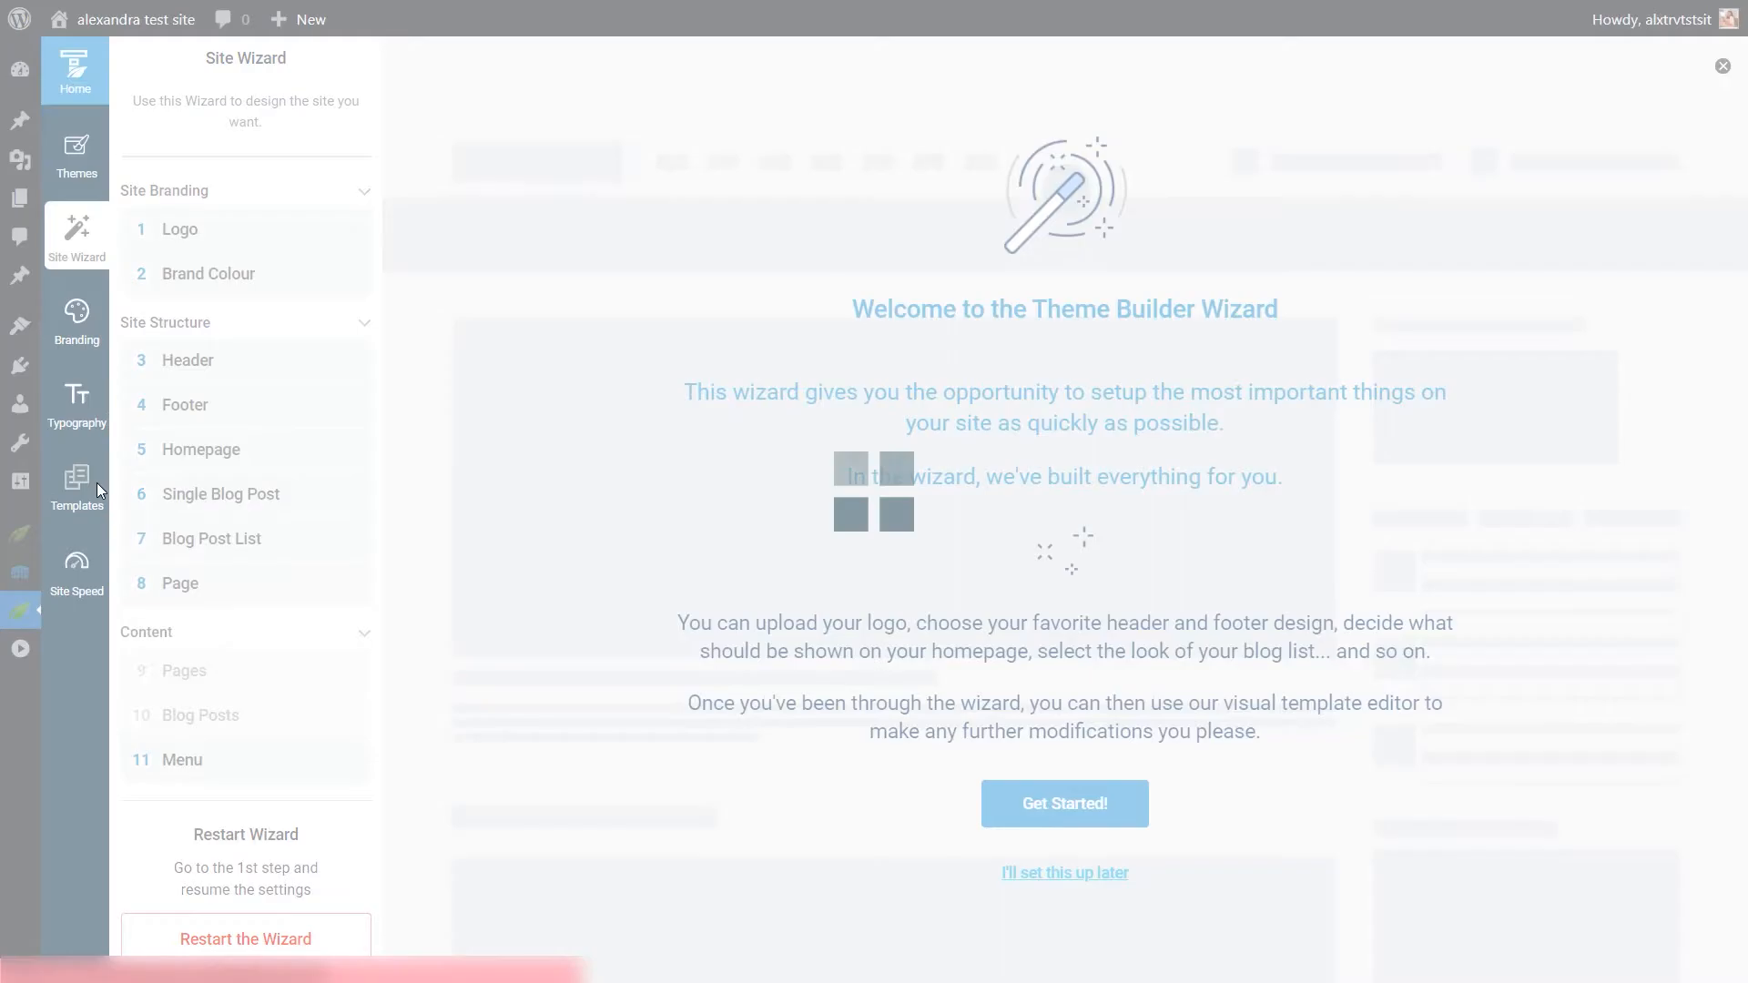
left_click(75, 487)
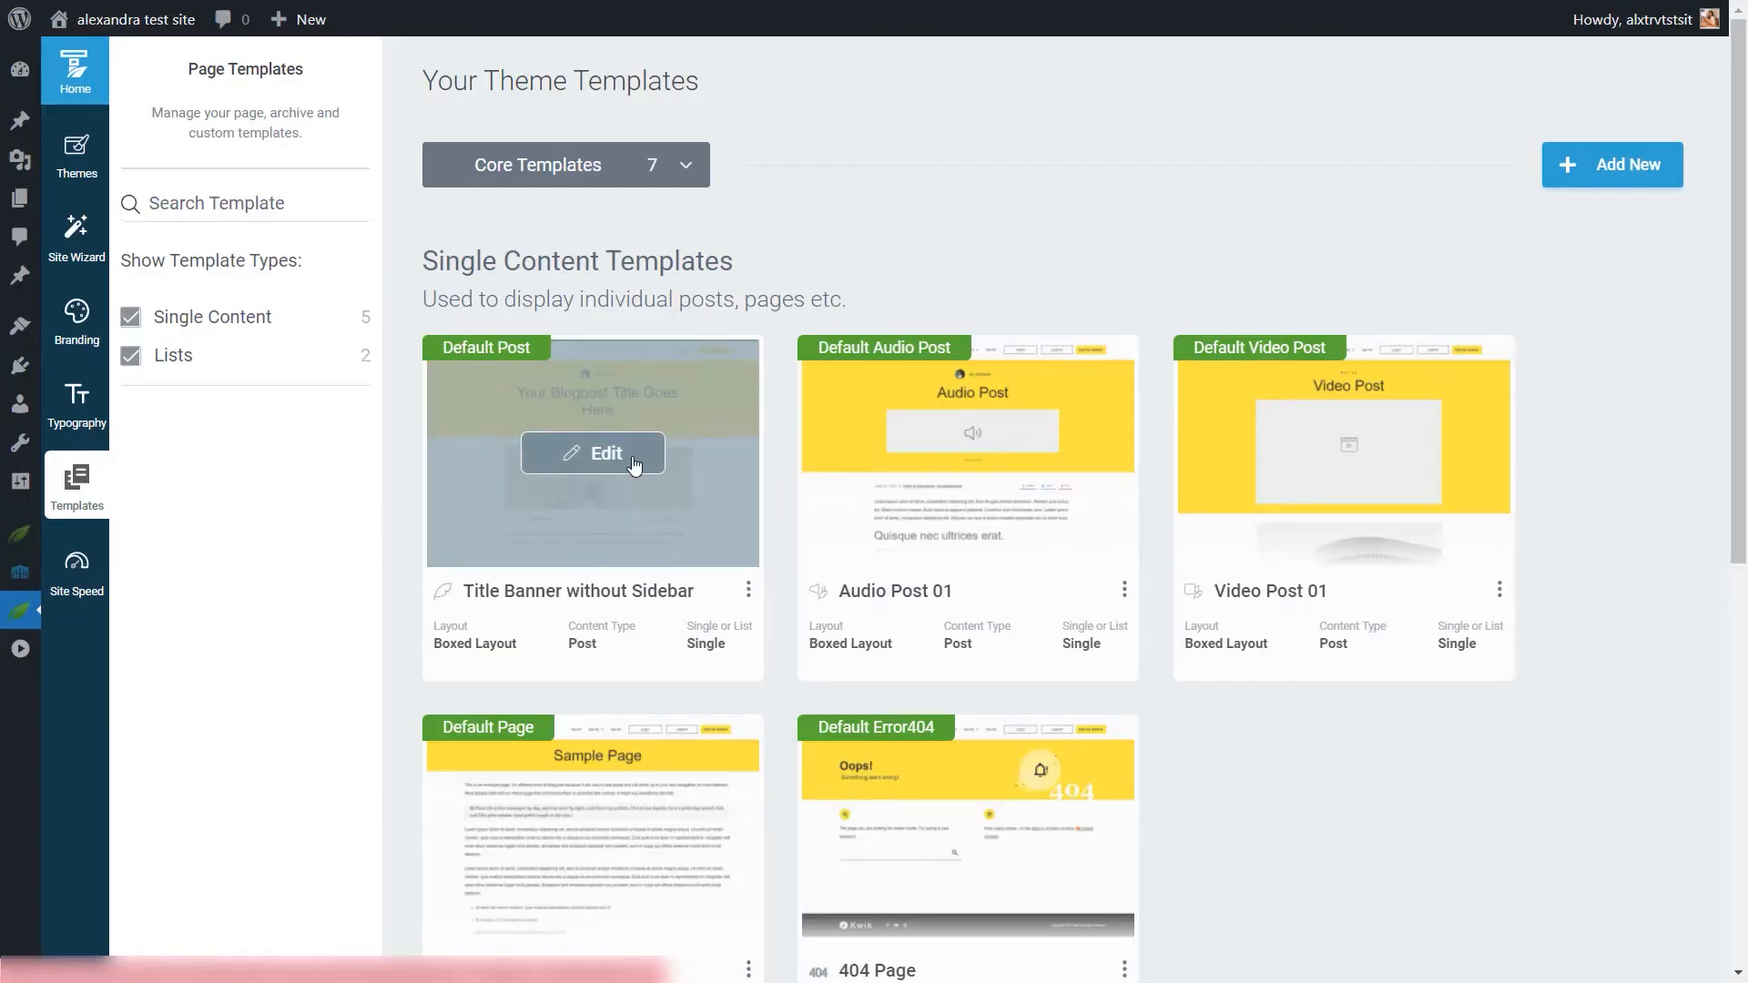
left_click(592, 452)
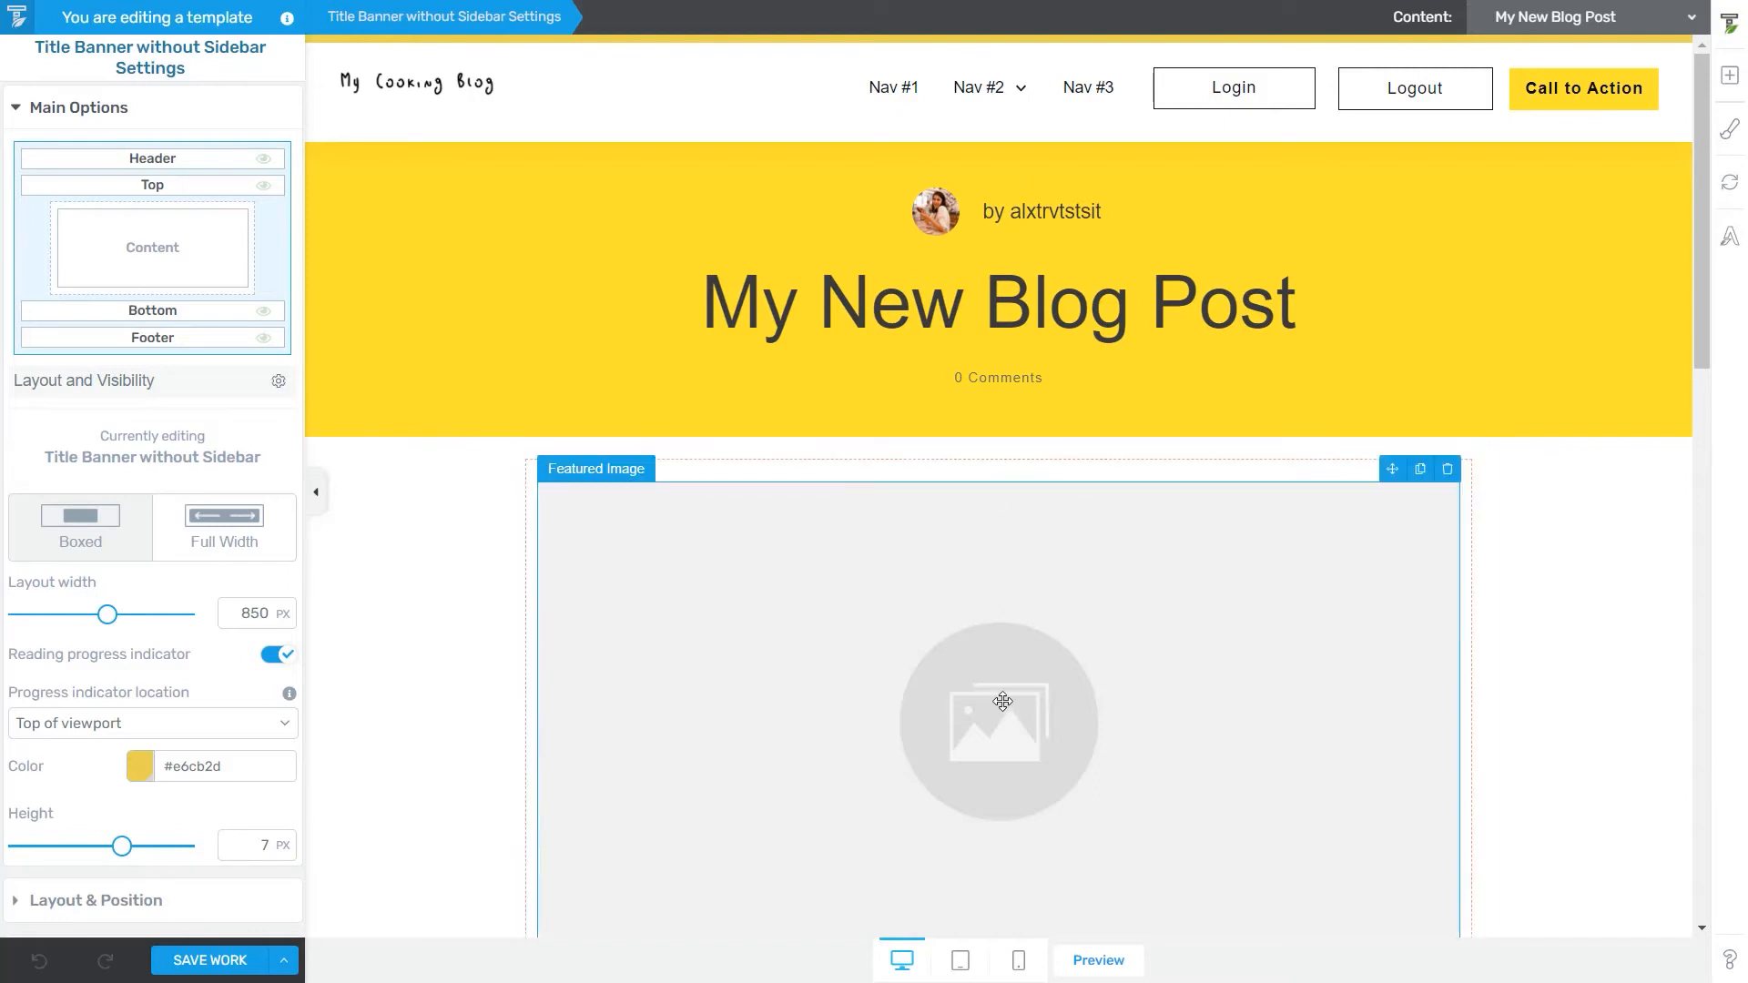
mouse_move(1560, 156)
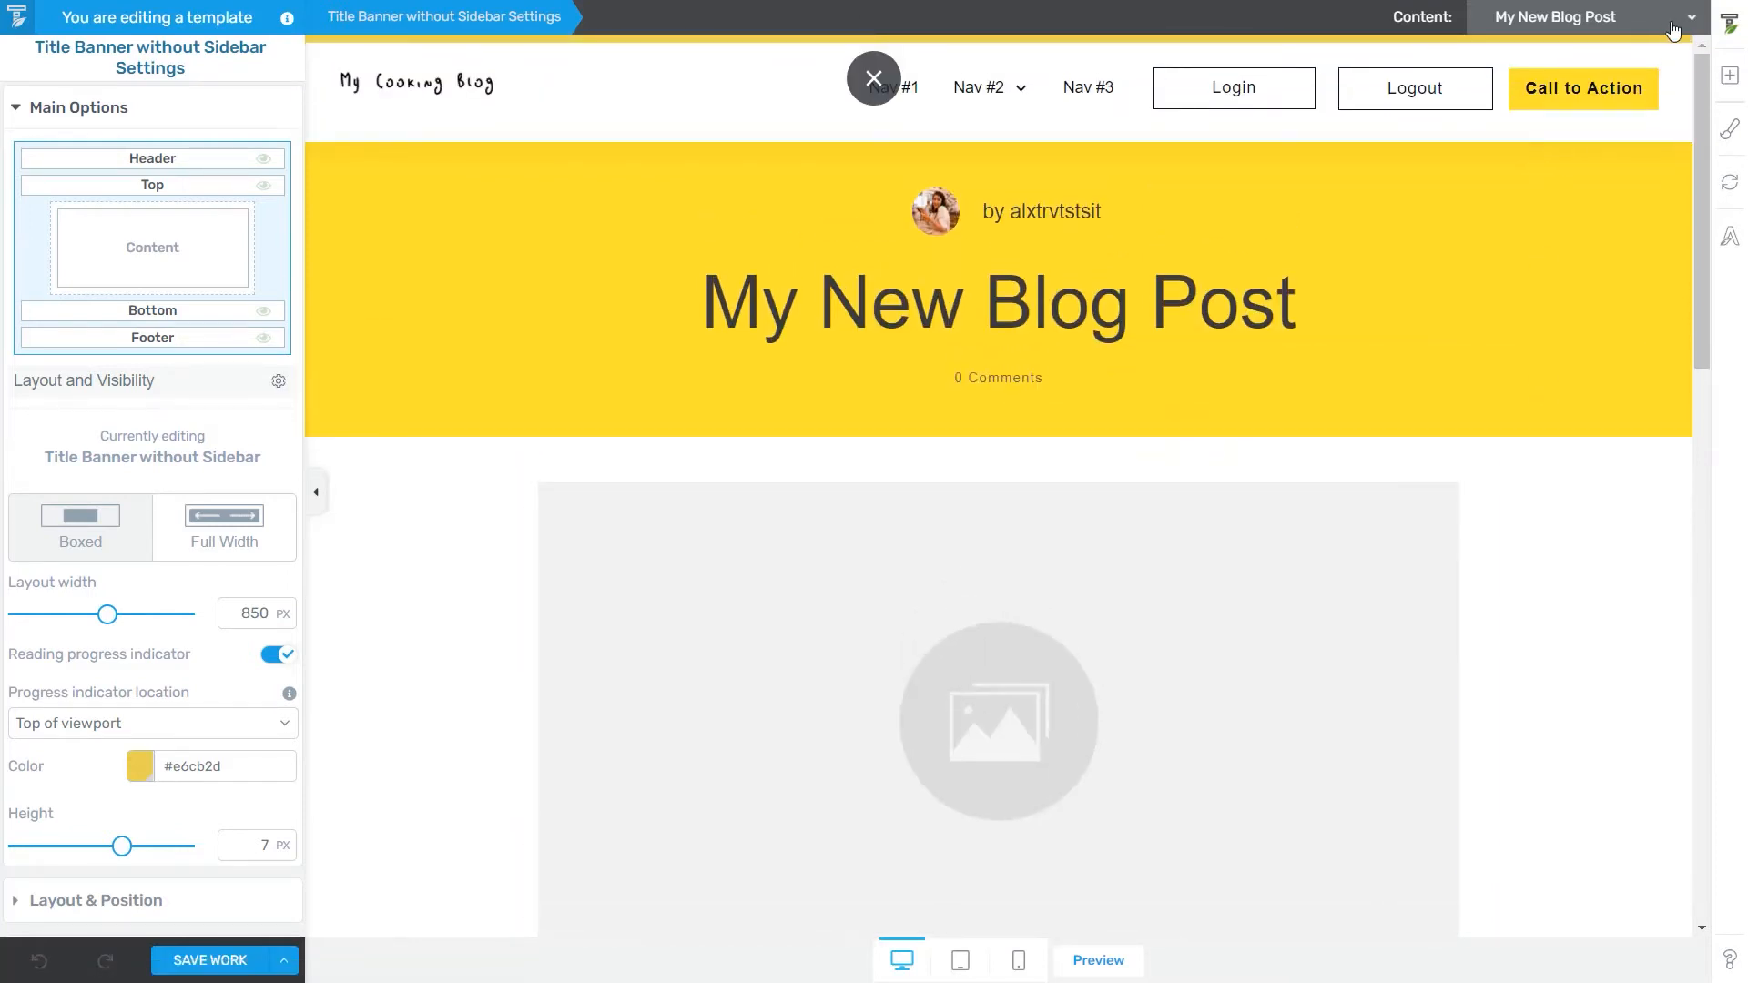
- Show the featured image placeholder's options and open the post preview list
left_click(874, 89)
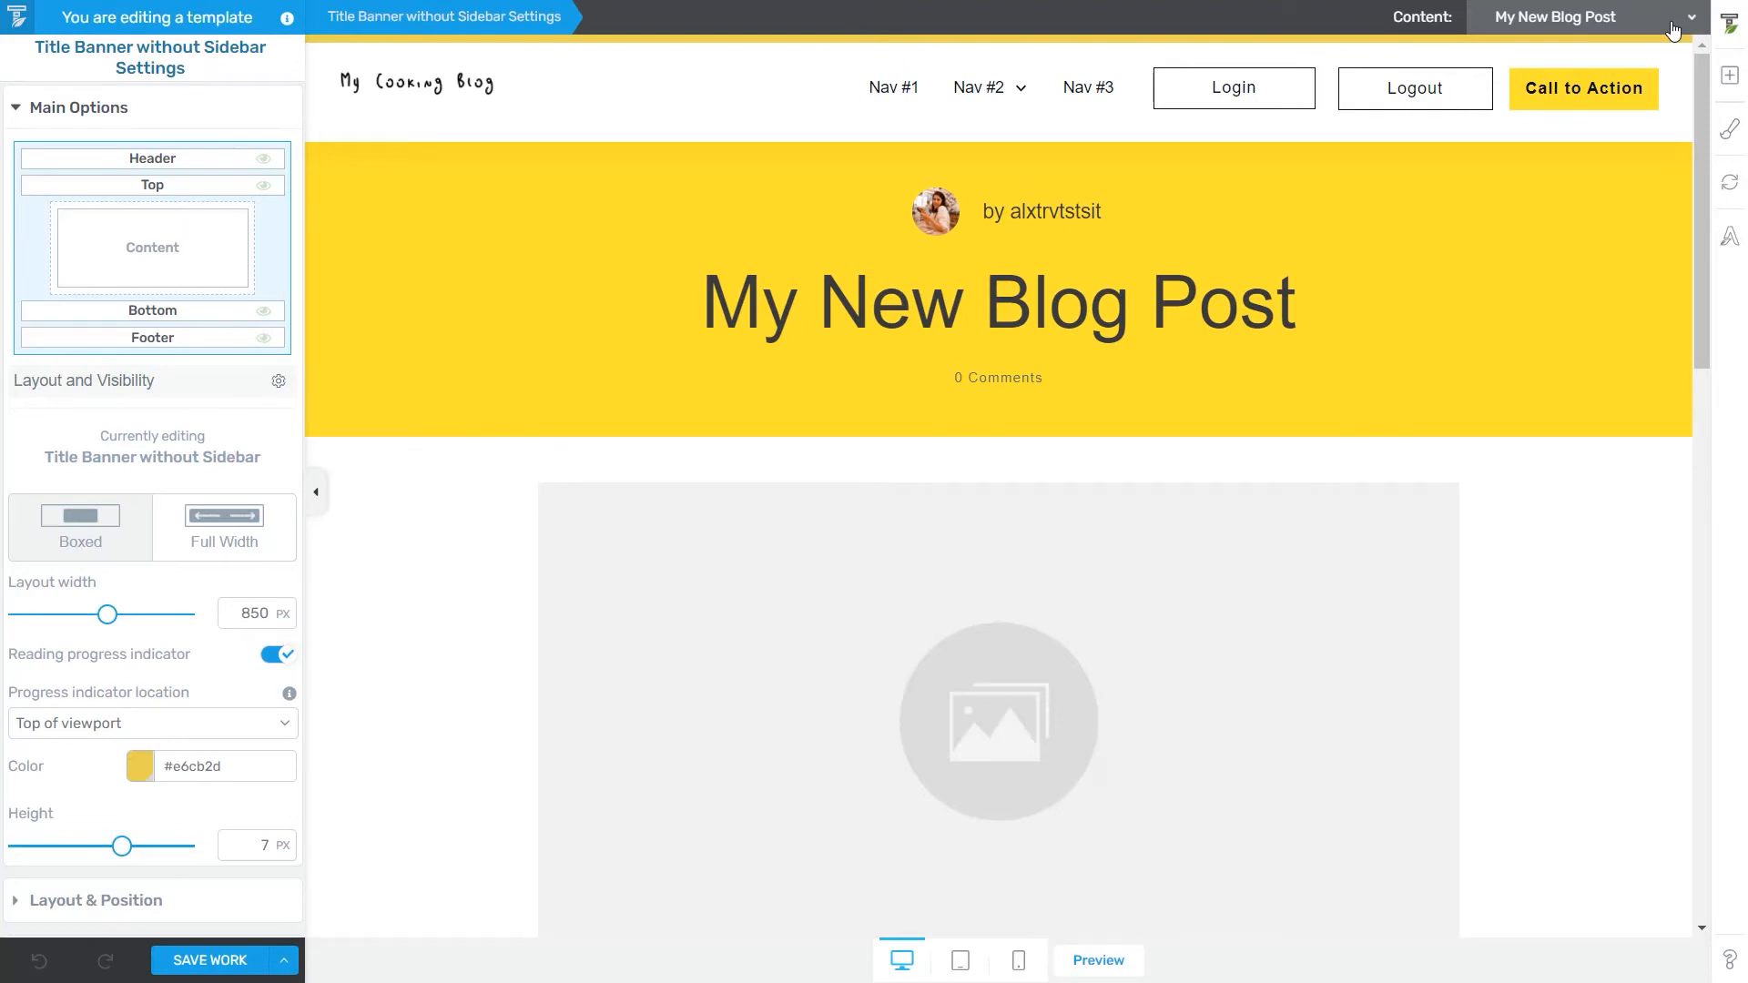
mouse_move(1534, 646)
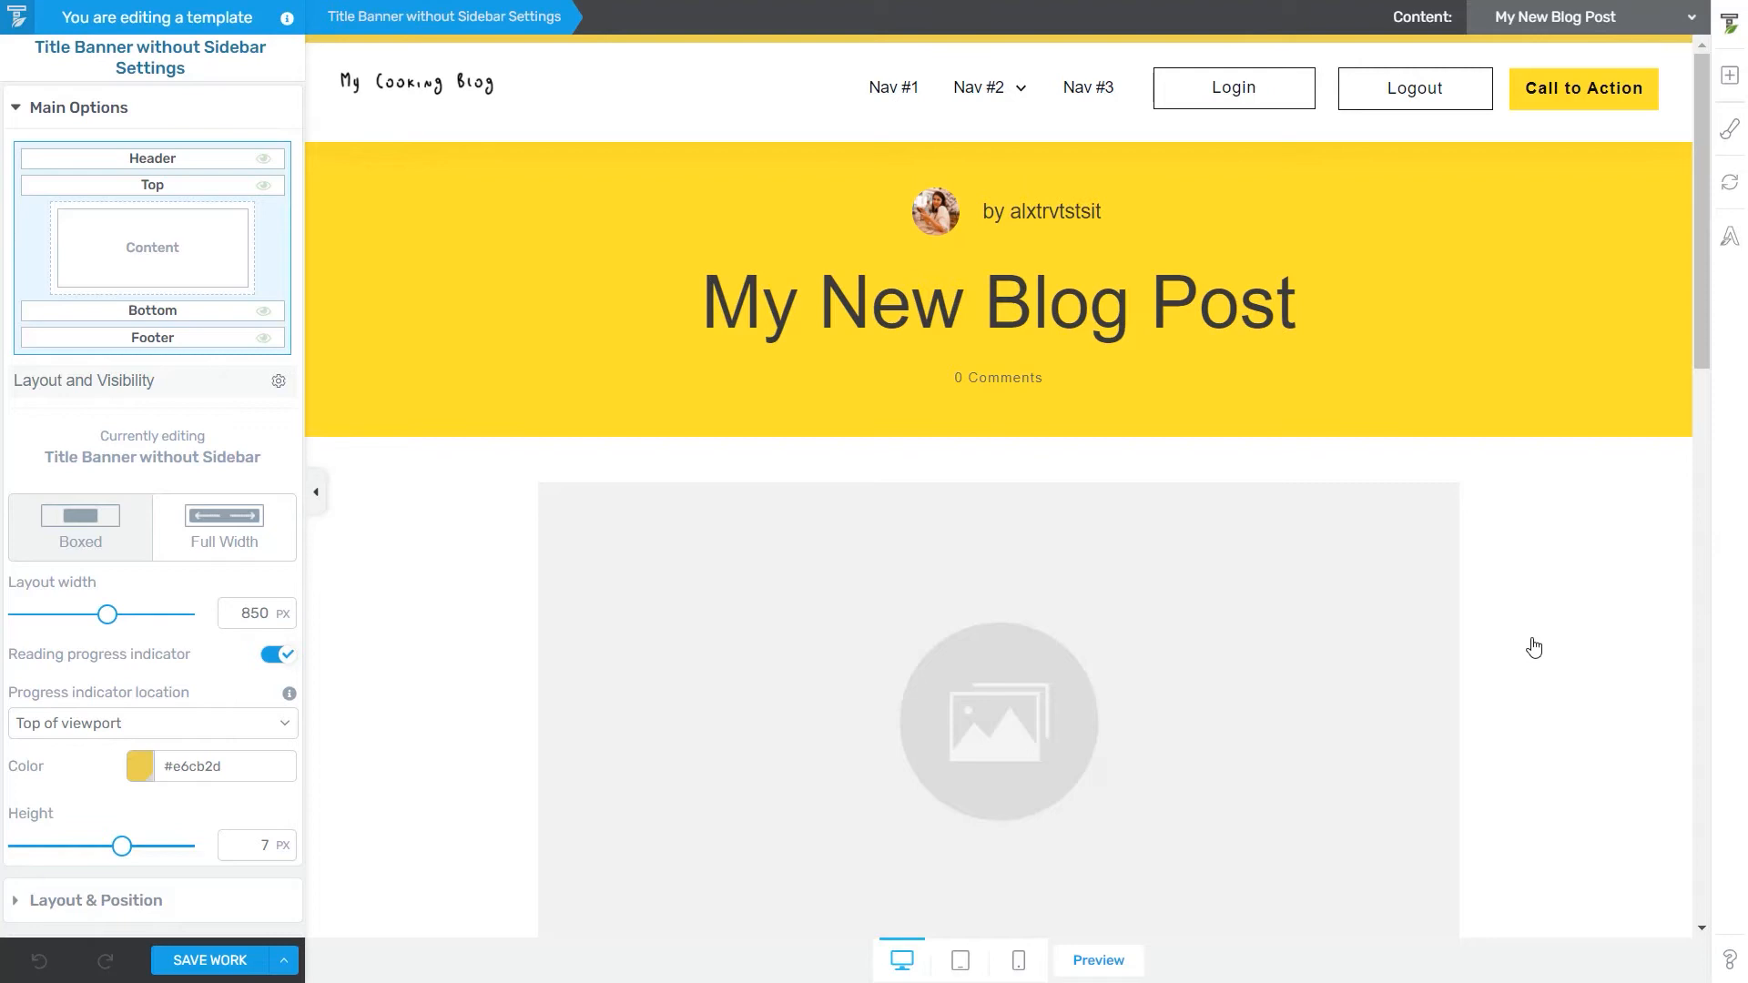
scroll("down", 3)
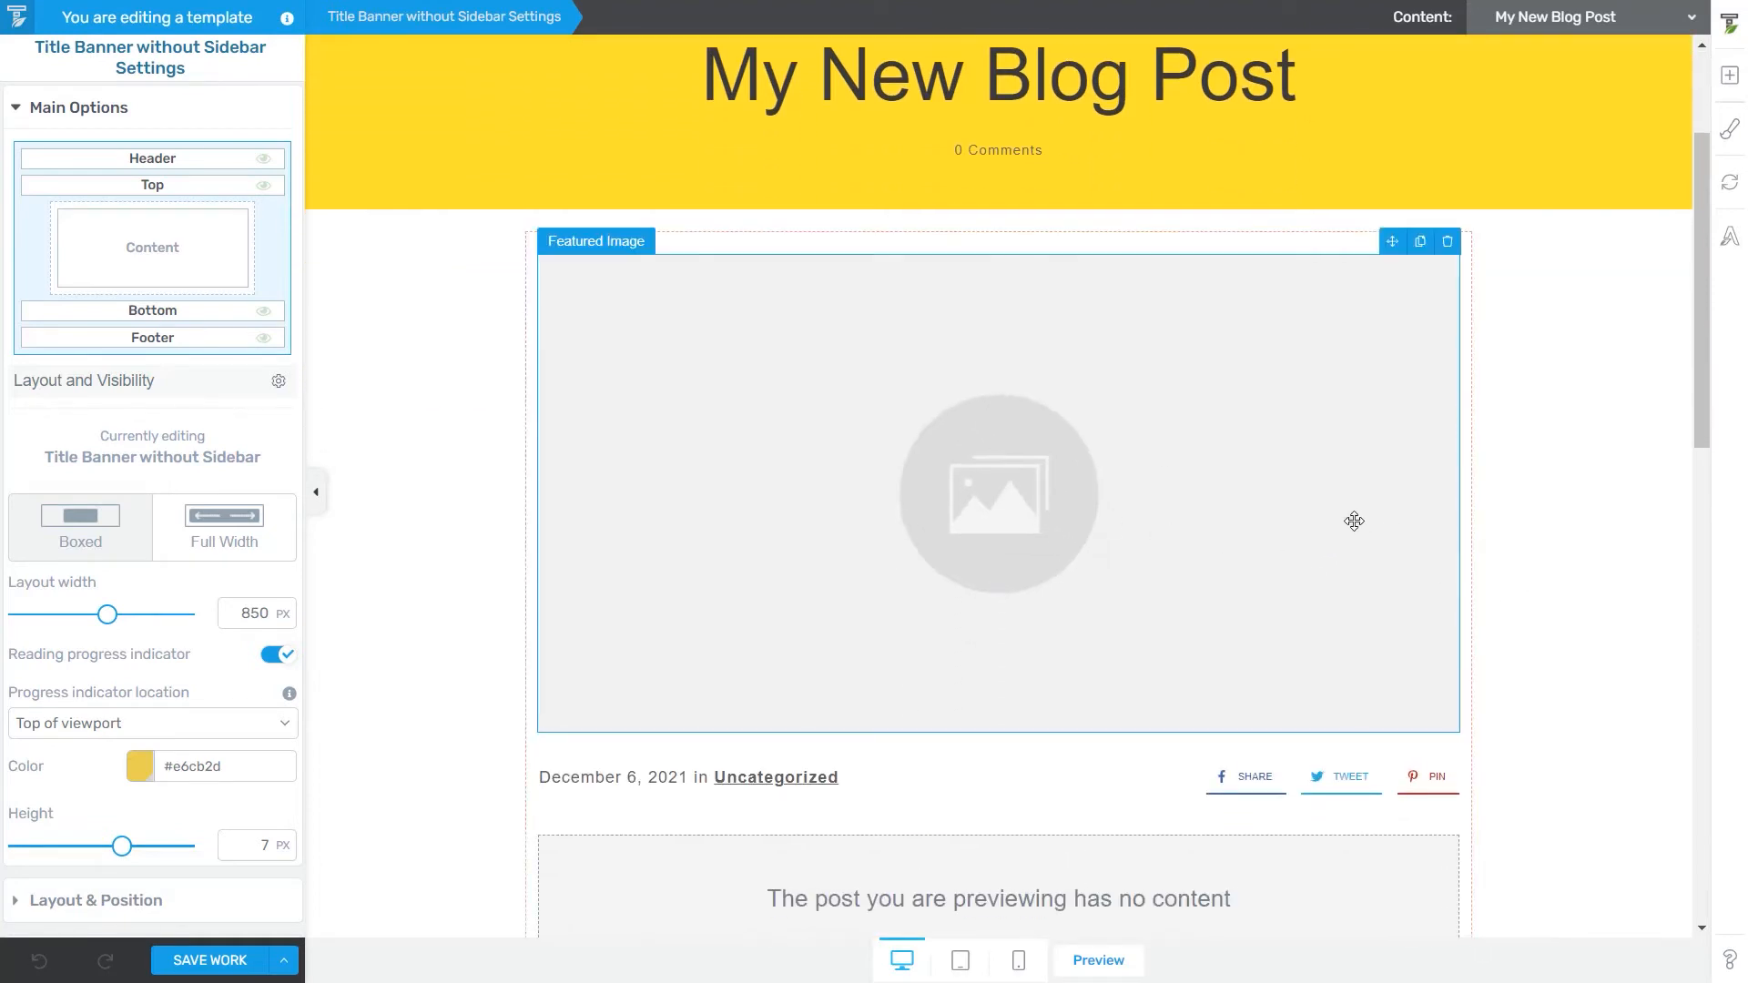
left_click(998, 490)
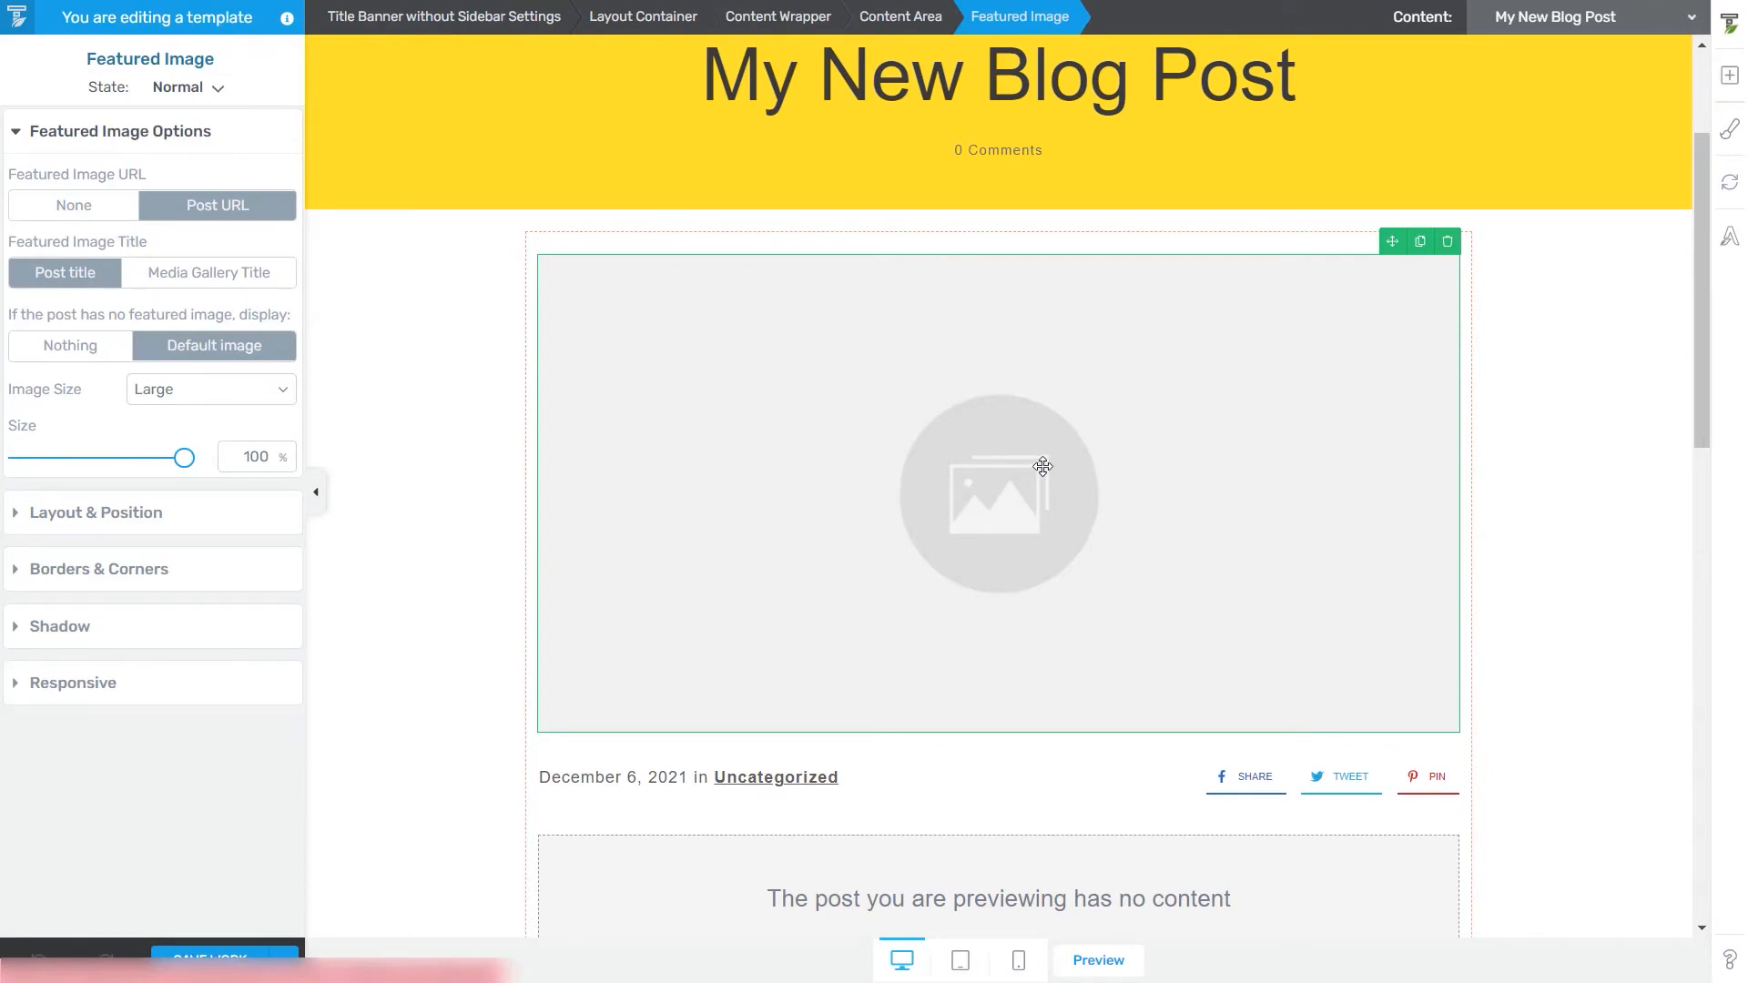
mouse_move(1112, 455)
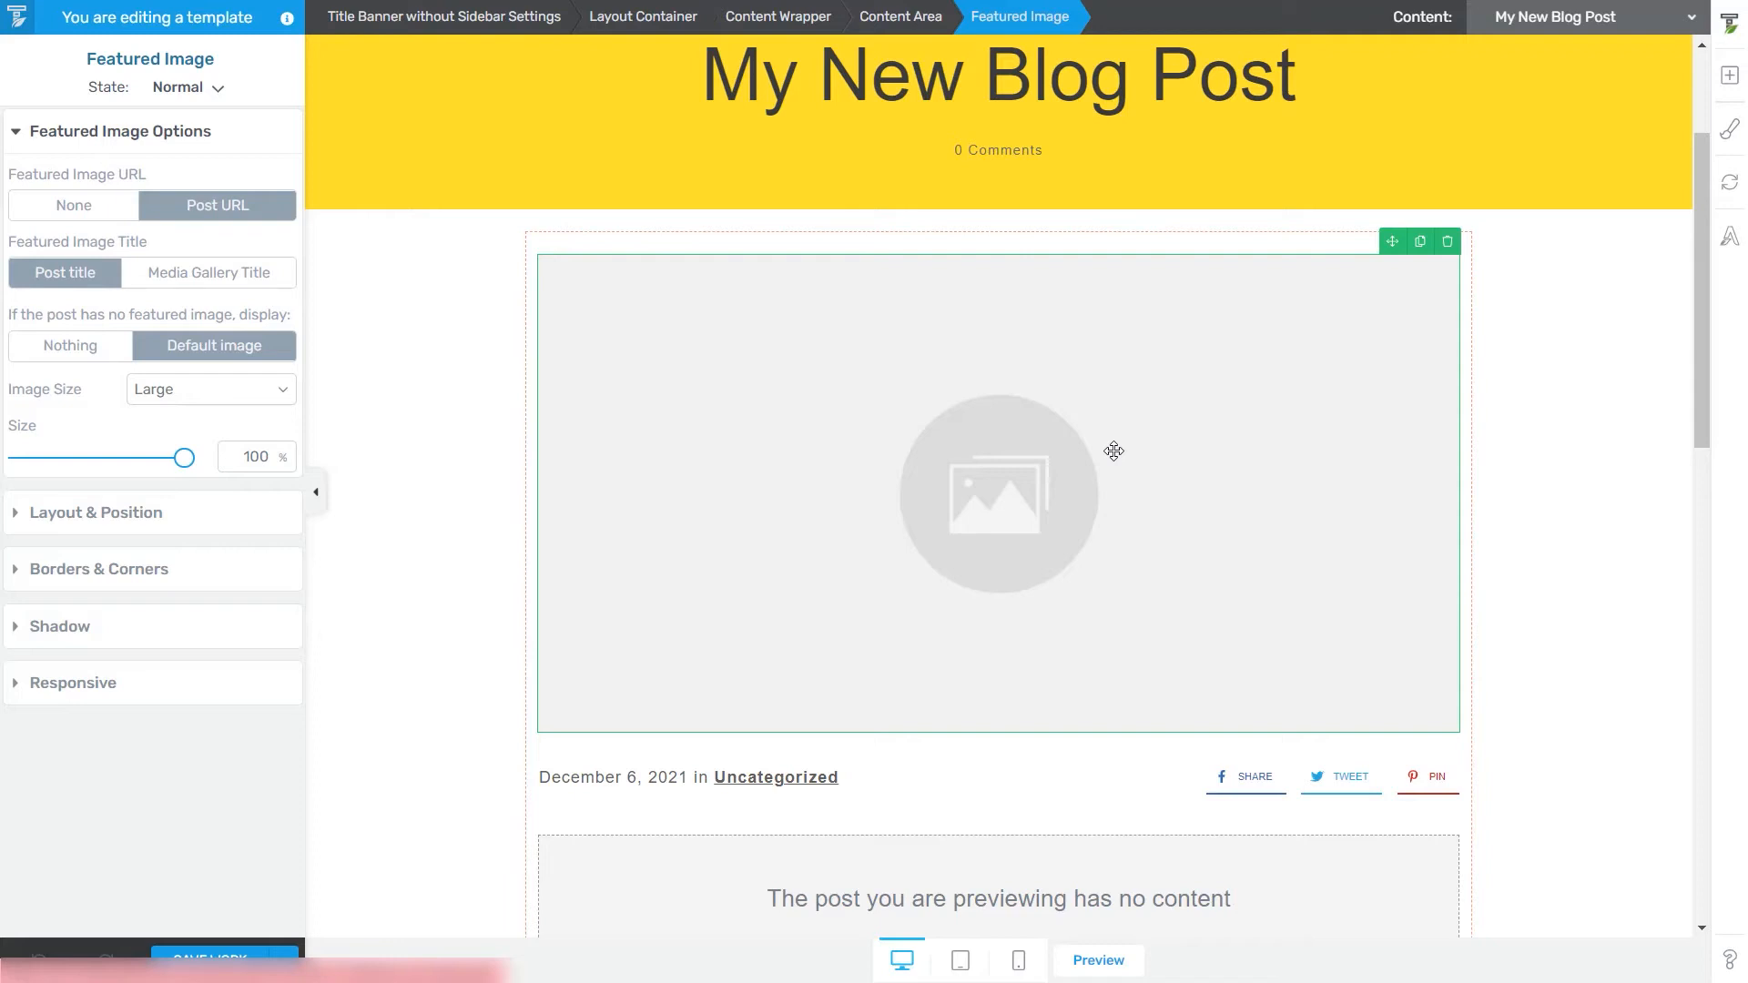
mouse_move(1236, 447)
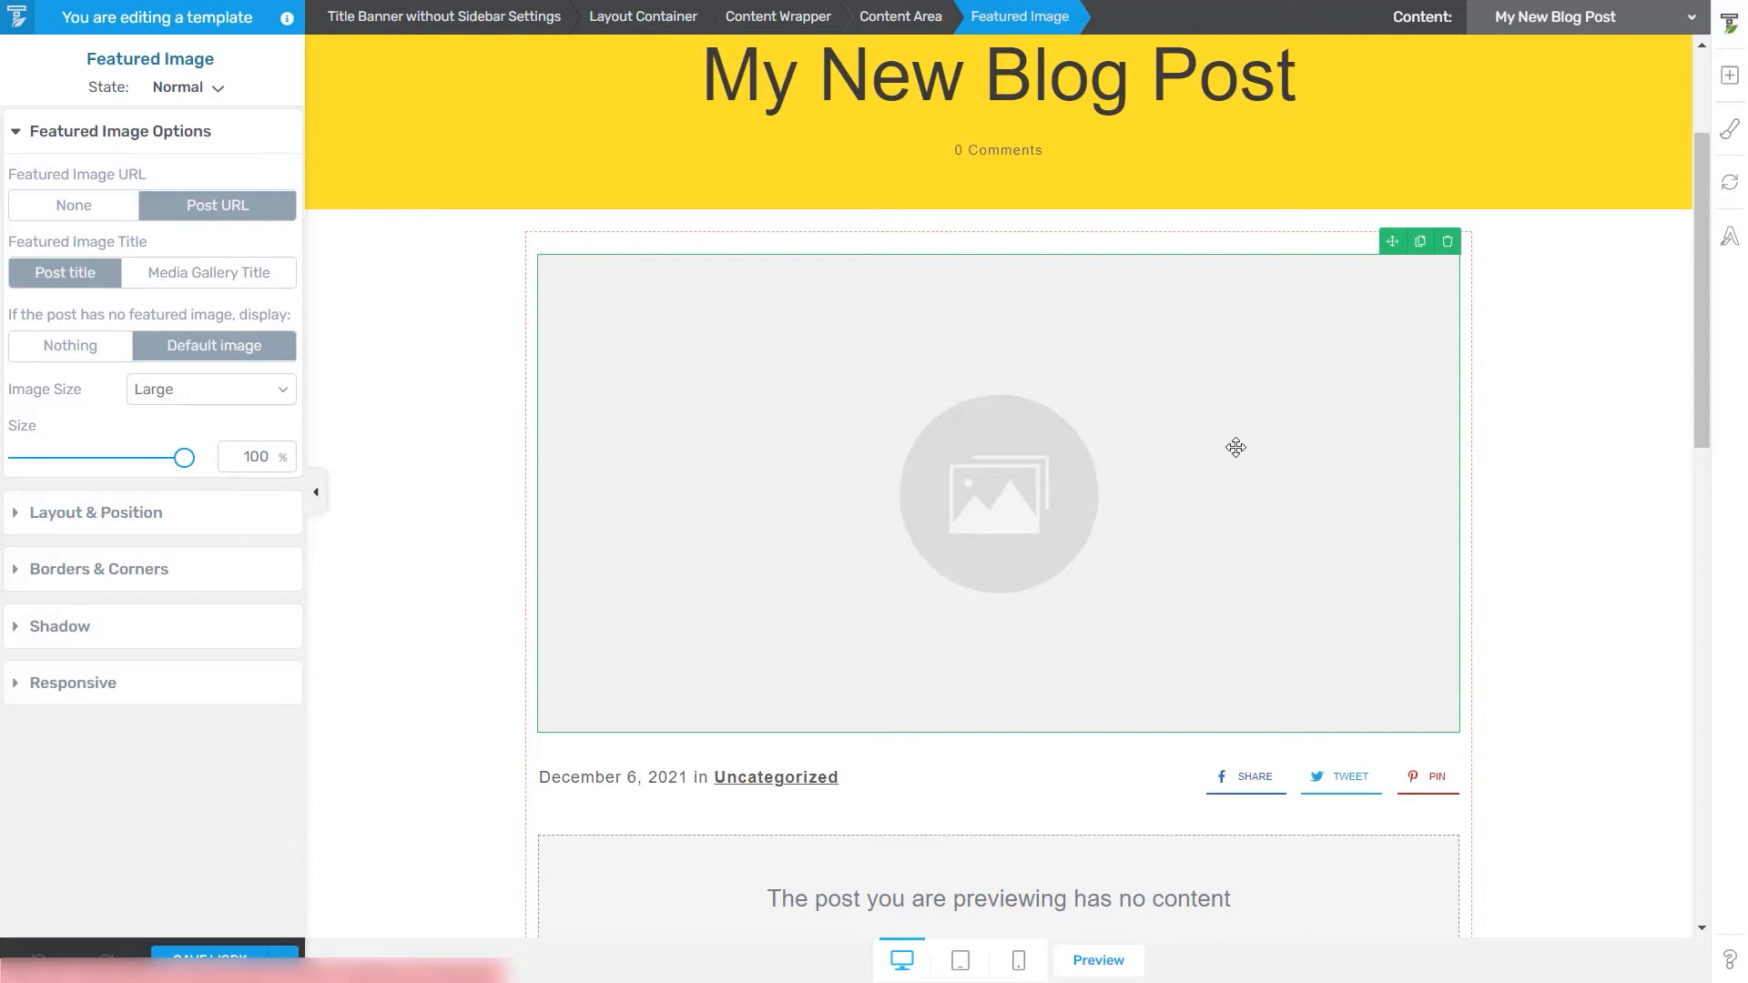
left_click(1689, 16)
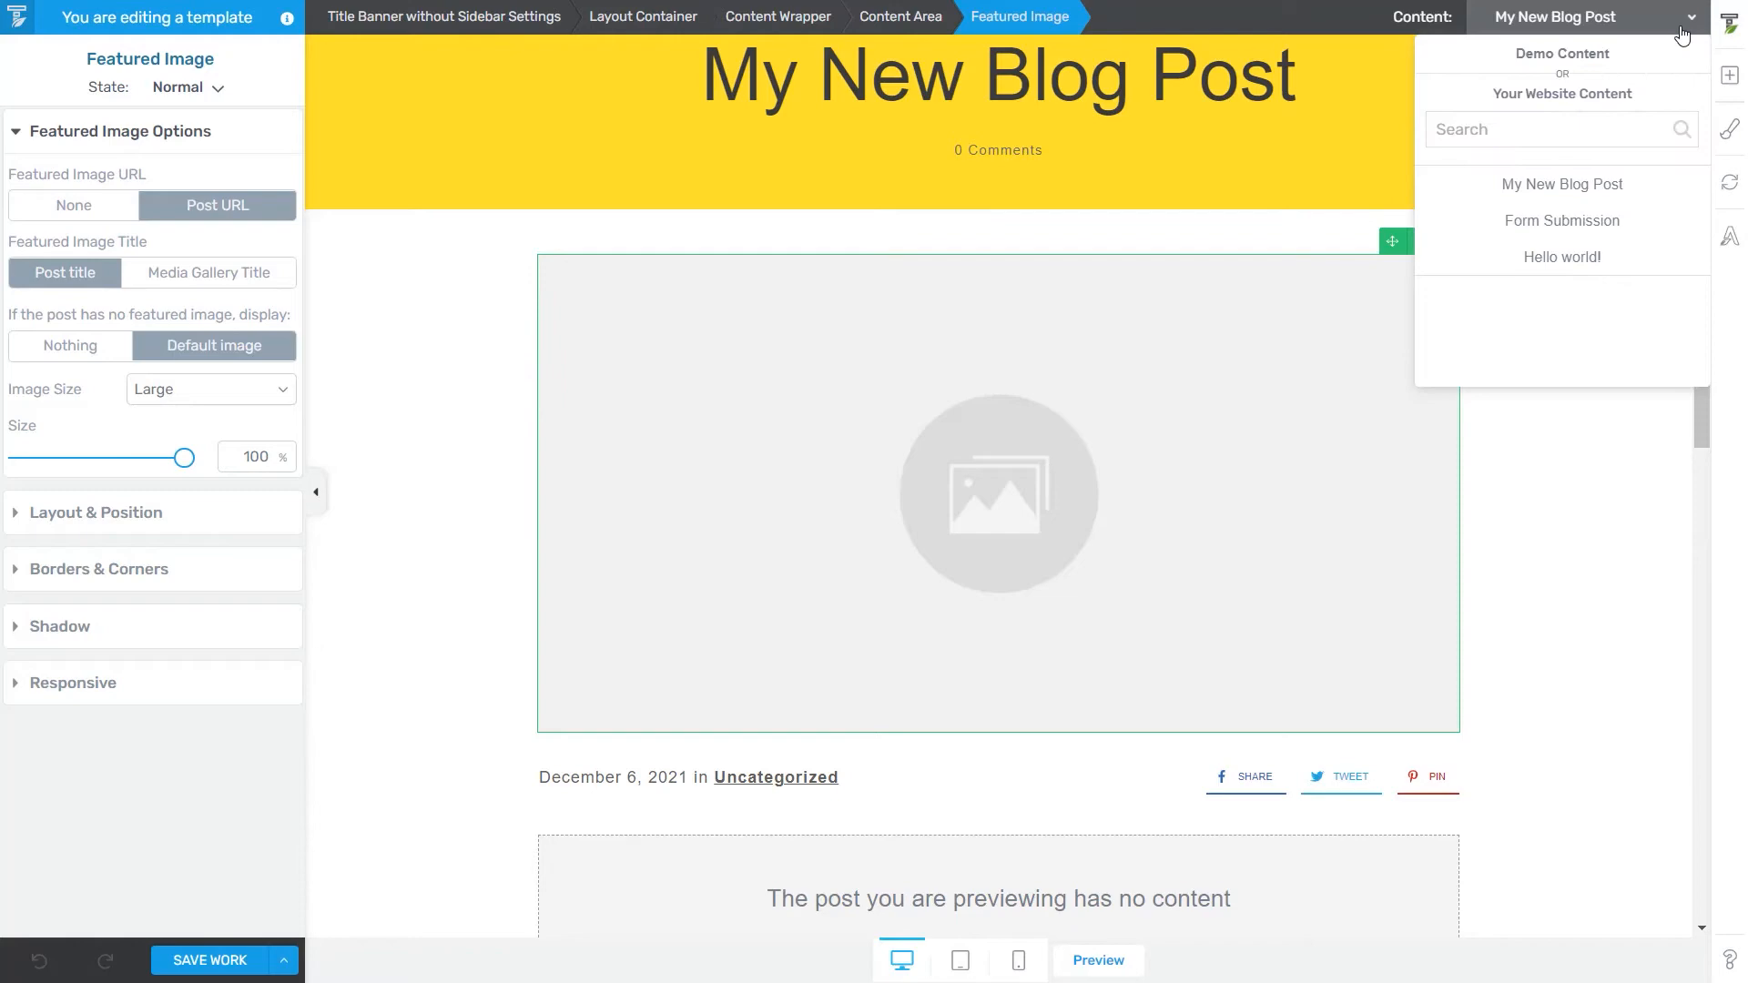
- Preview the template with Hello world!, showing its flowers photo
left_click(1559, 257)
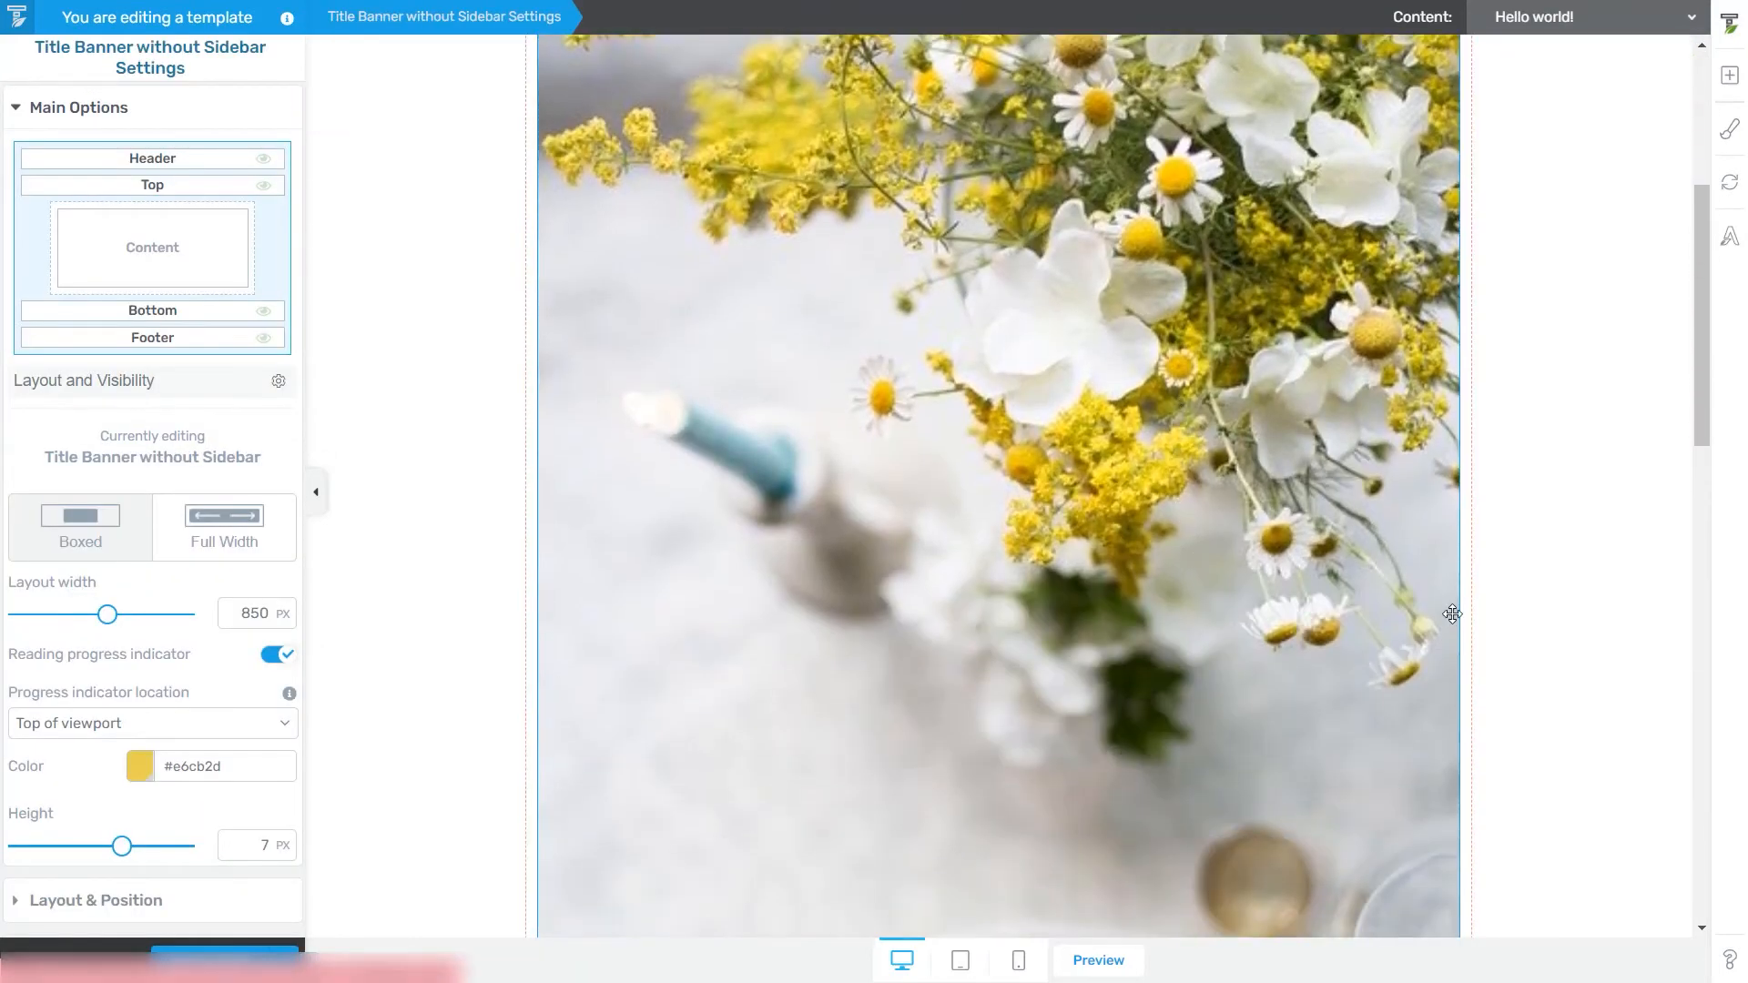
scroll("up", 3)
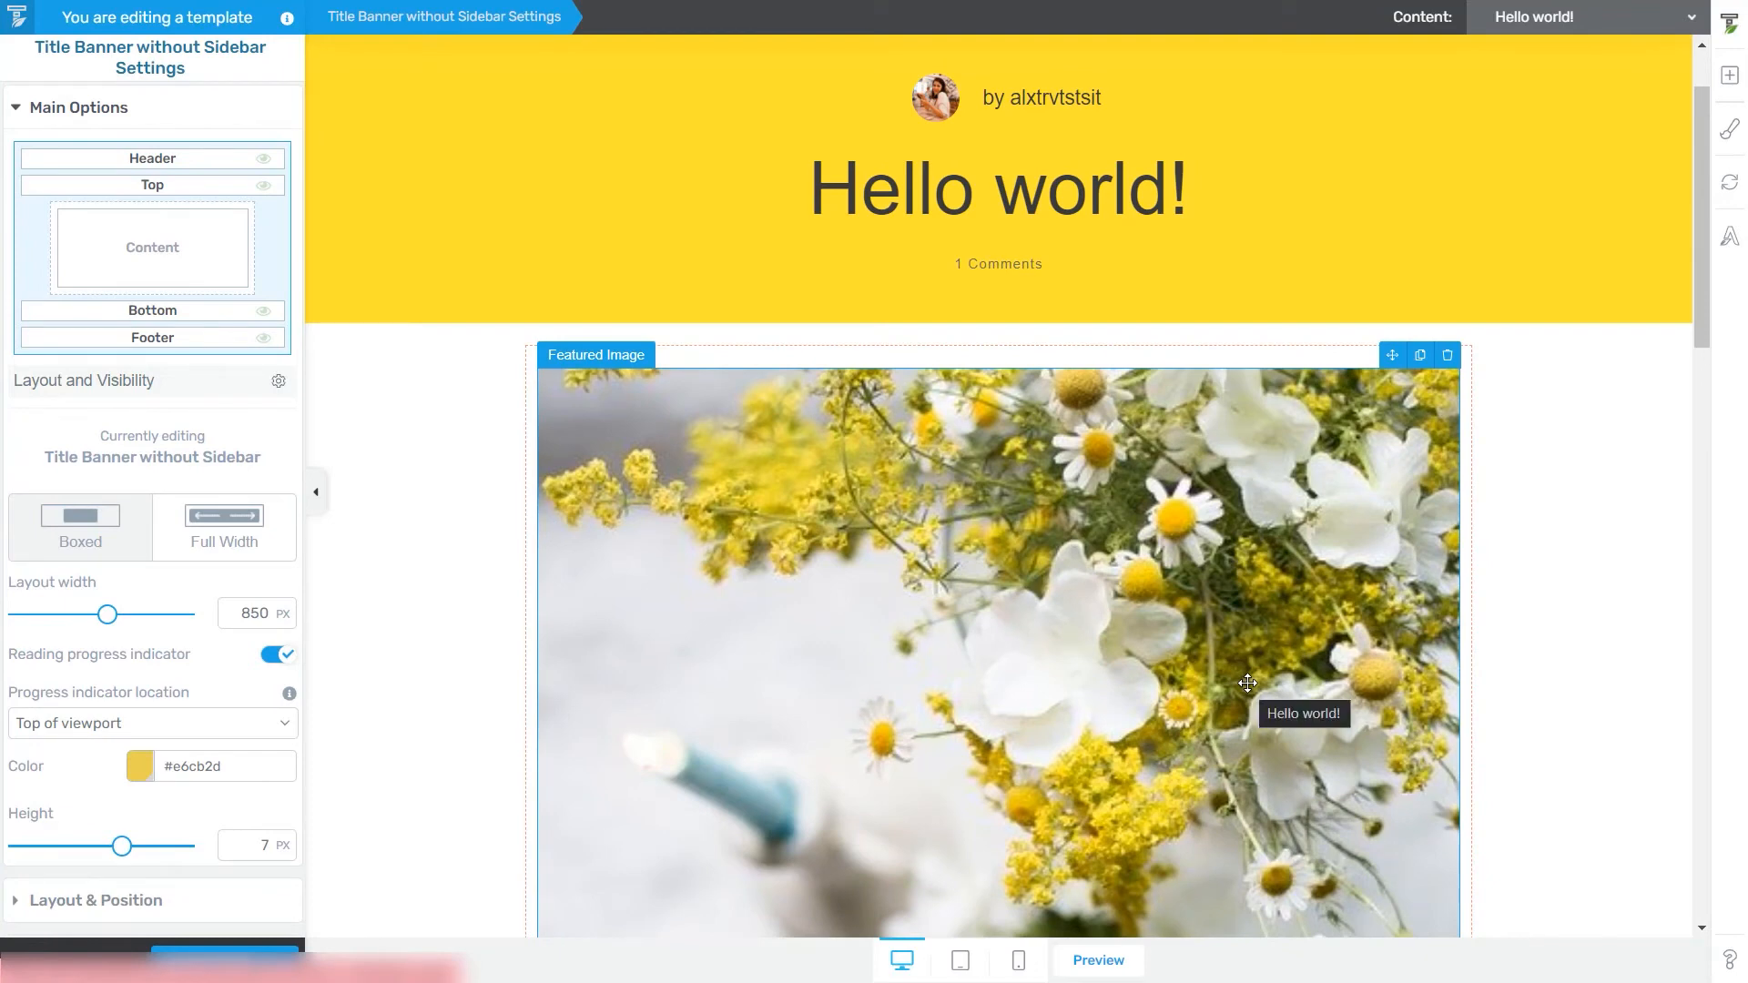
mouse_move(1255, 689)
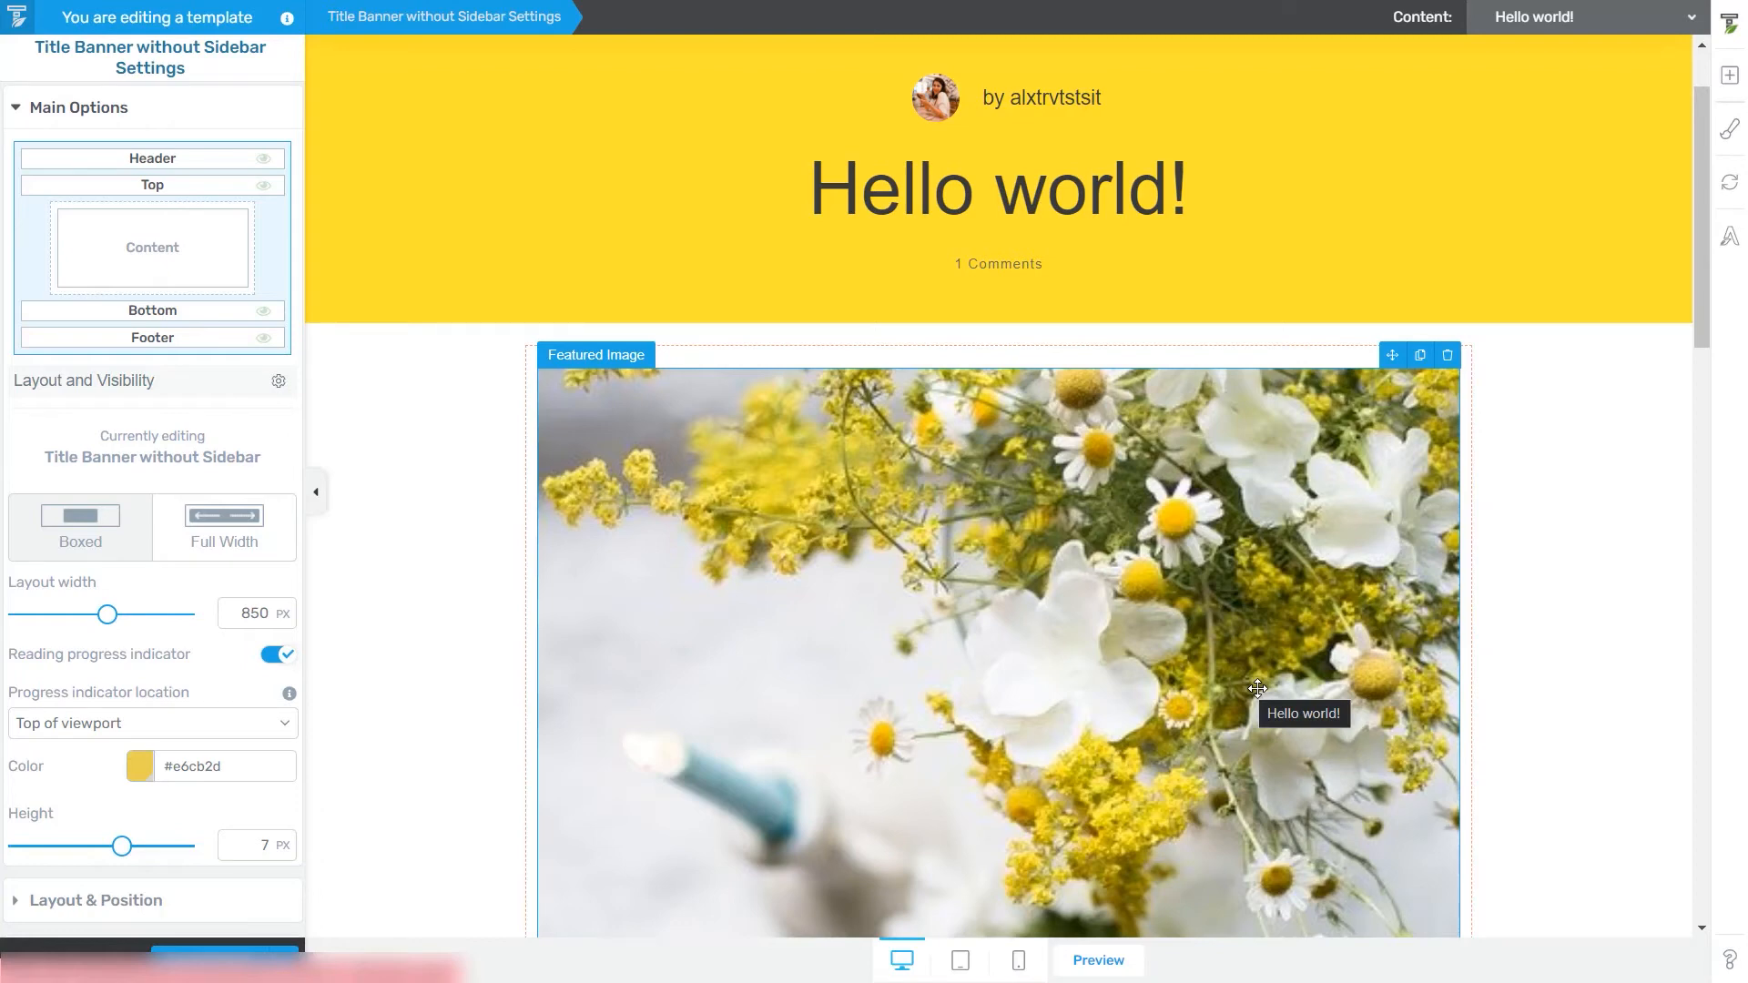
mouse_move(1152, 653)
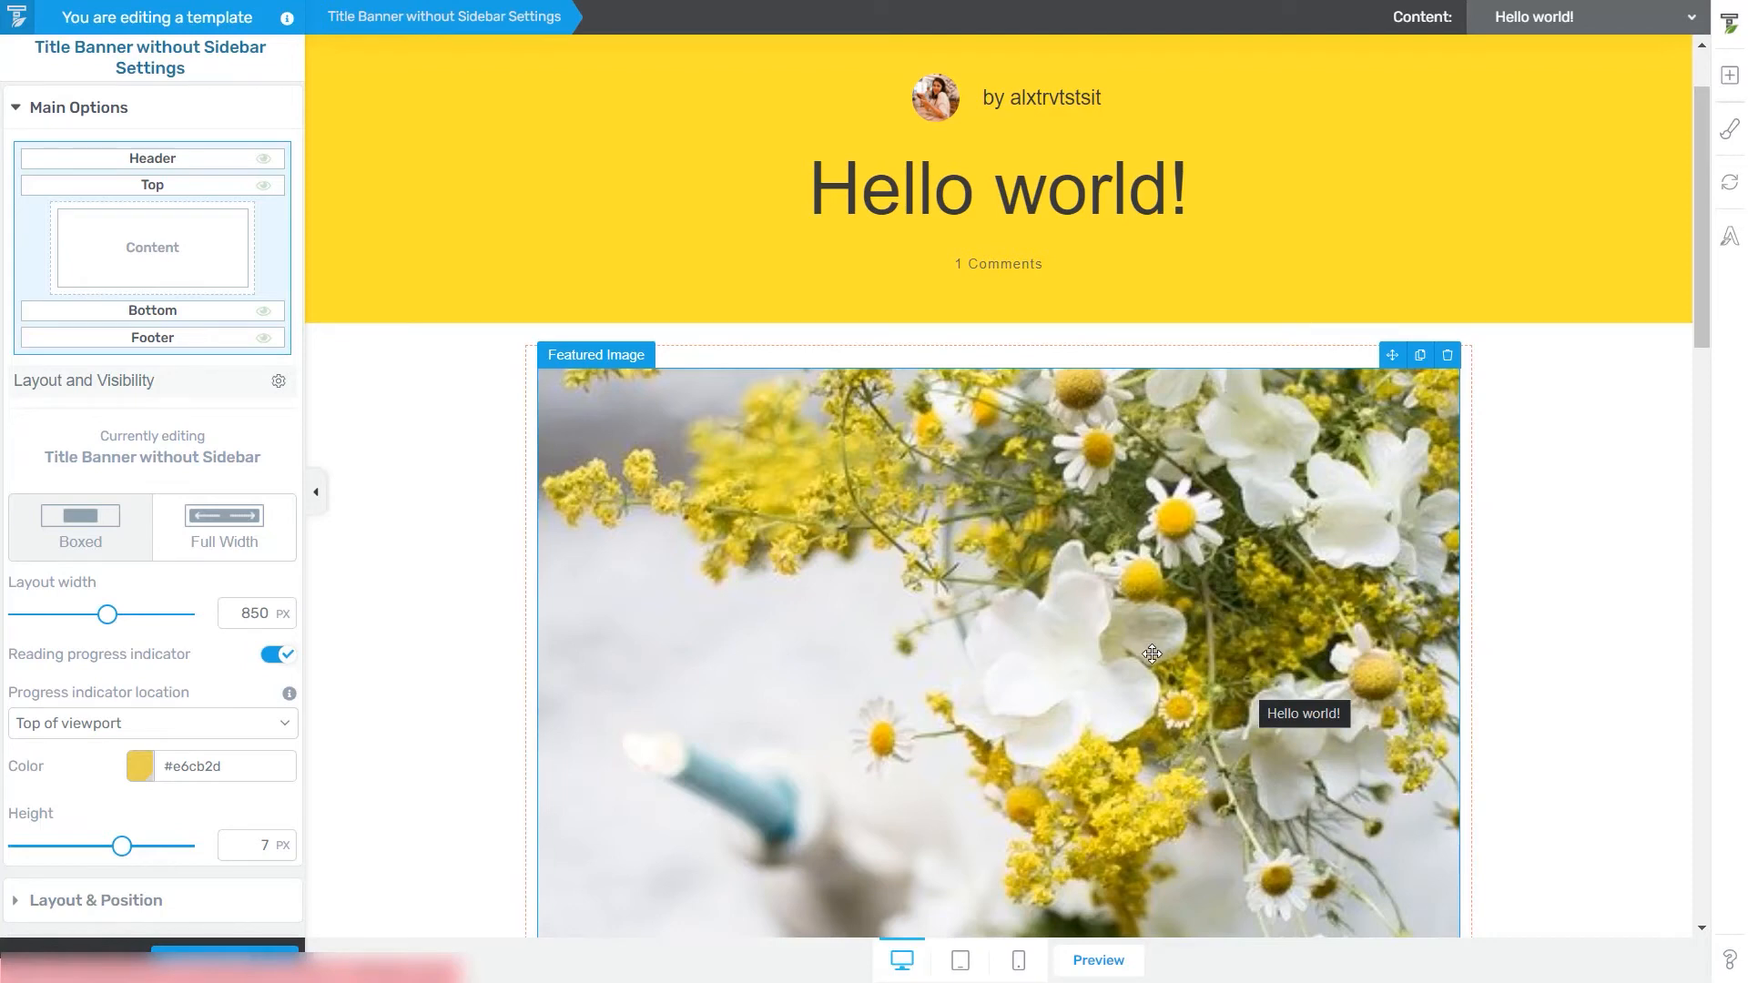
mouse_move(999, 719)
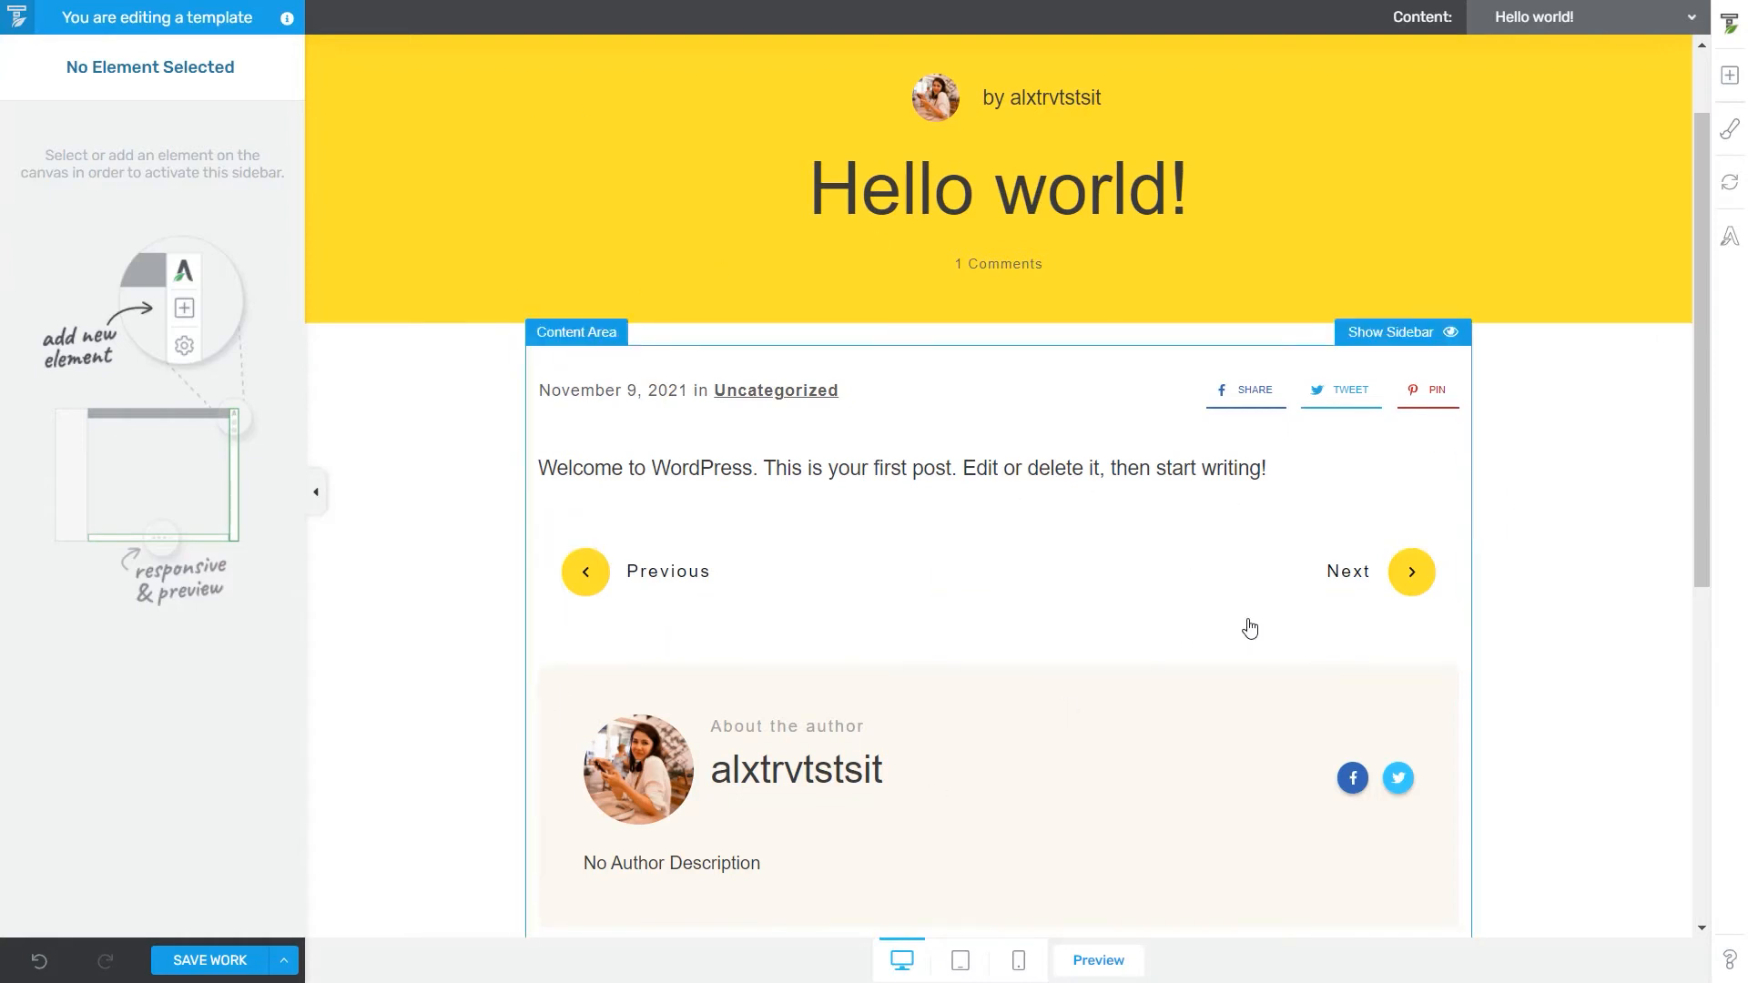
mouse_move(1516, 271)
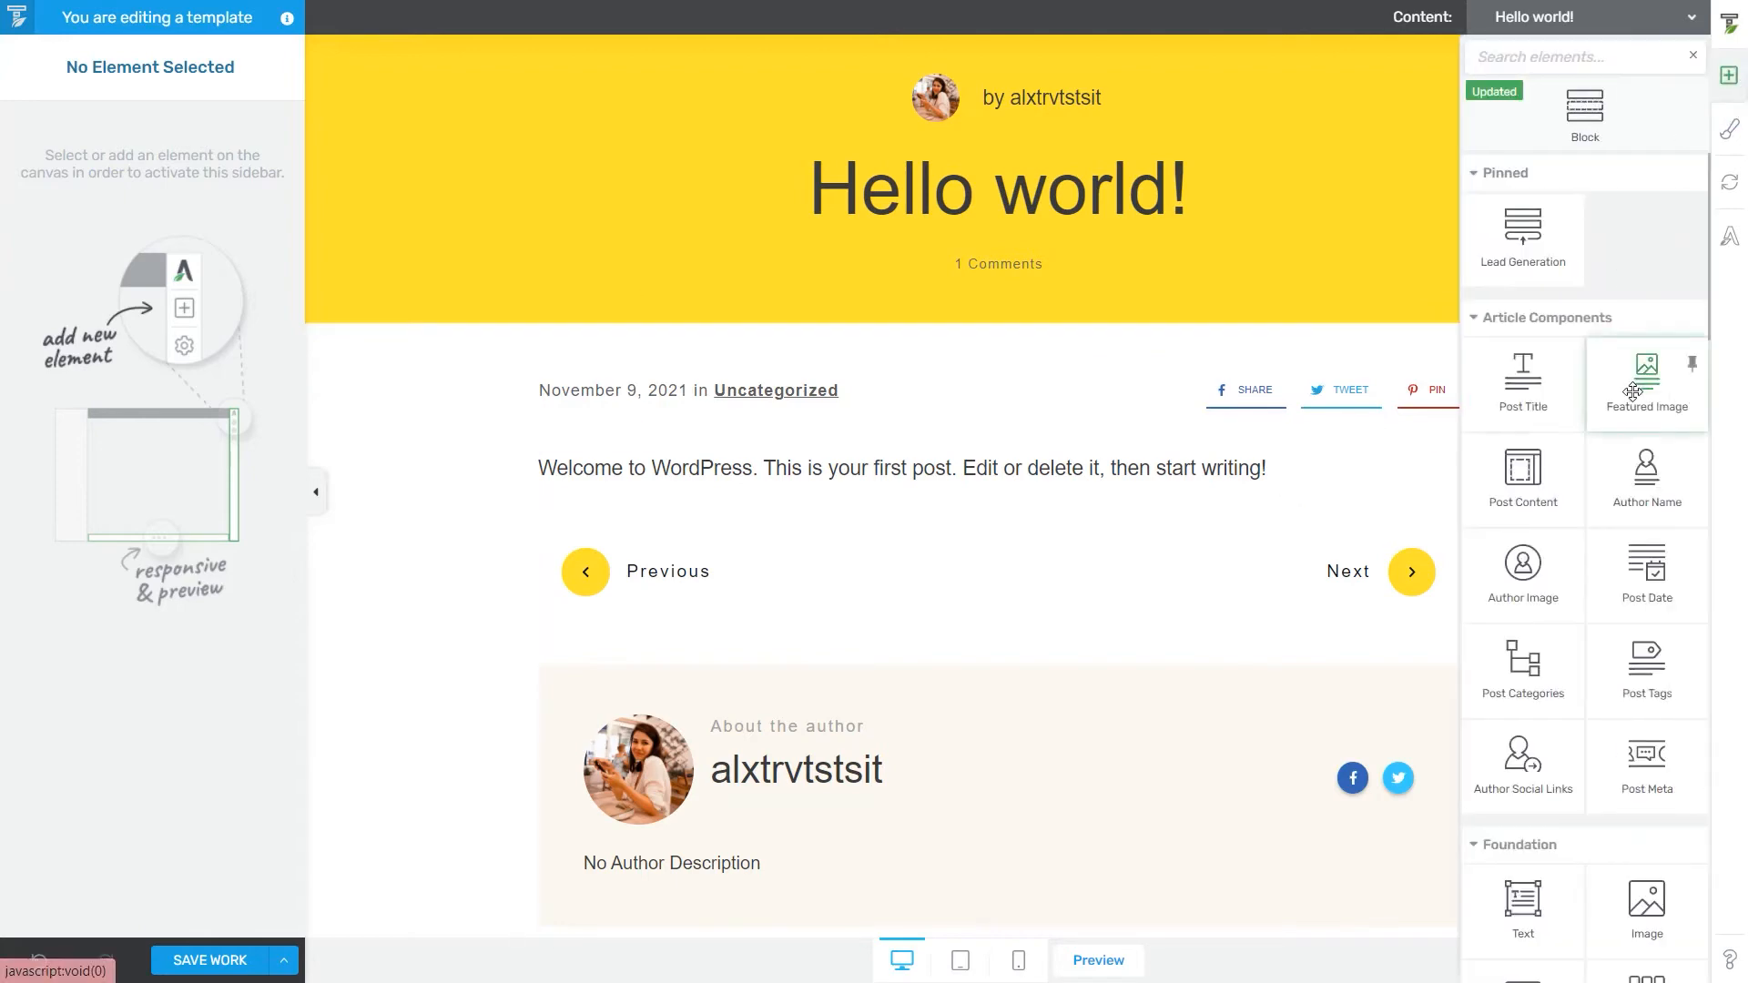
- Add a Featured Image element below the date line, showing the flowers photo
left_click(1645, 379)
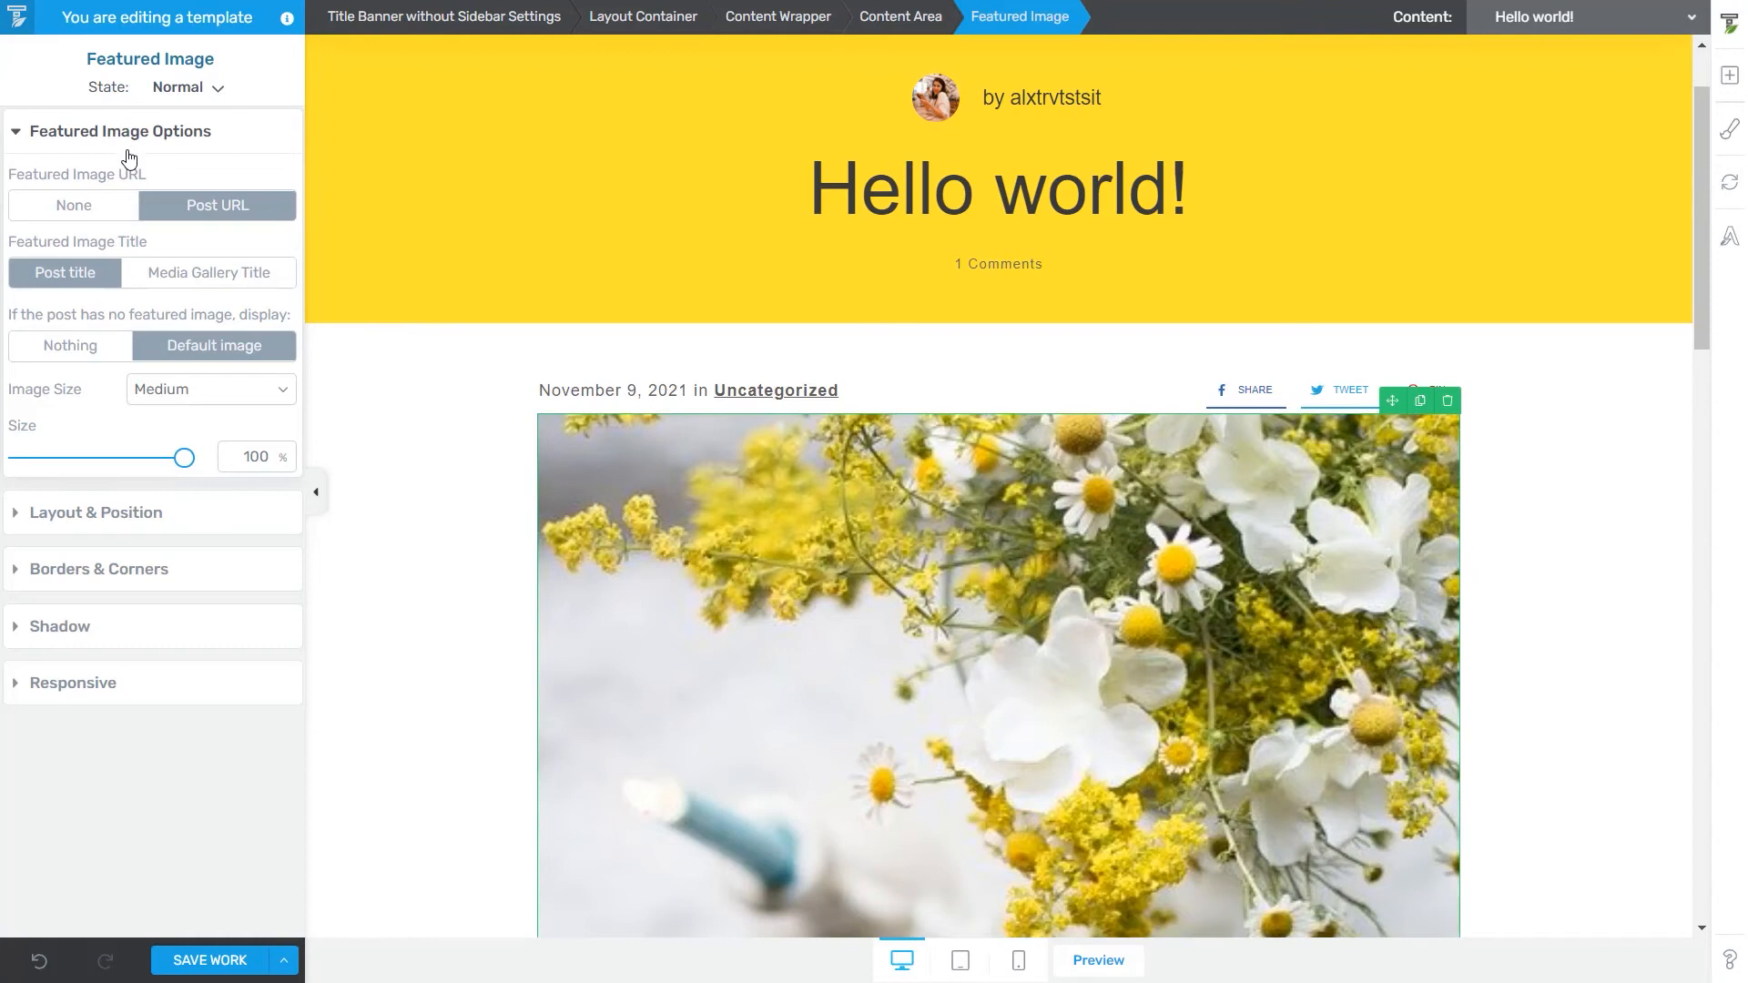
mouse_move(208, 200)
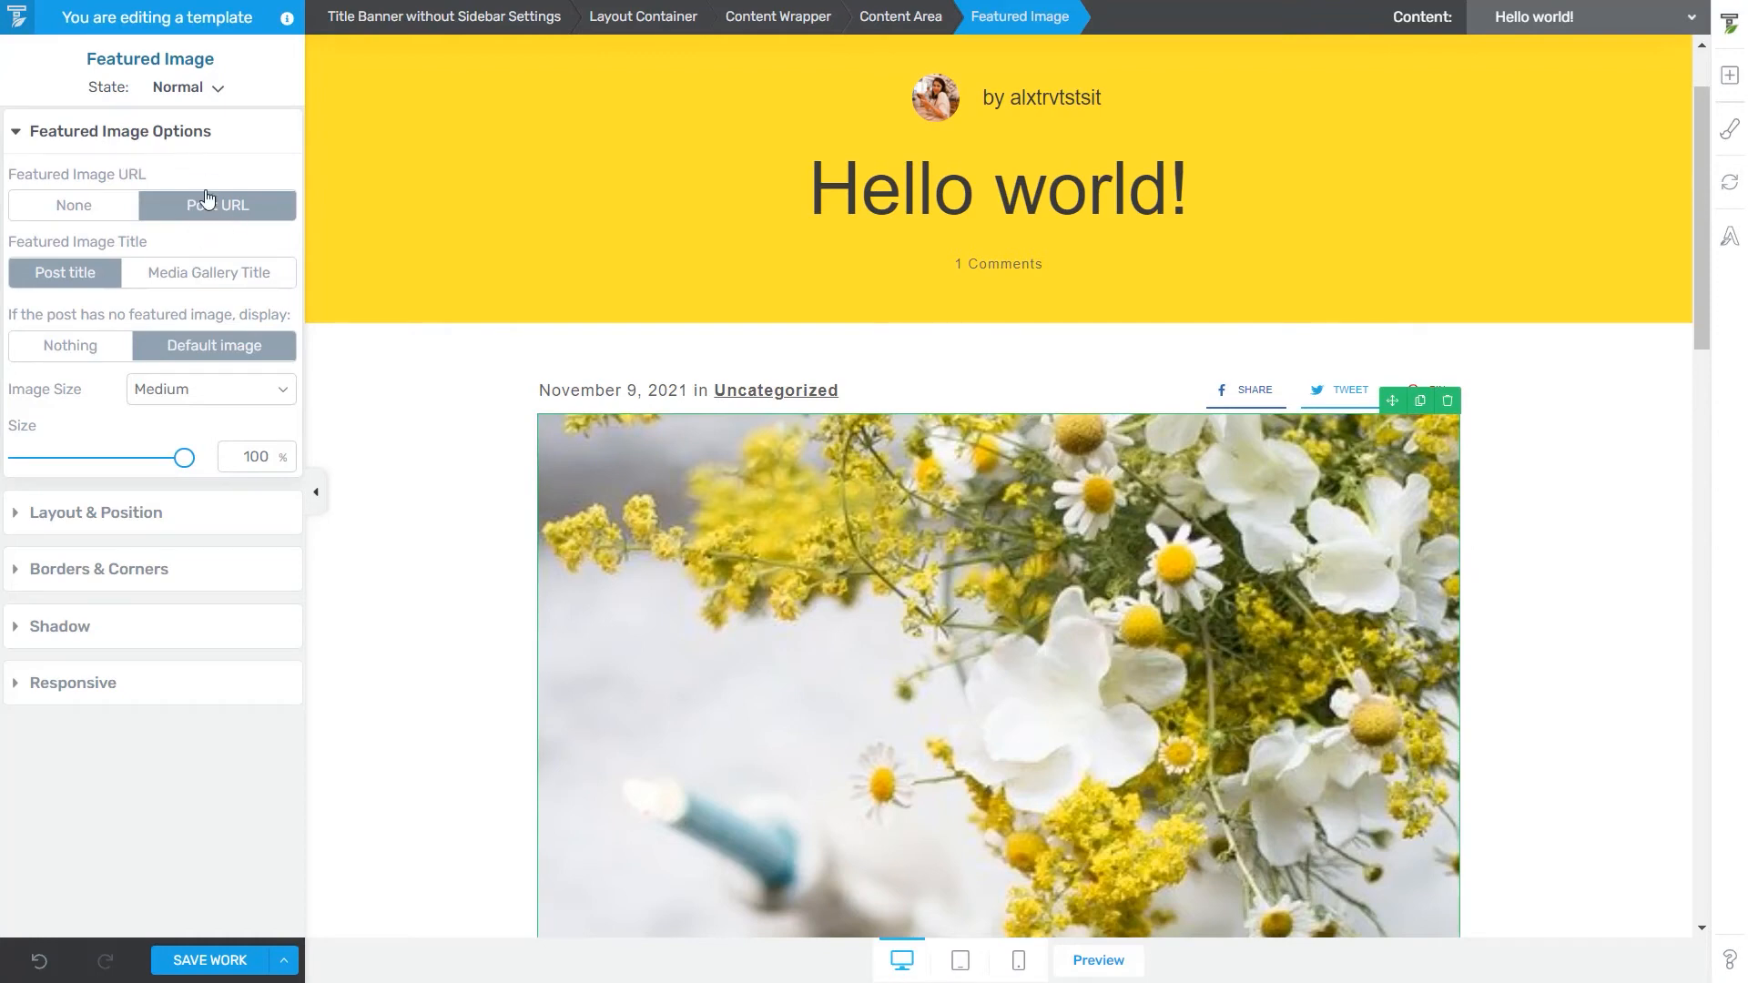
mouse_move(204, 229)
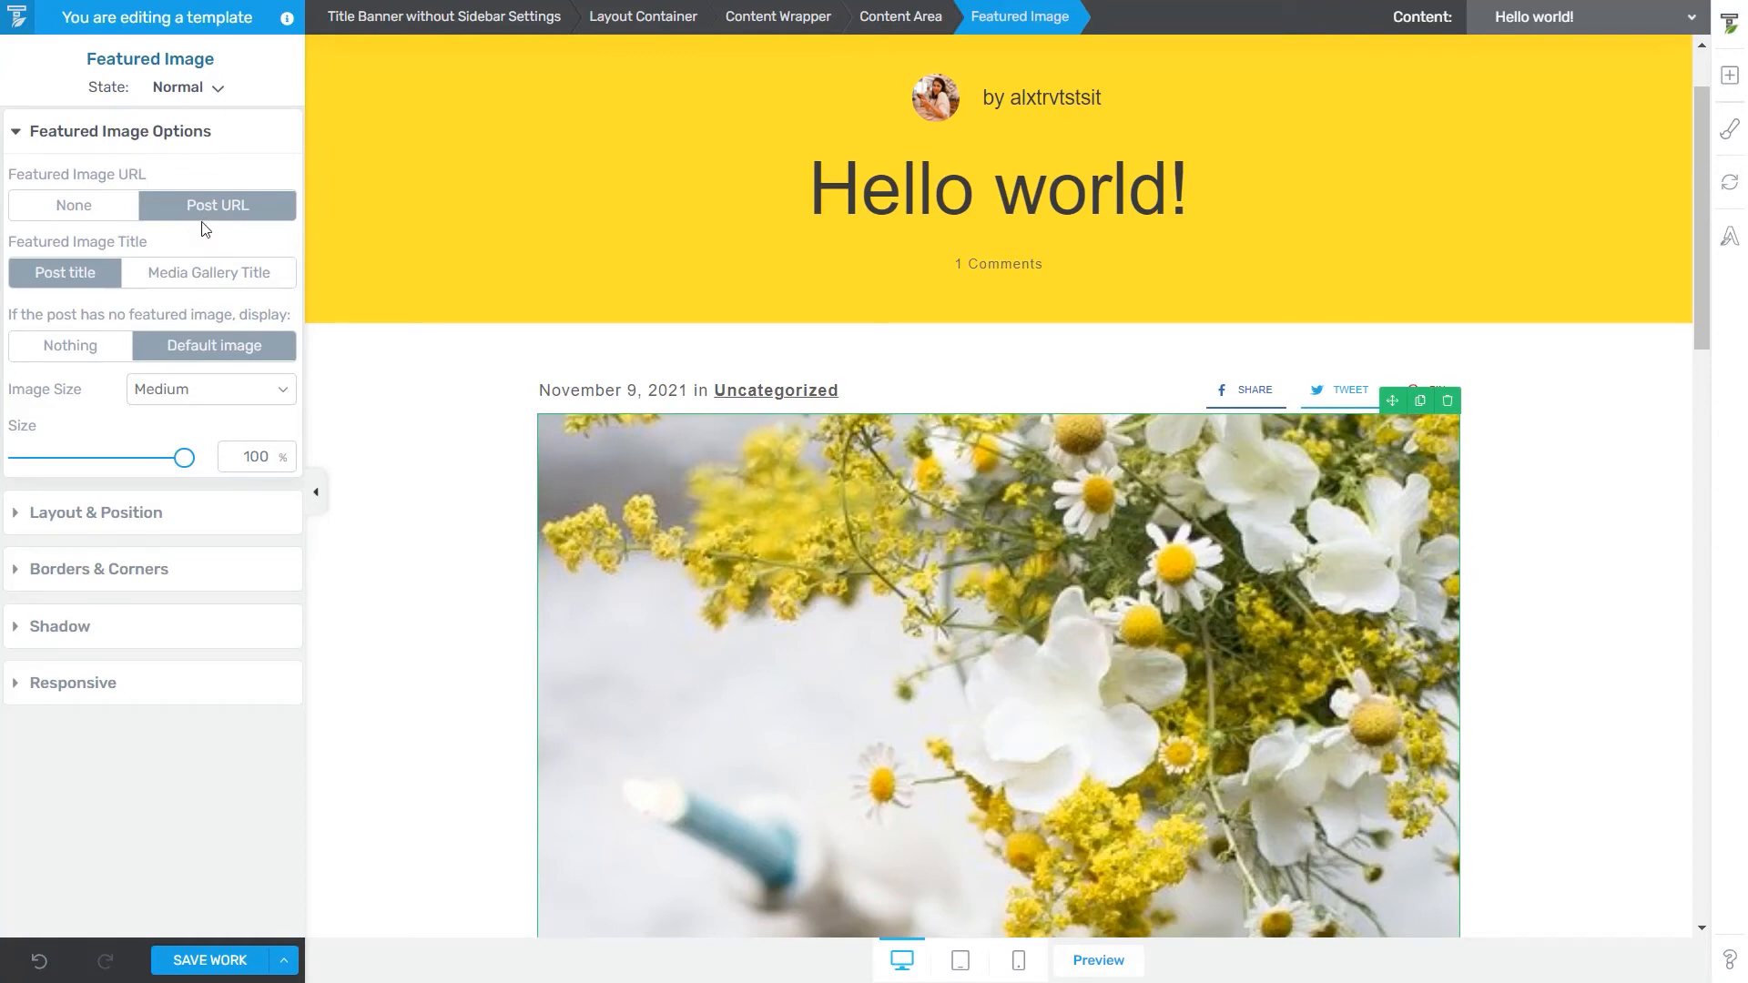
mouse_move(73, 205)
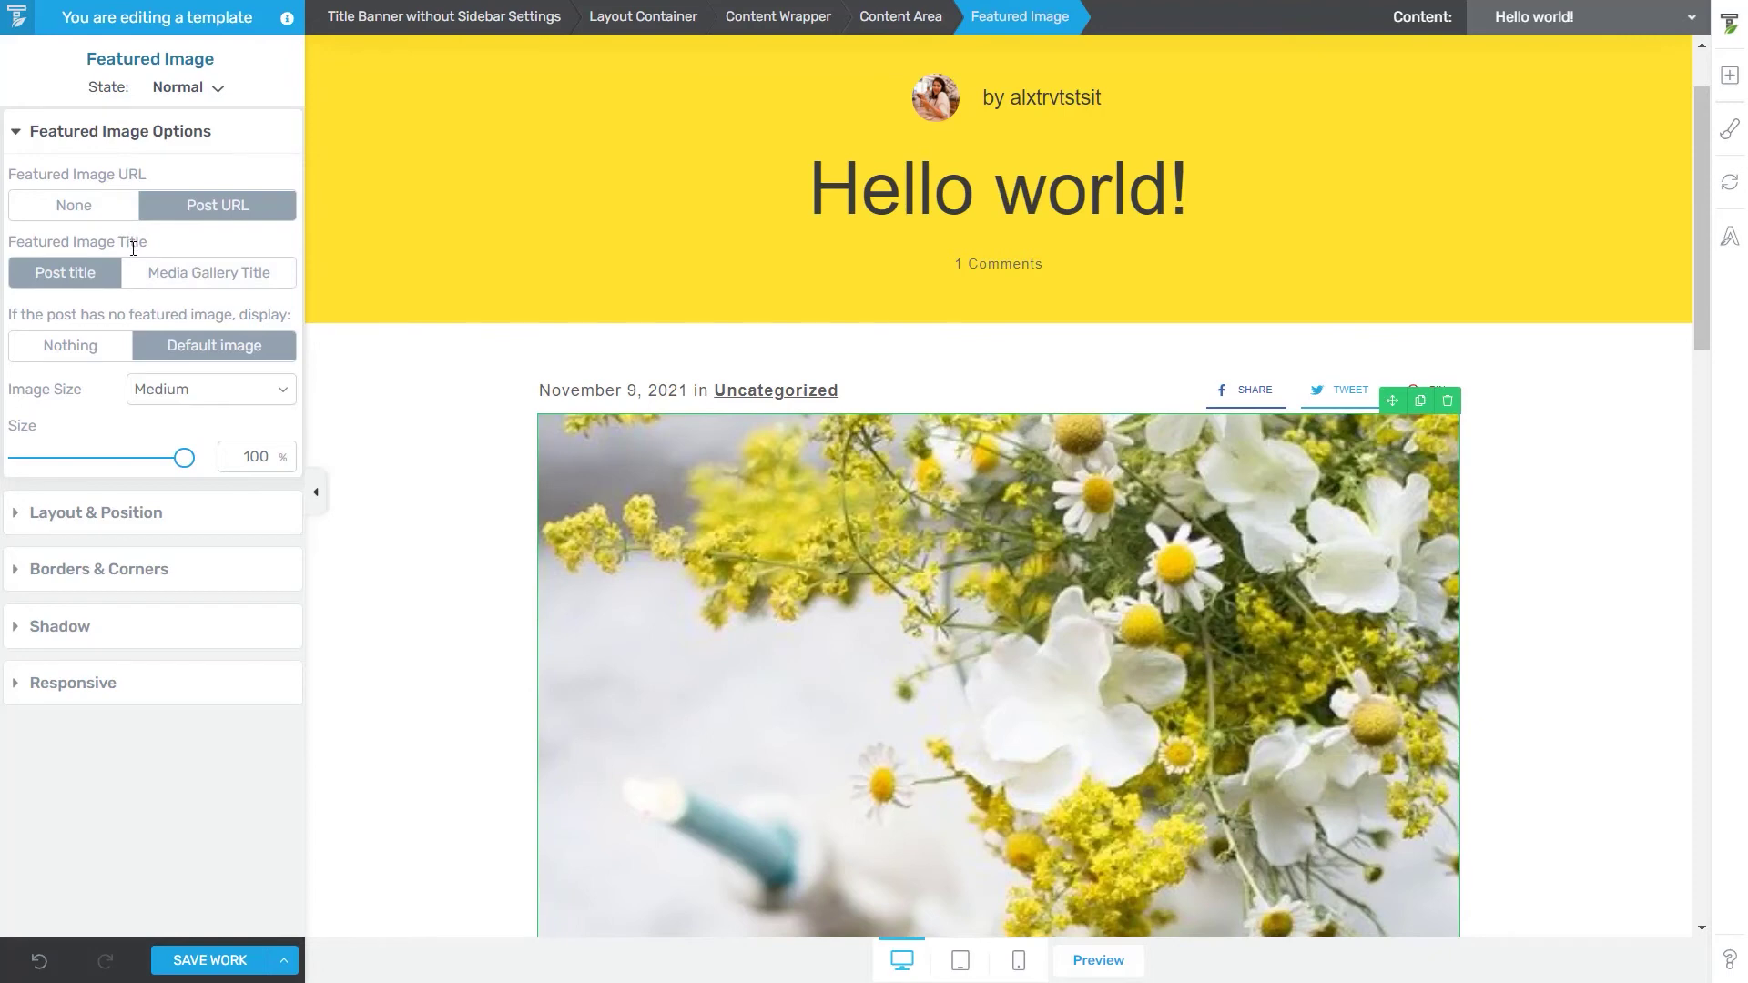
mouse_move(65, 295)
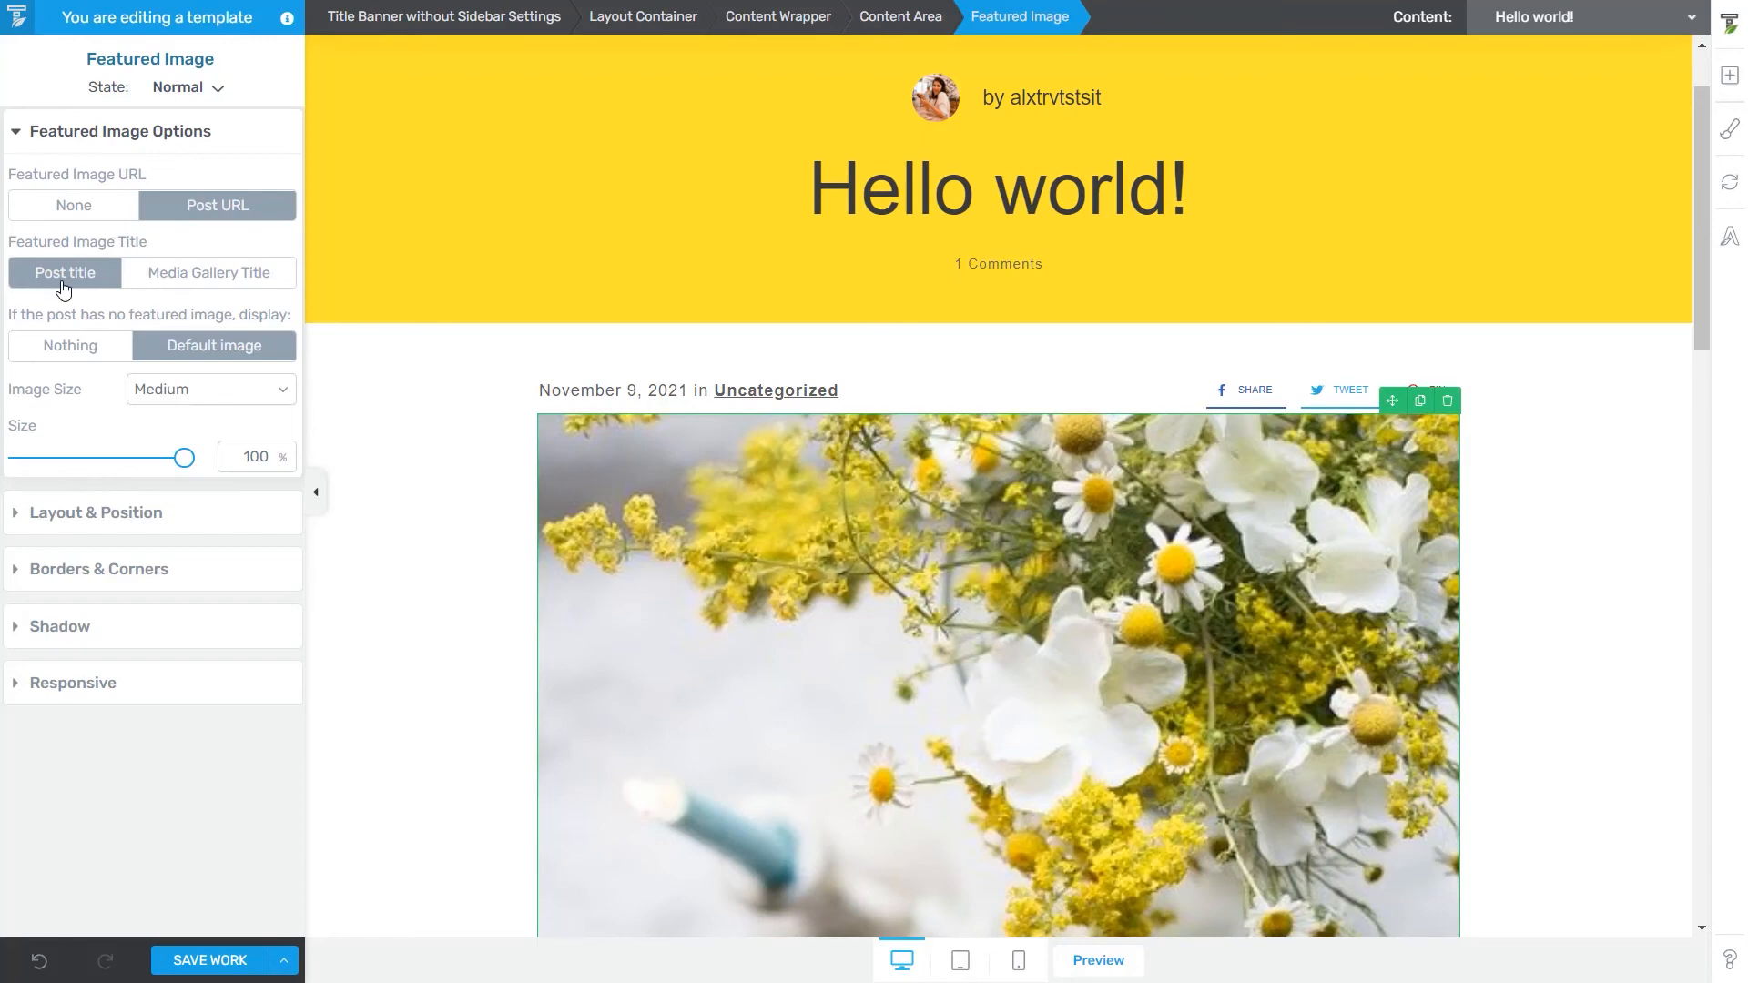
mouse_move(209, 273)
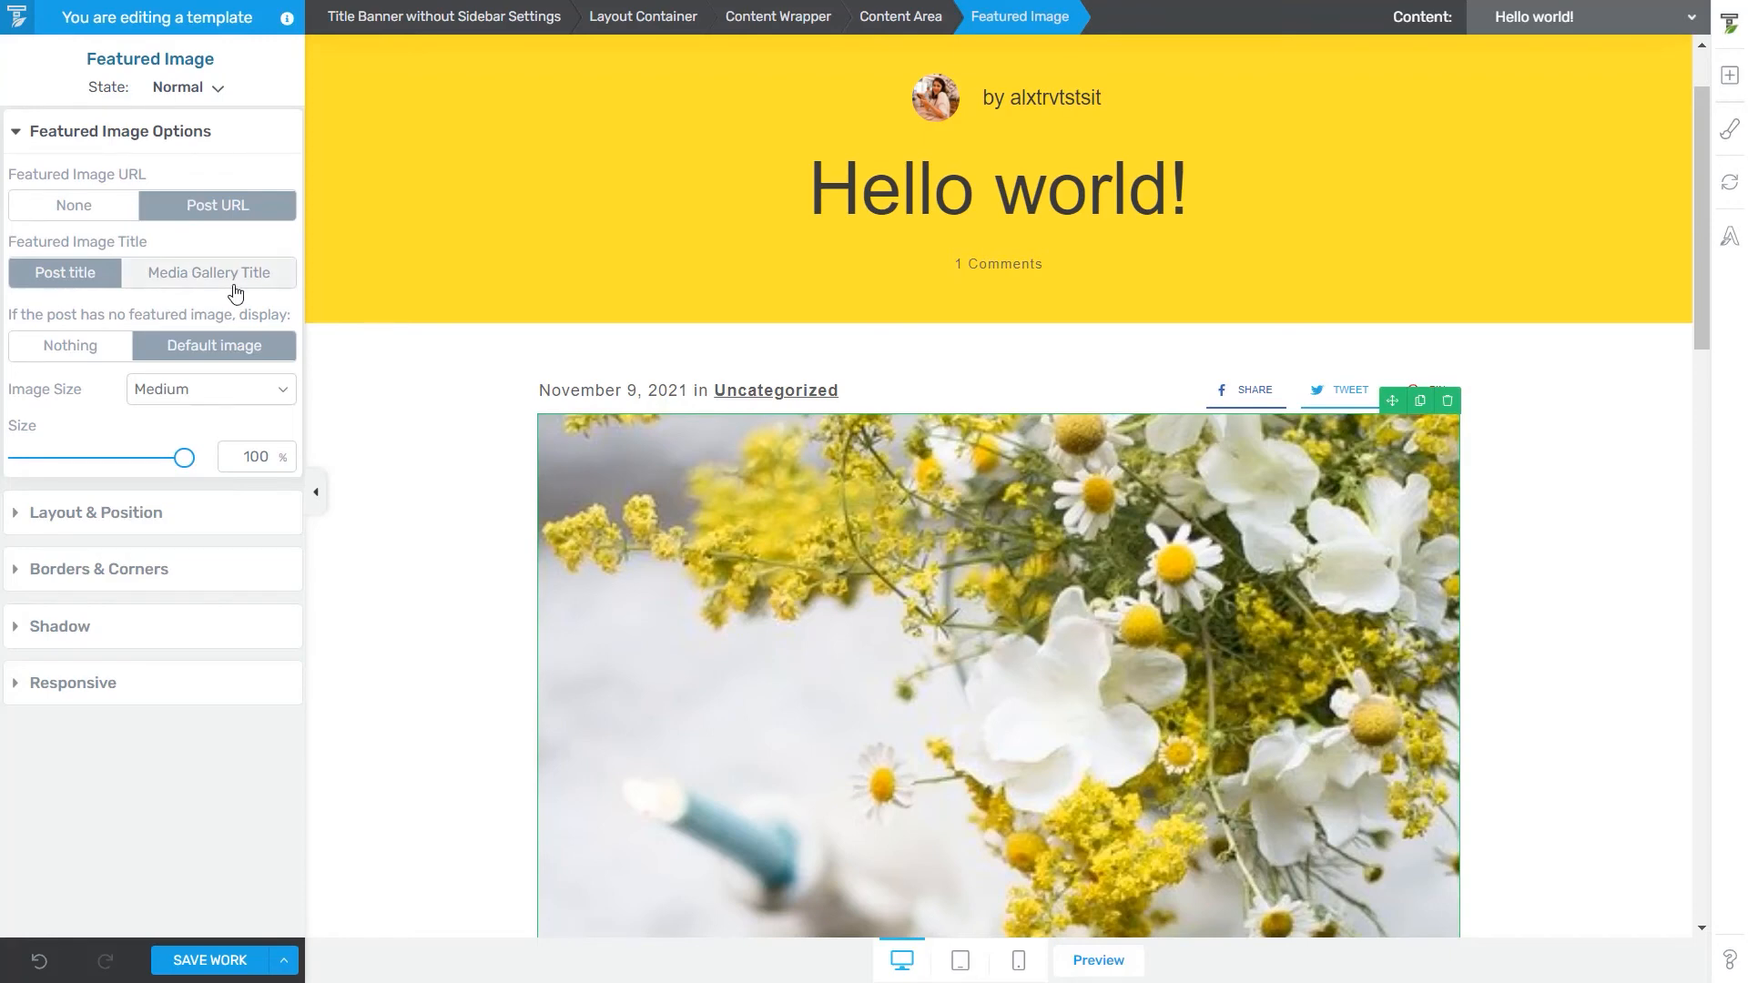
mouse_move(186, 371)
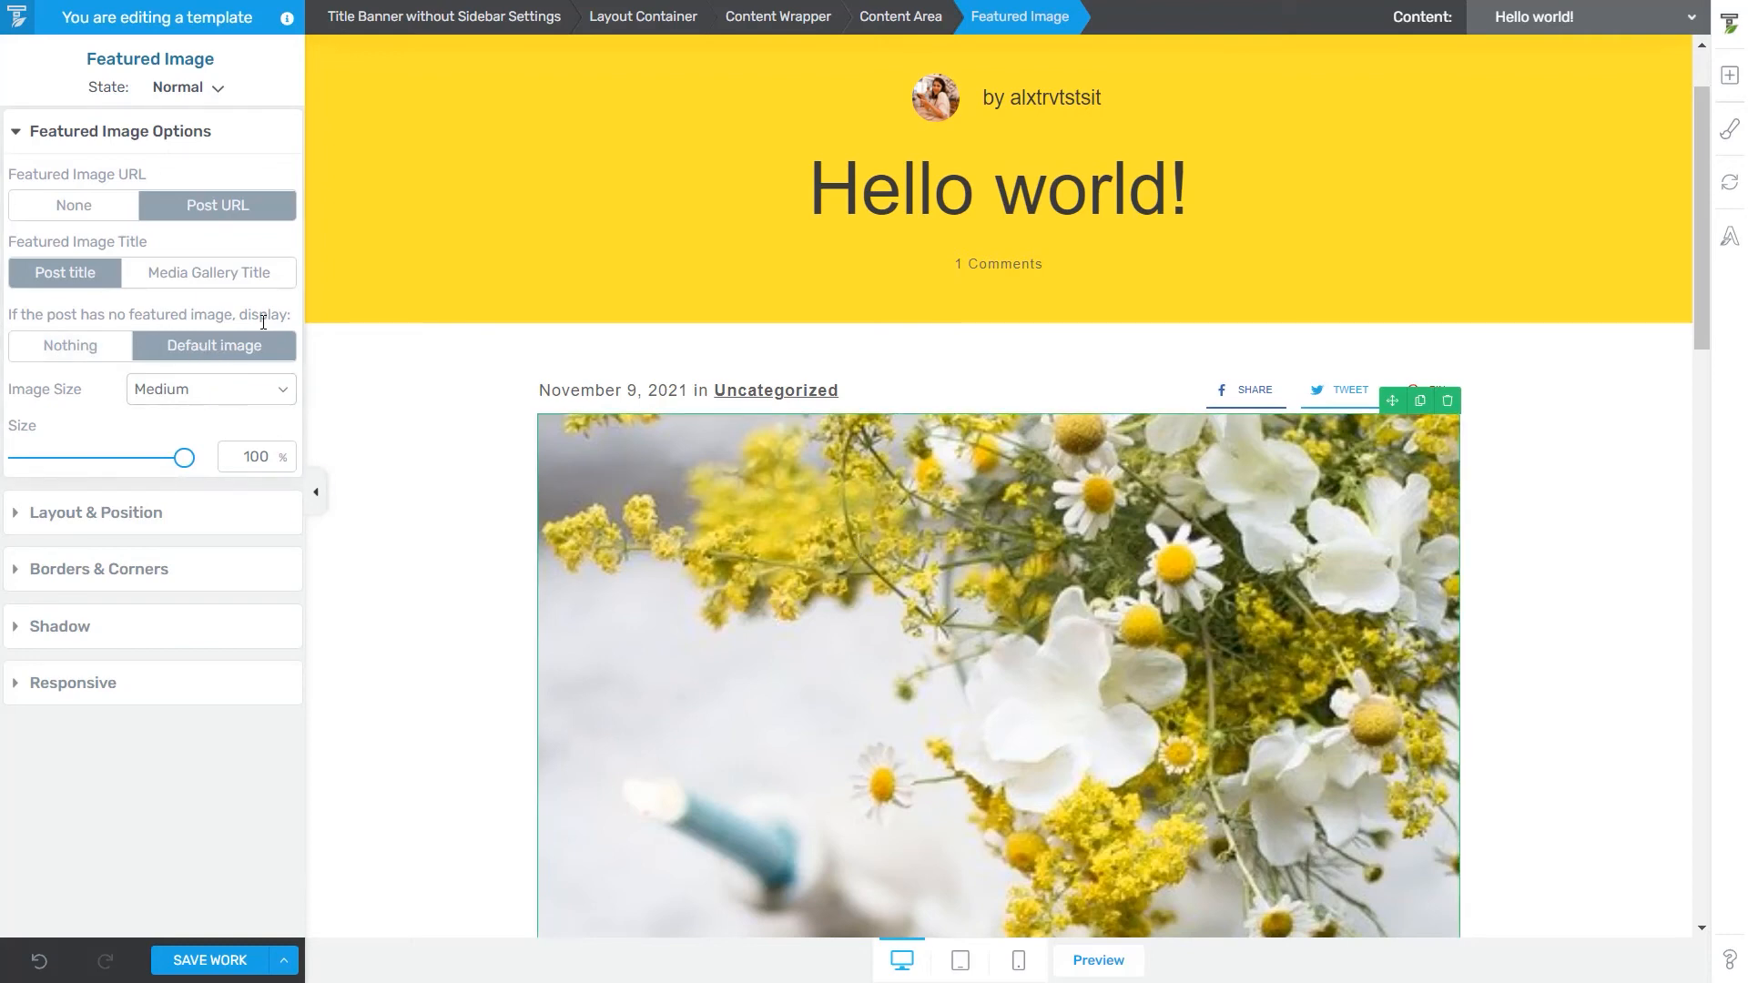
mouse_move(131, 442)
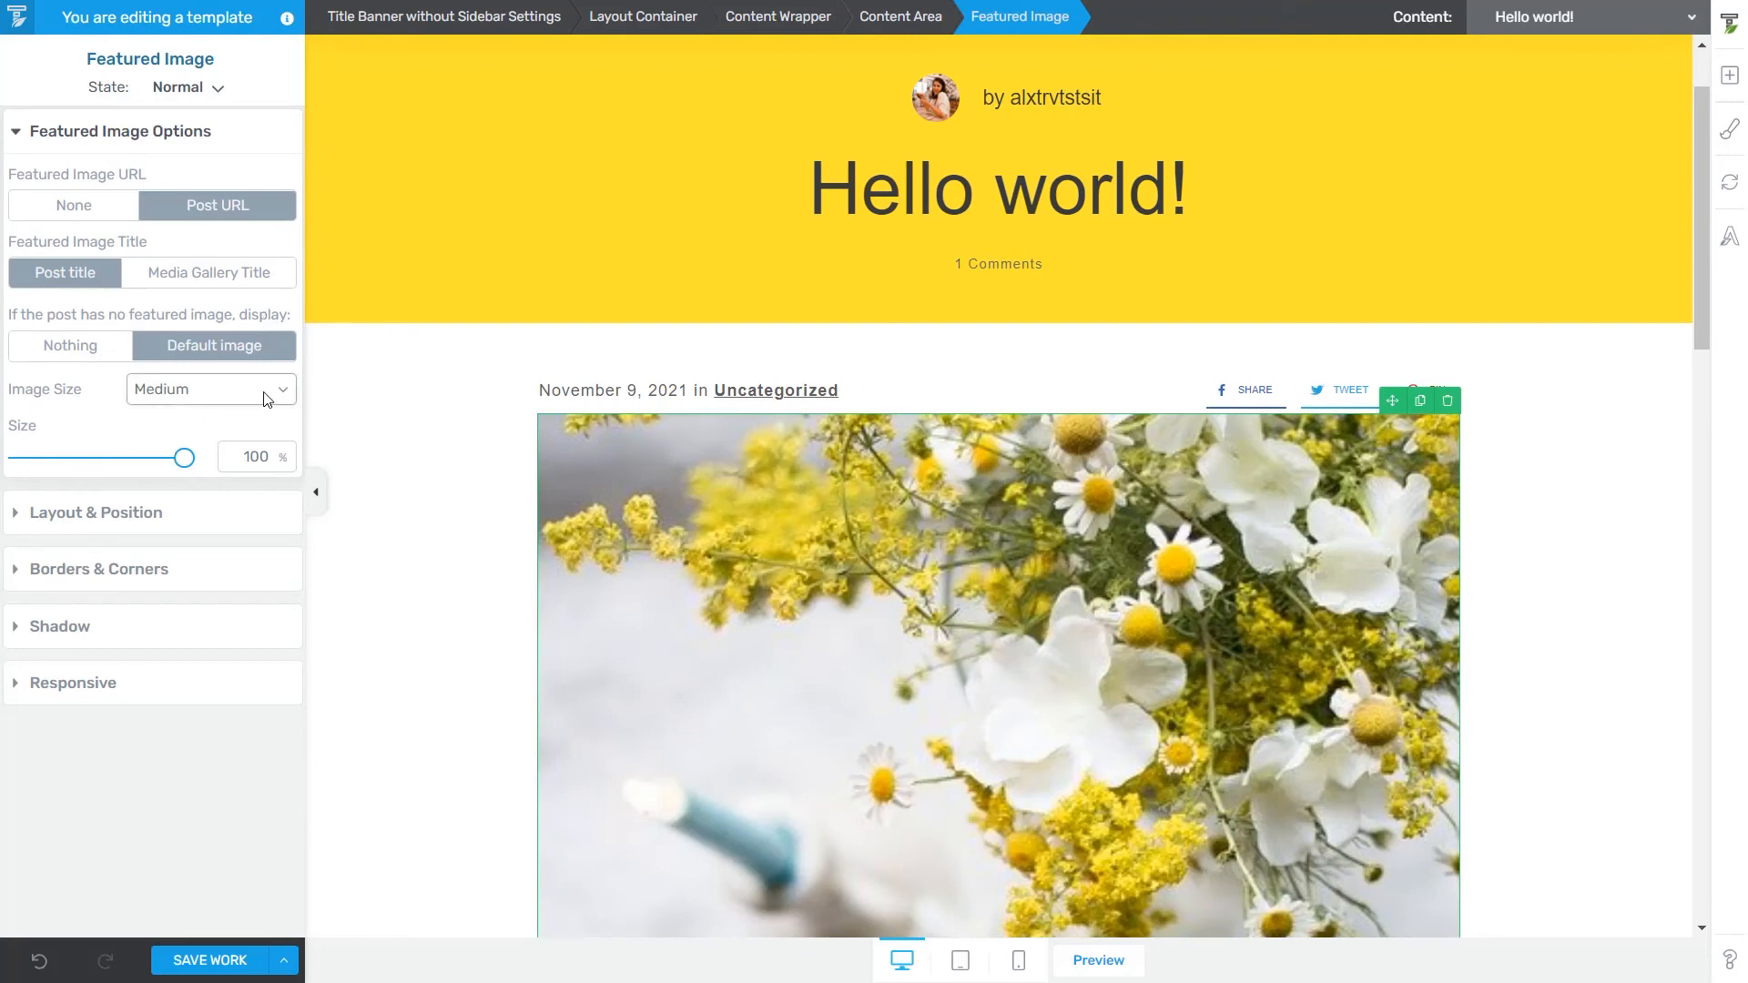
left_click(209, 388)
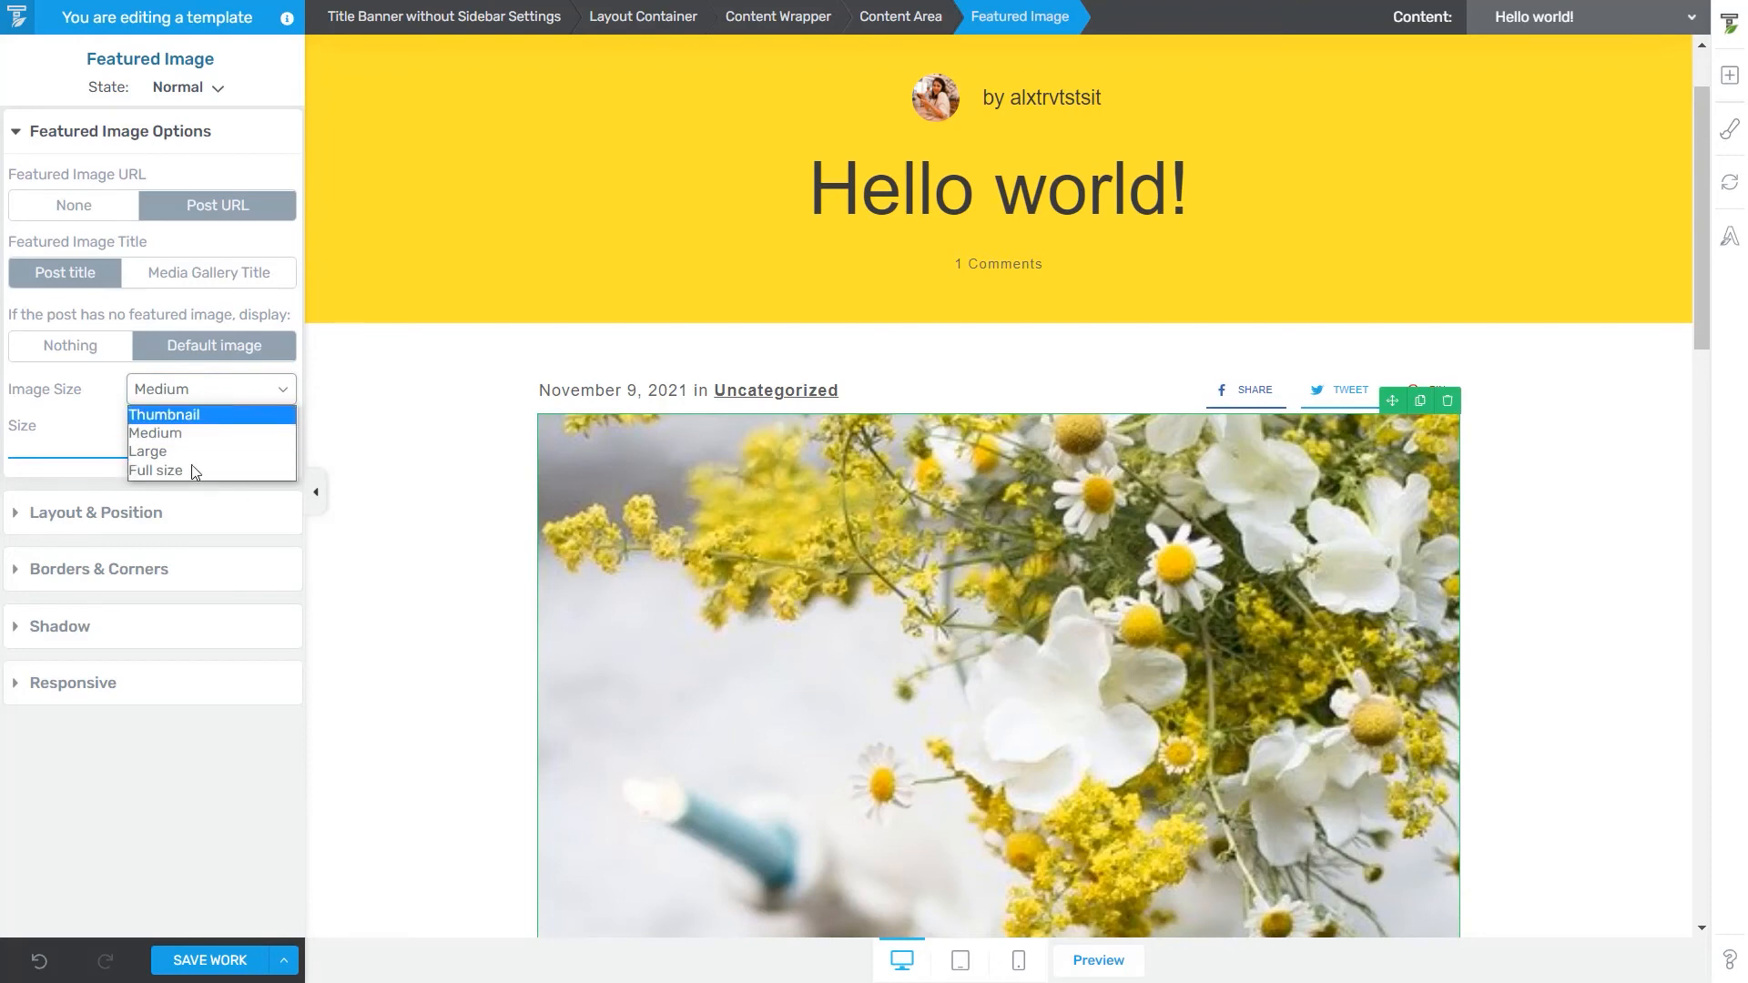
mouse_move(155, 433)
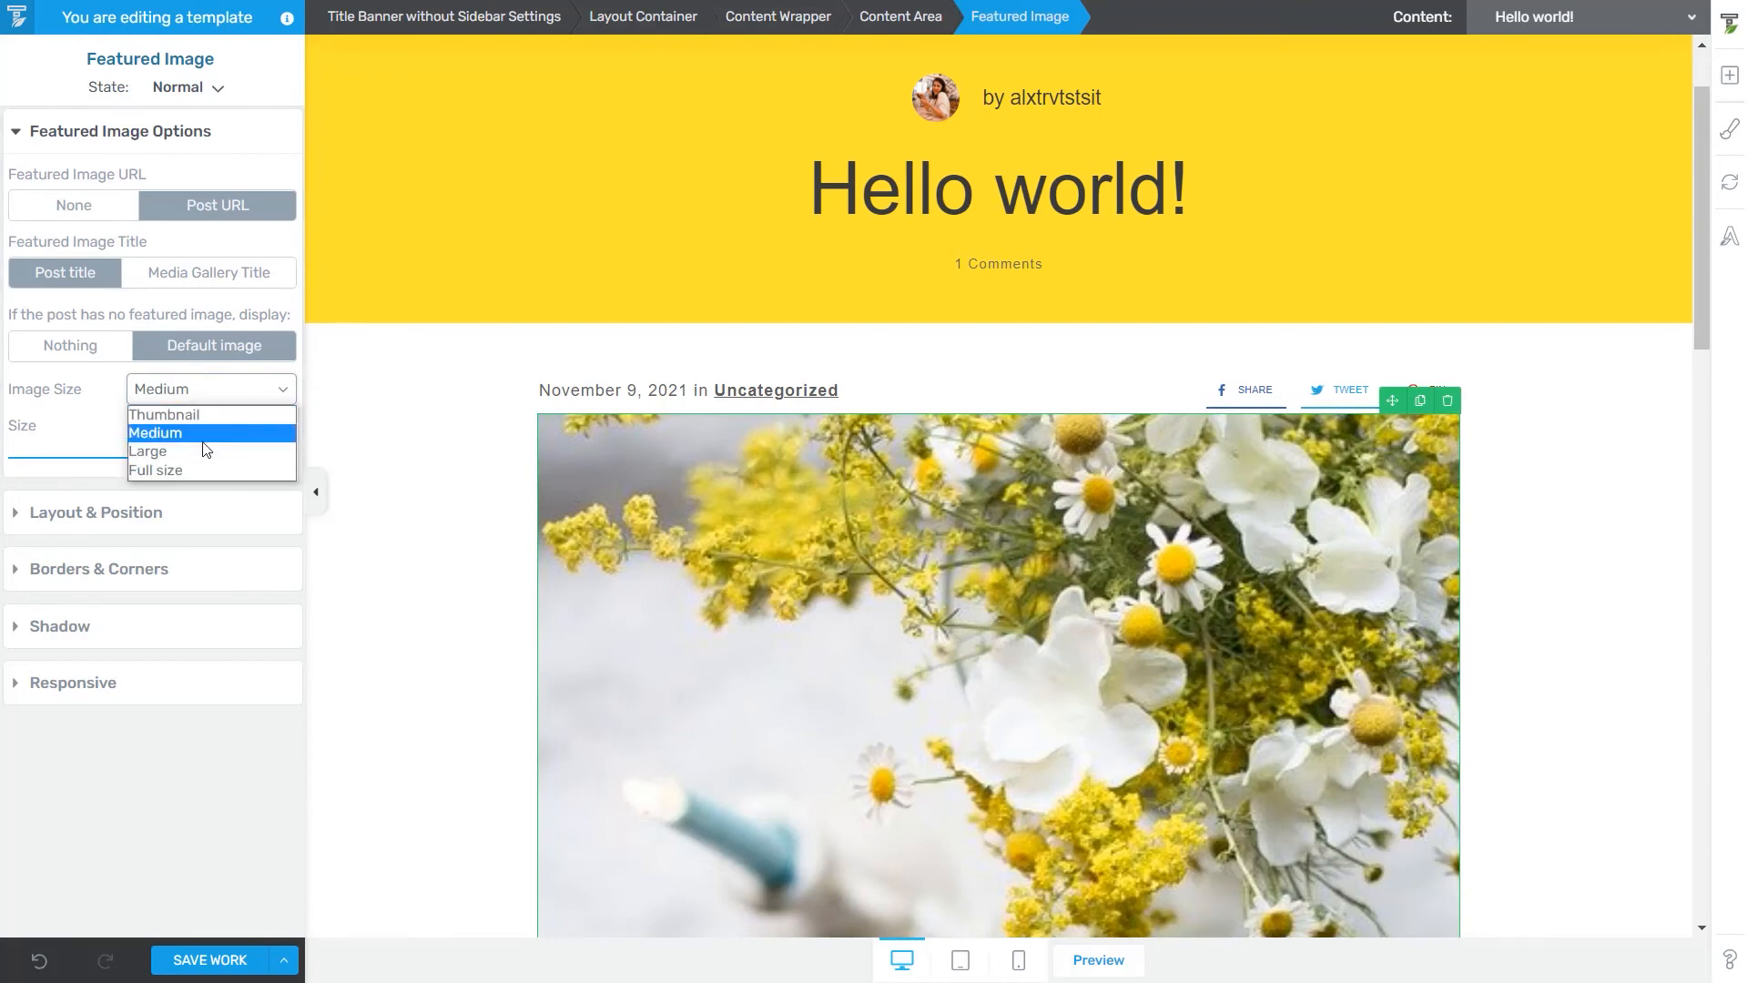
left_click(156, 432)
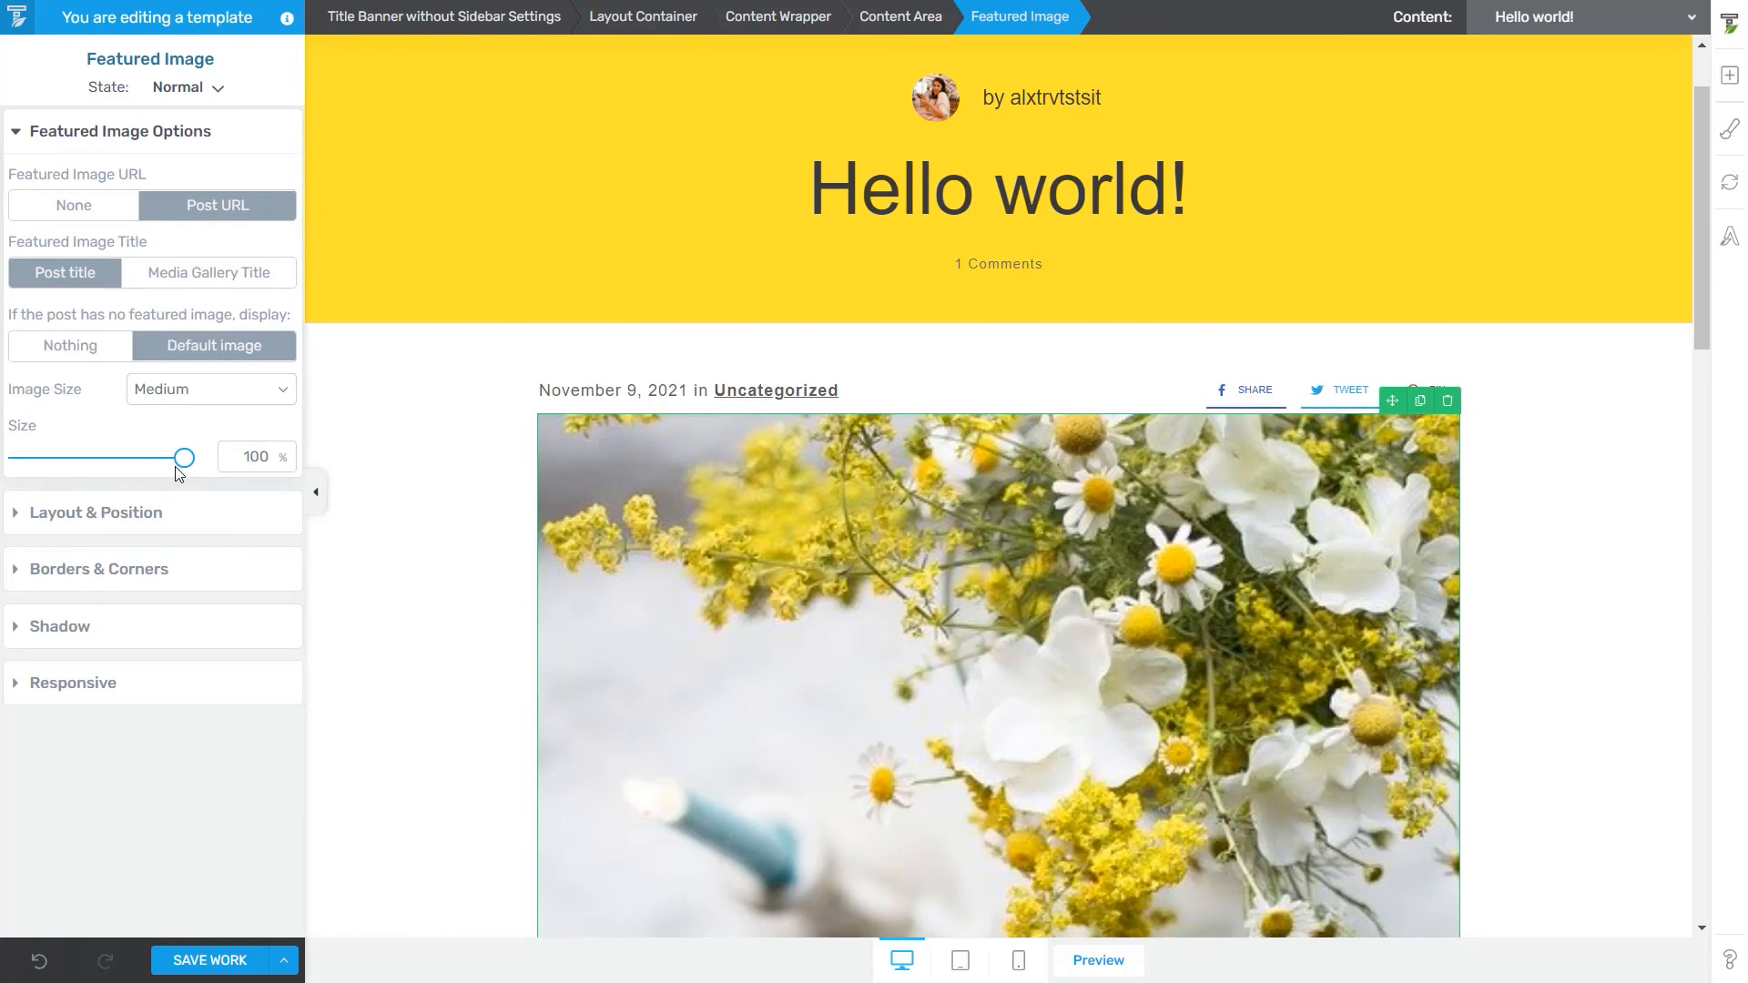
mouse_move(134, 477)
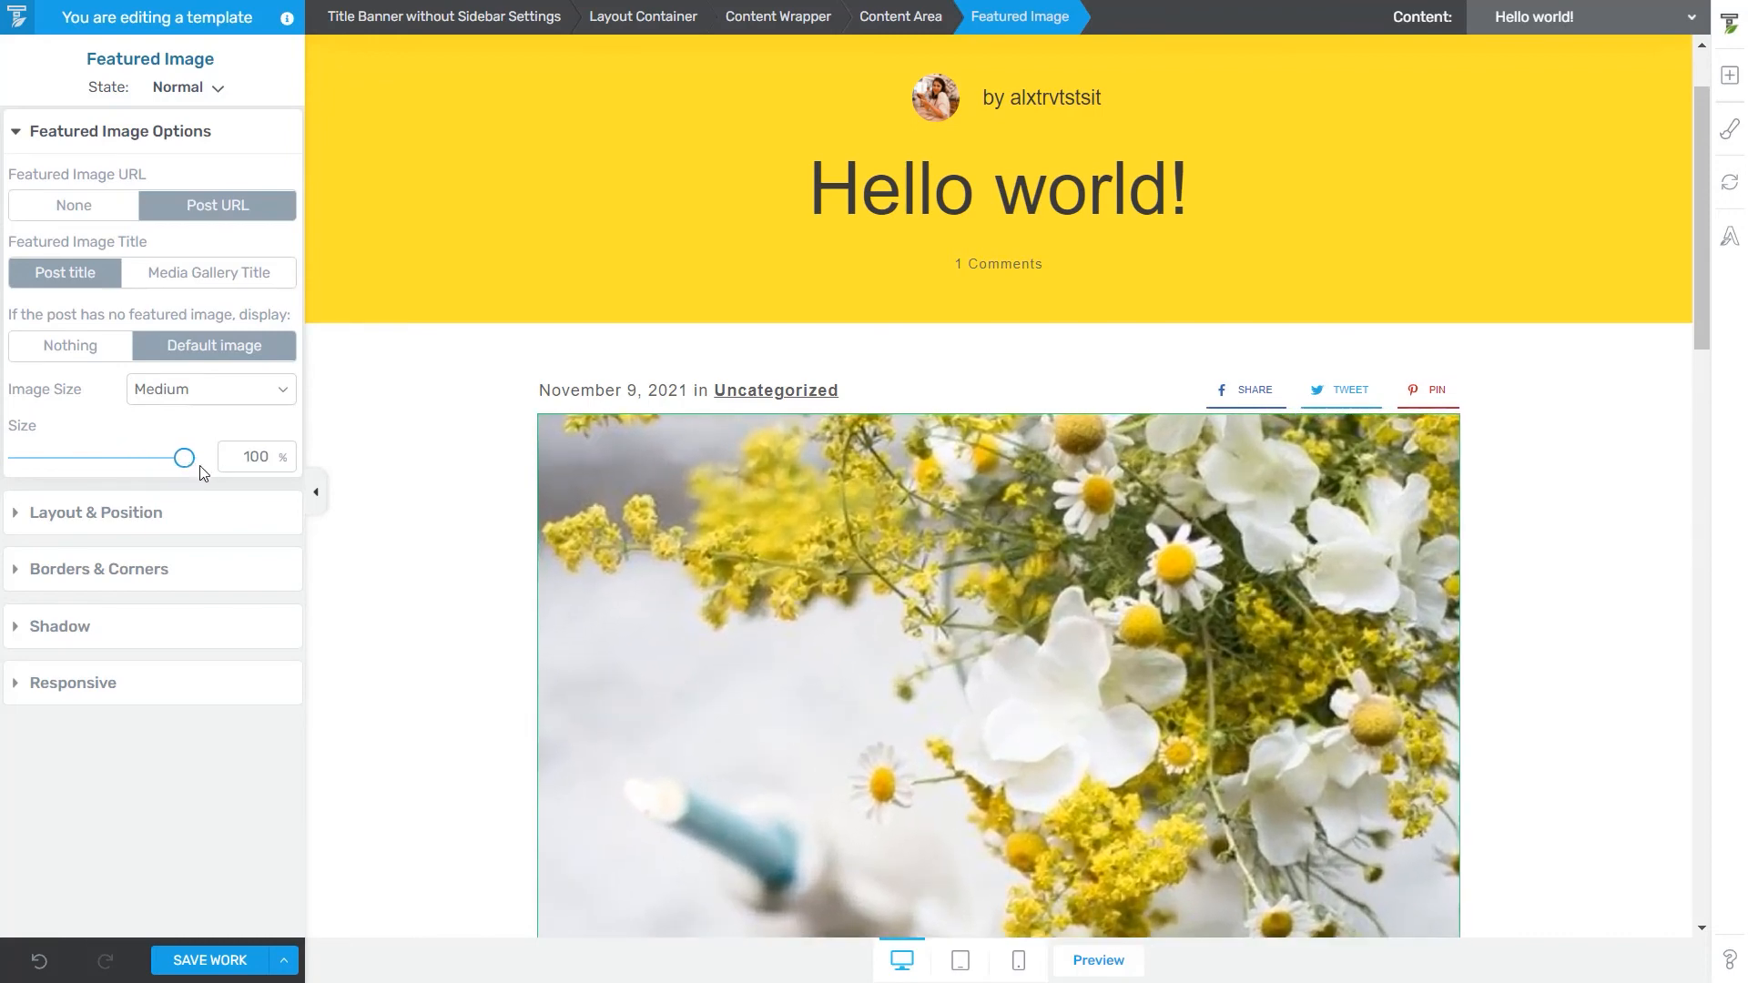
mouse_move(170, 540)
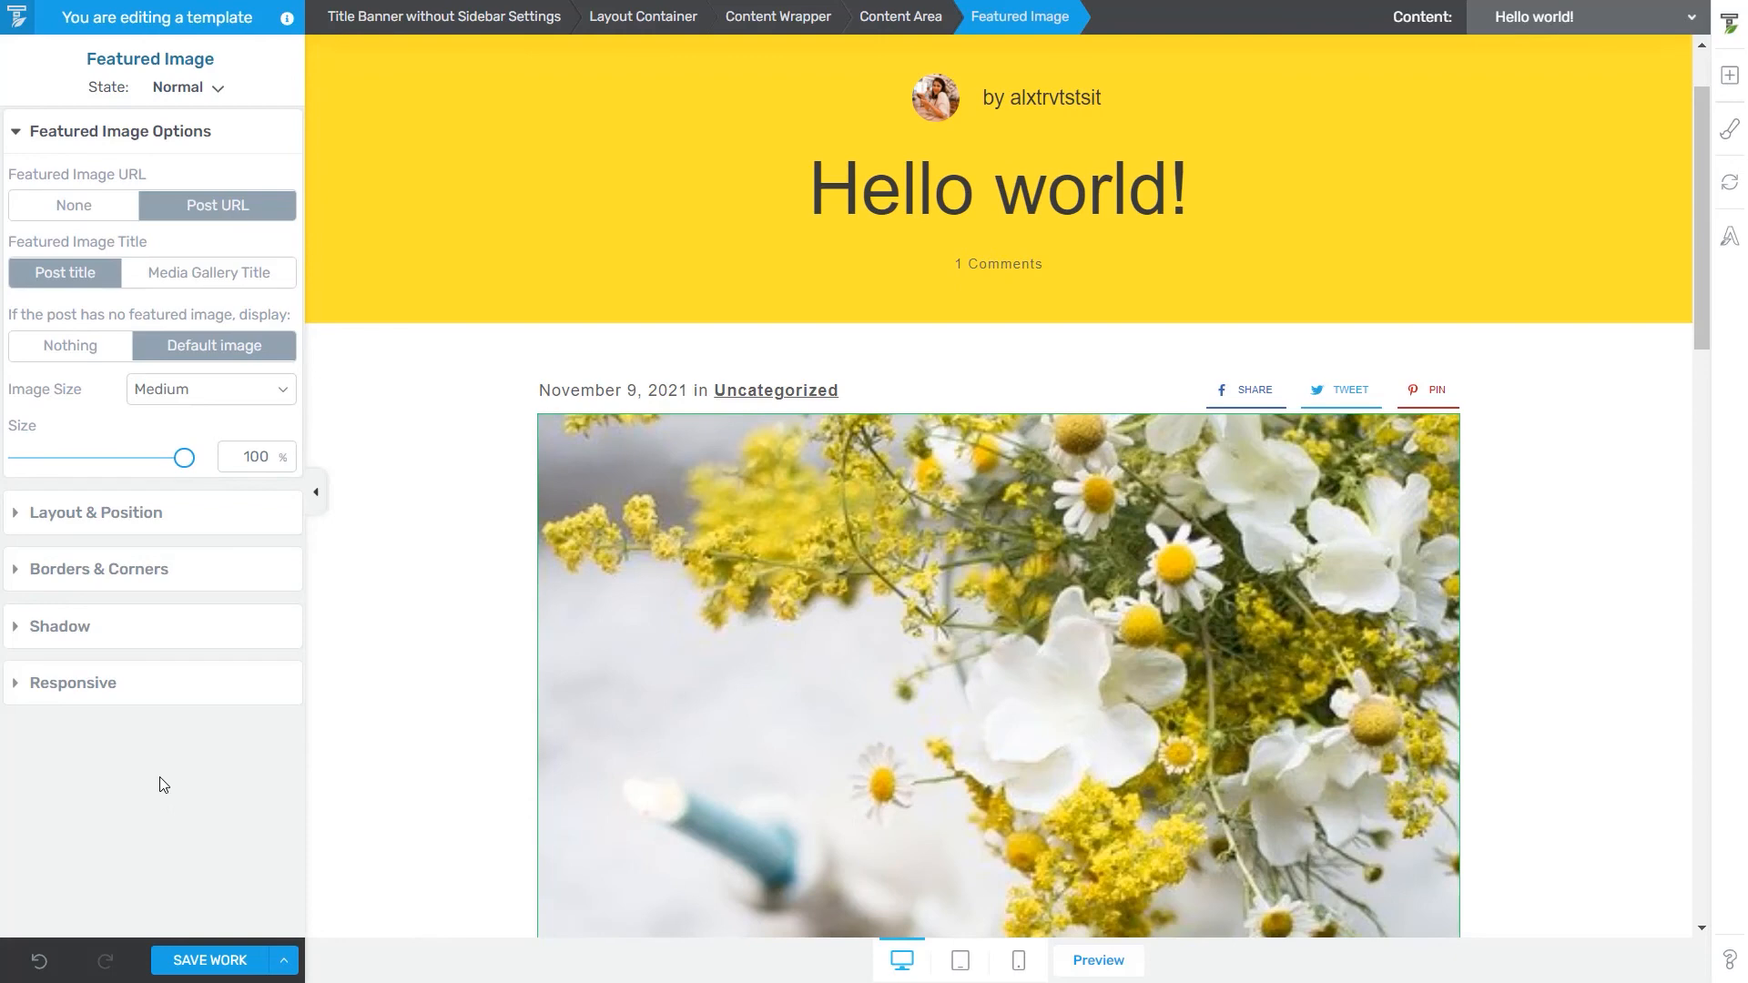
mouse_move(235, 806)
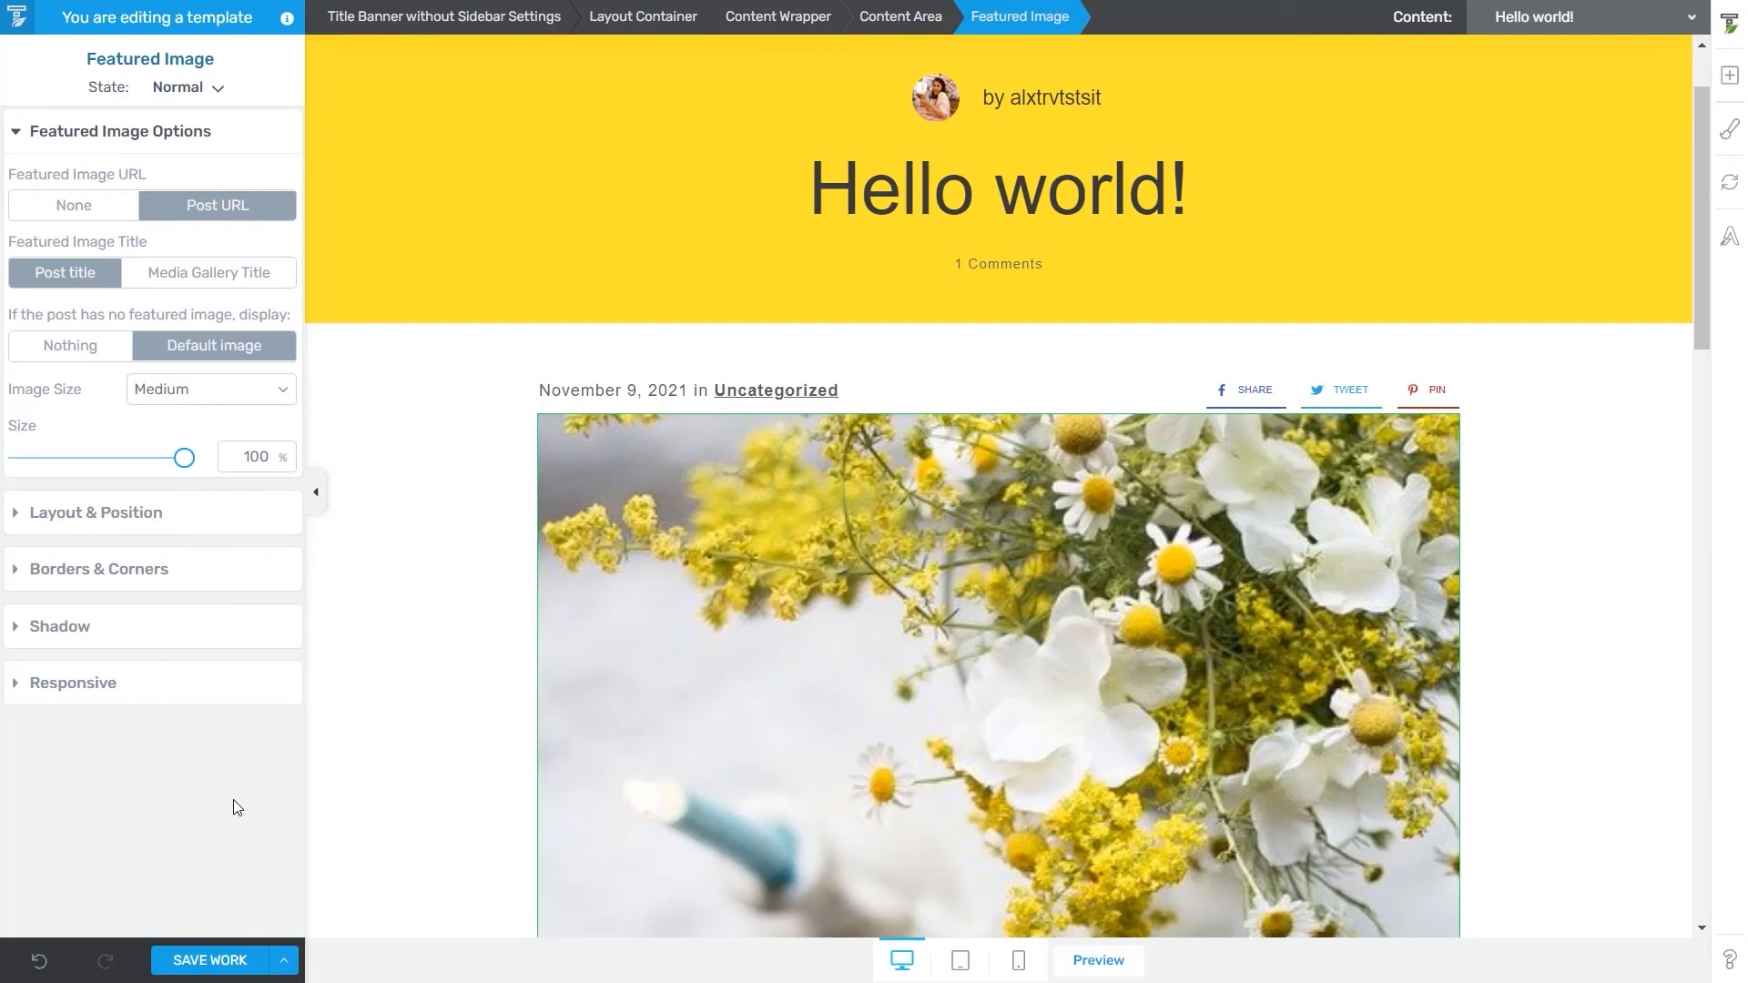
mouse_move(316, 862)
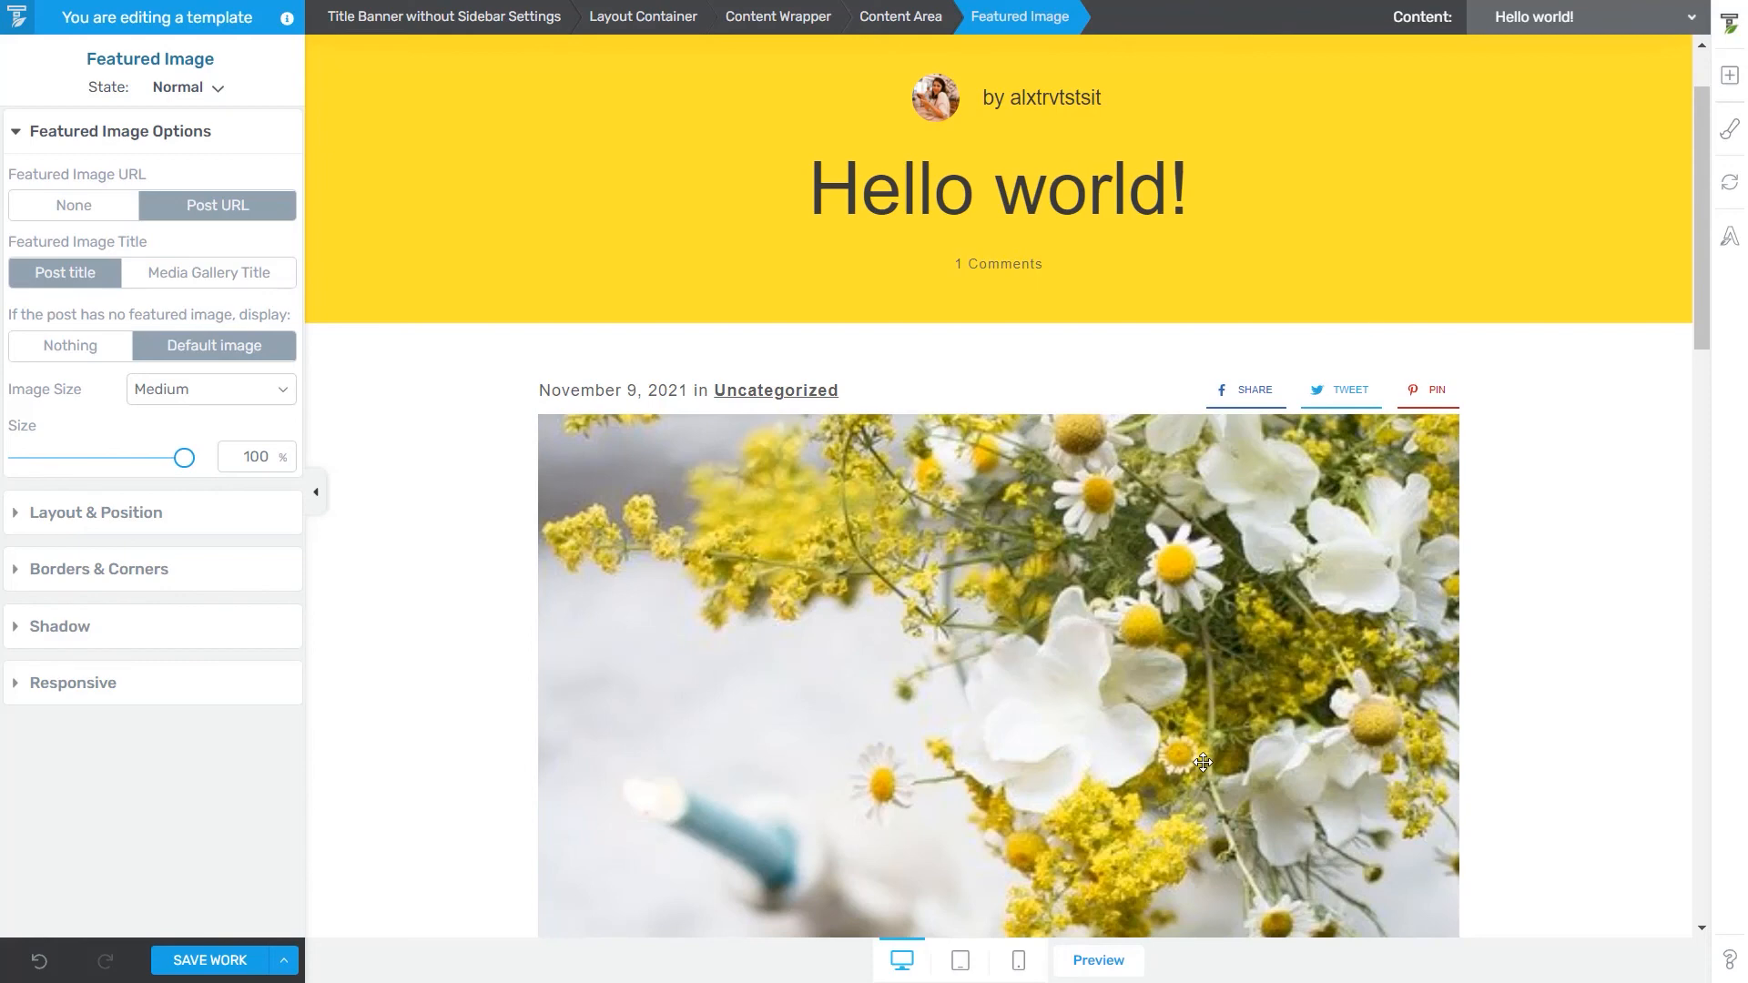
mouse_move(1419, 566)
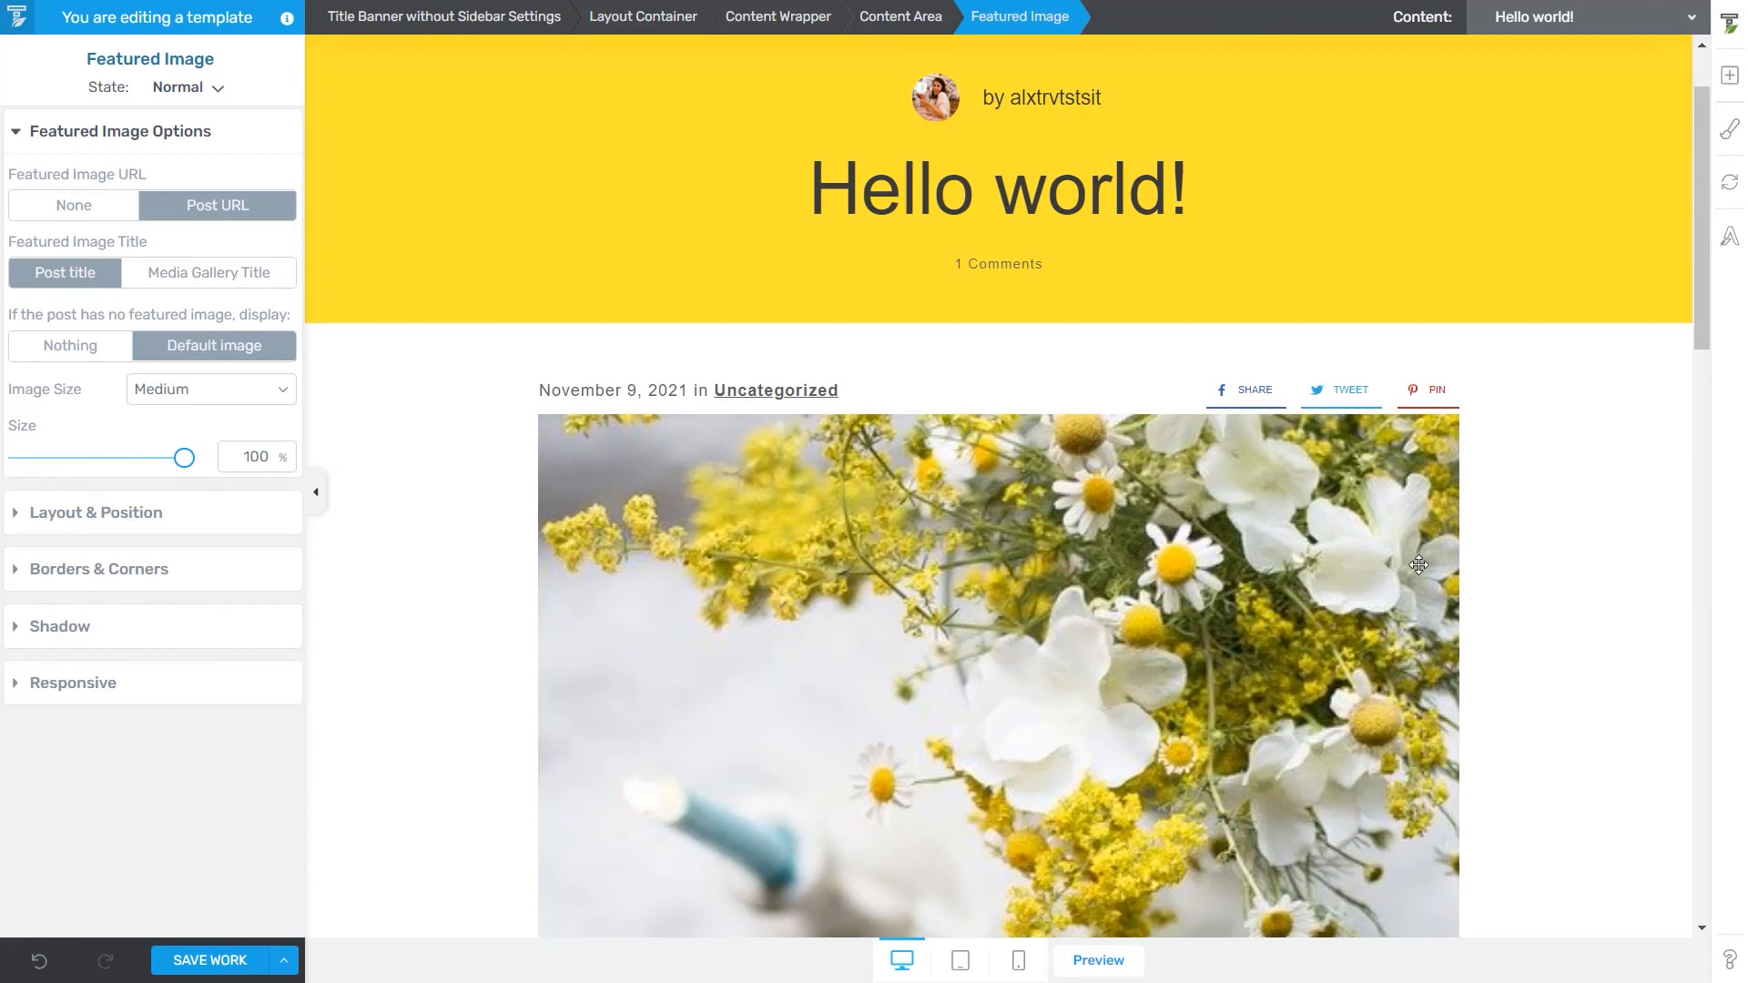
mouse_move(1395, 483)
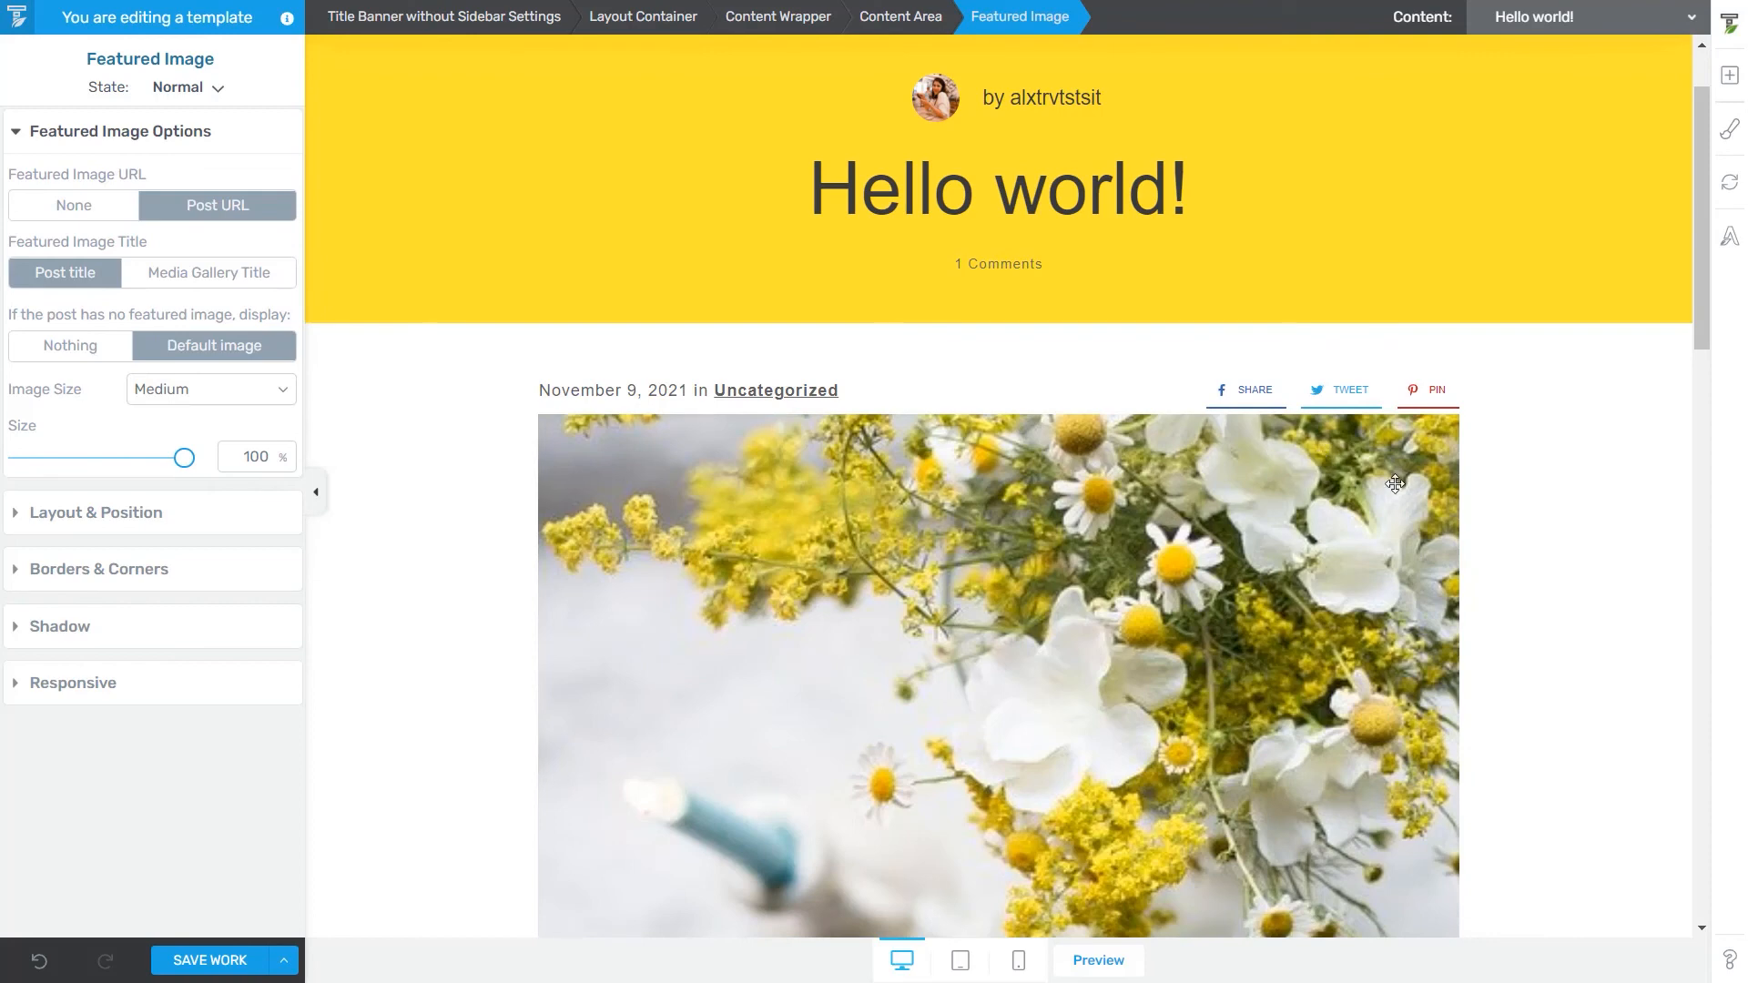
- Preview the template with Form Submission and its strawberry bowl photo, then reopen the post list
left_click(1581, 16)
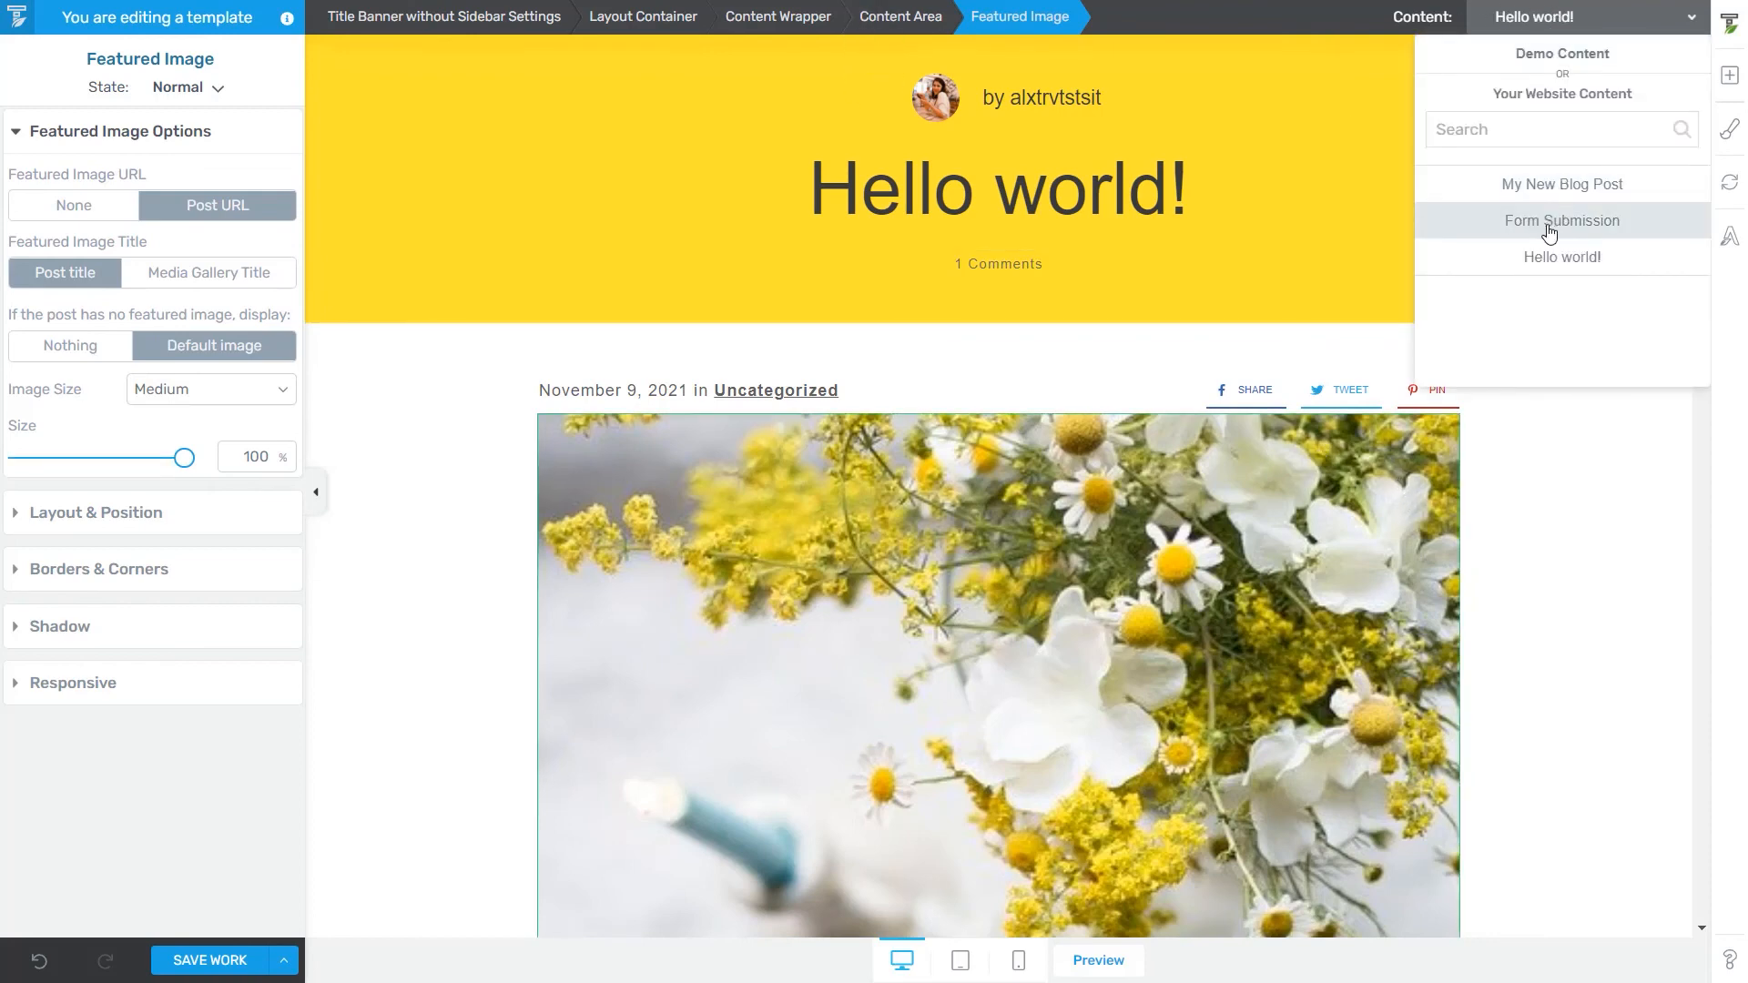
left_click(1560, 219)
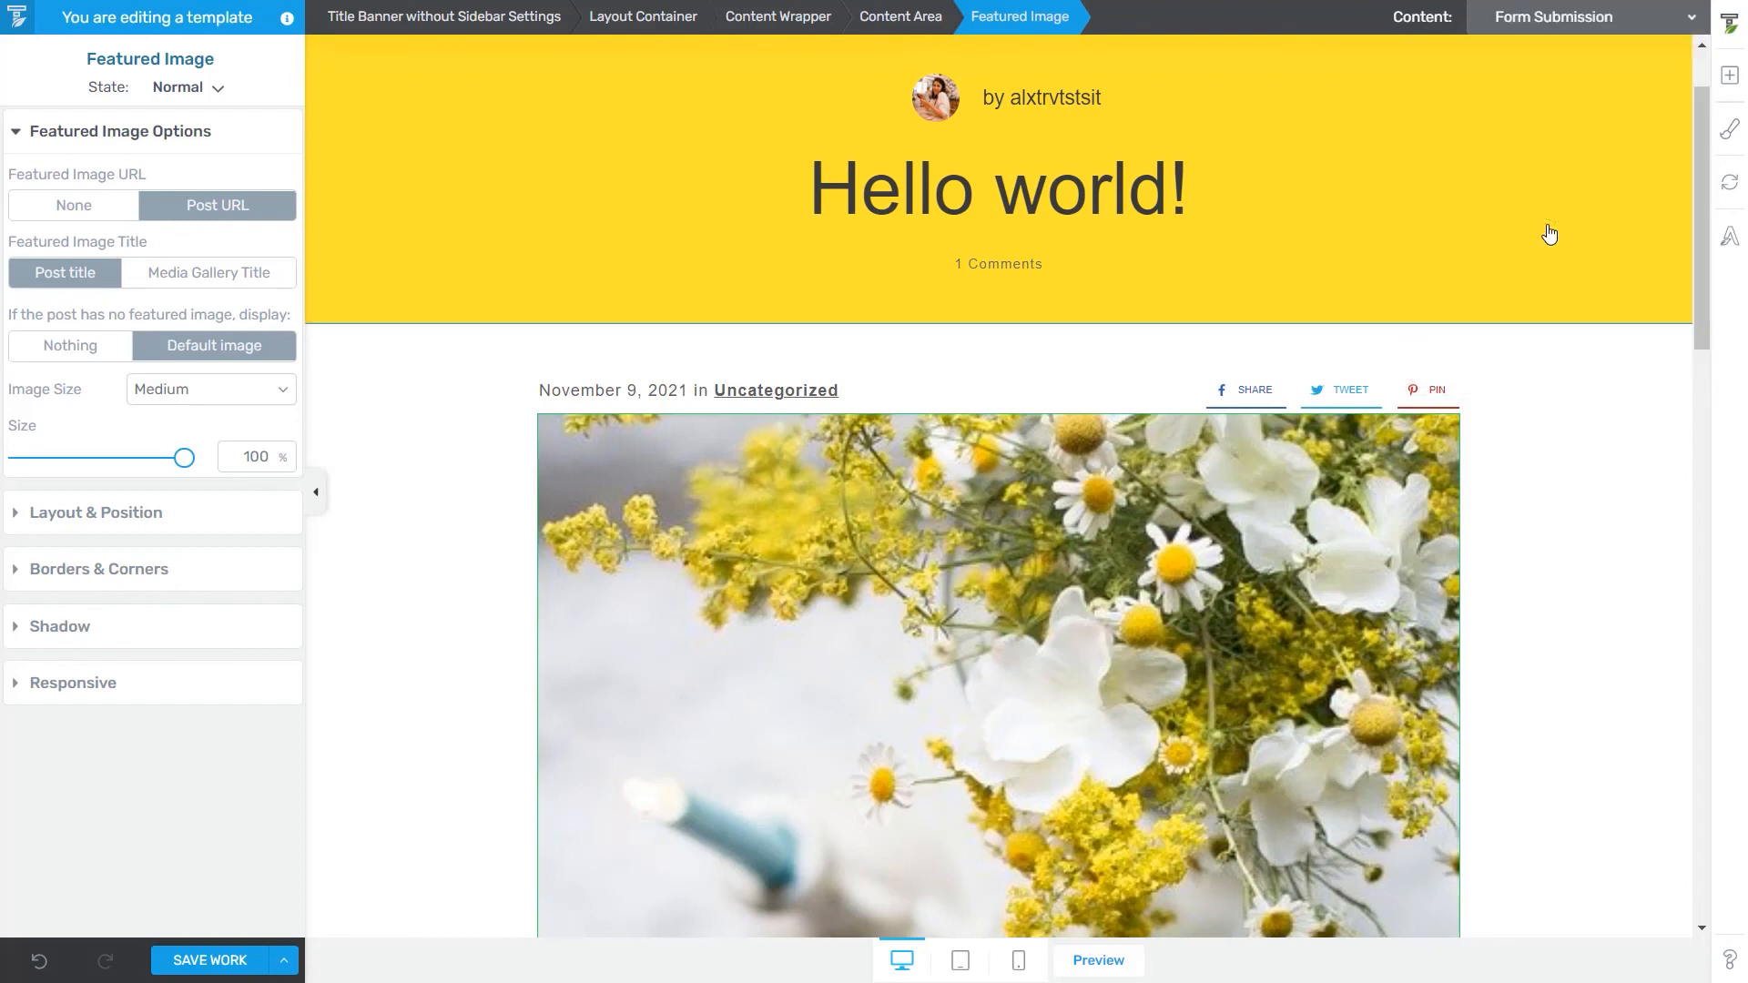
left_click(442, 17)
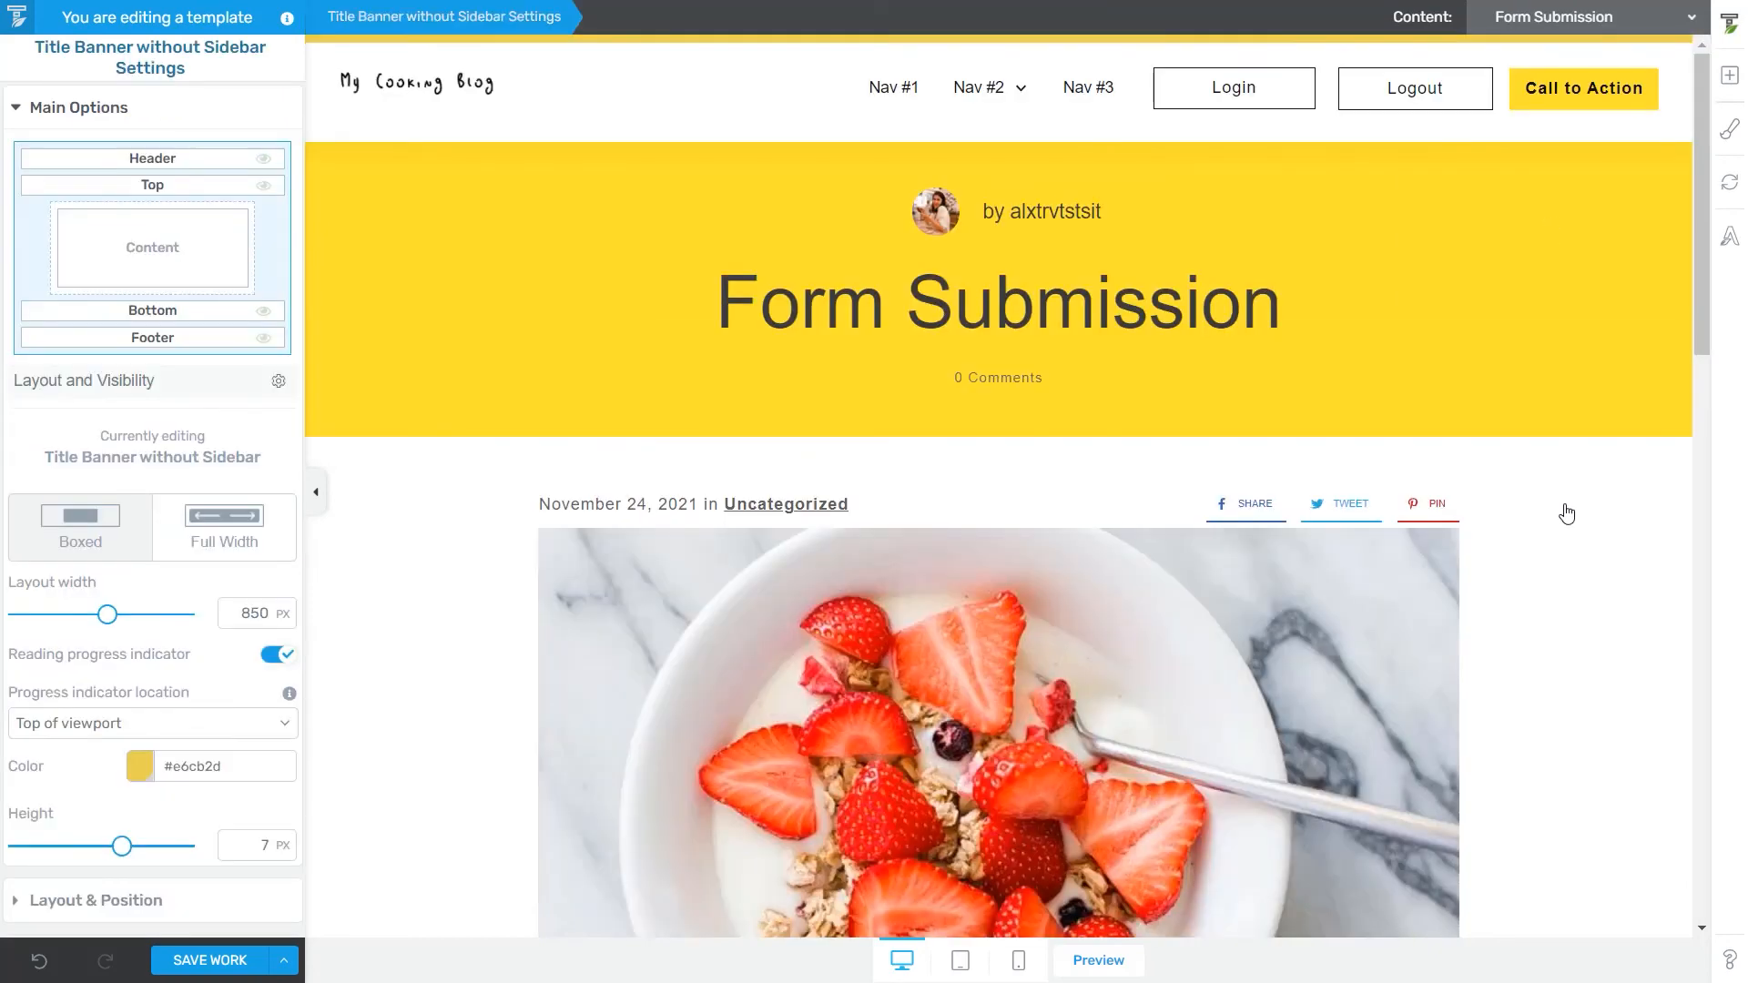
scroll("down", 3)
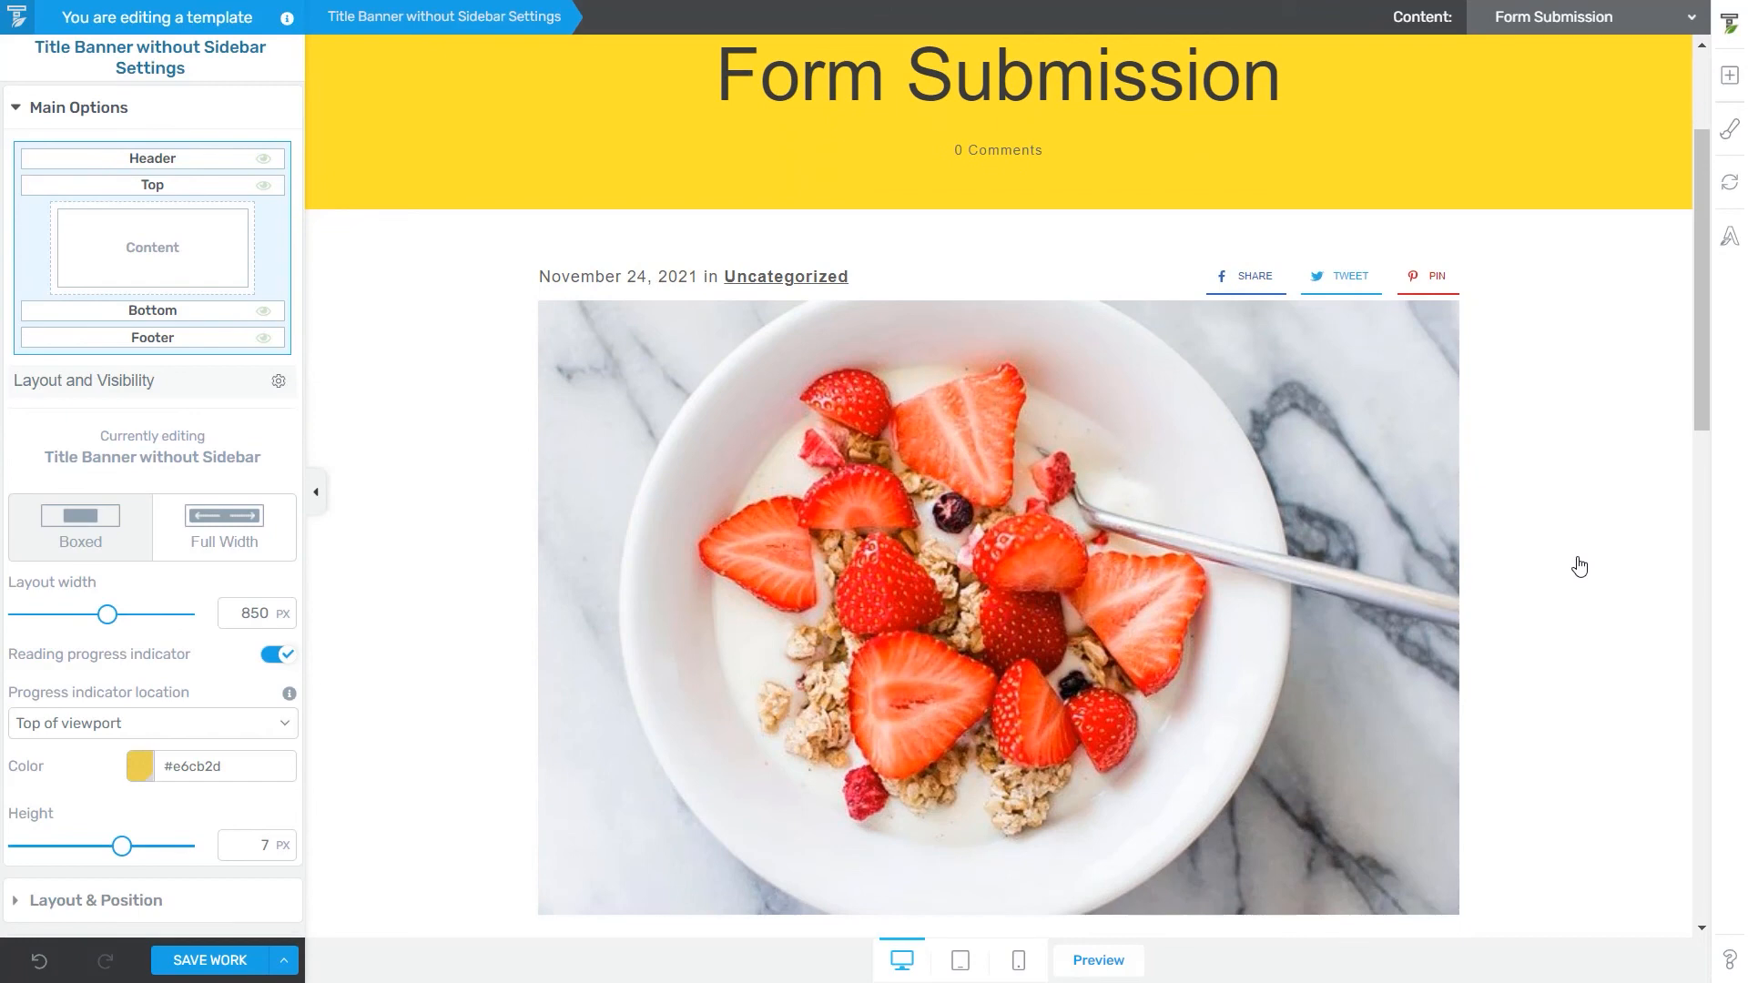
scroll("up", 3)
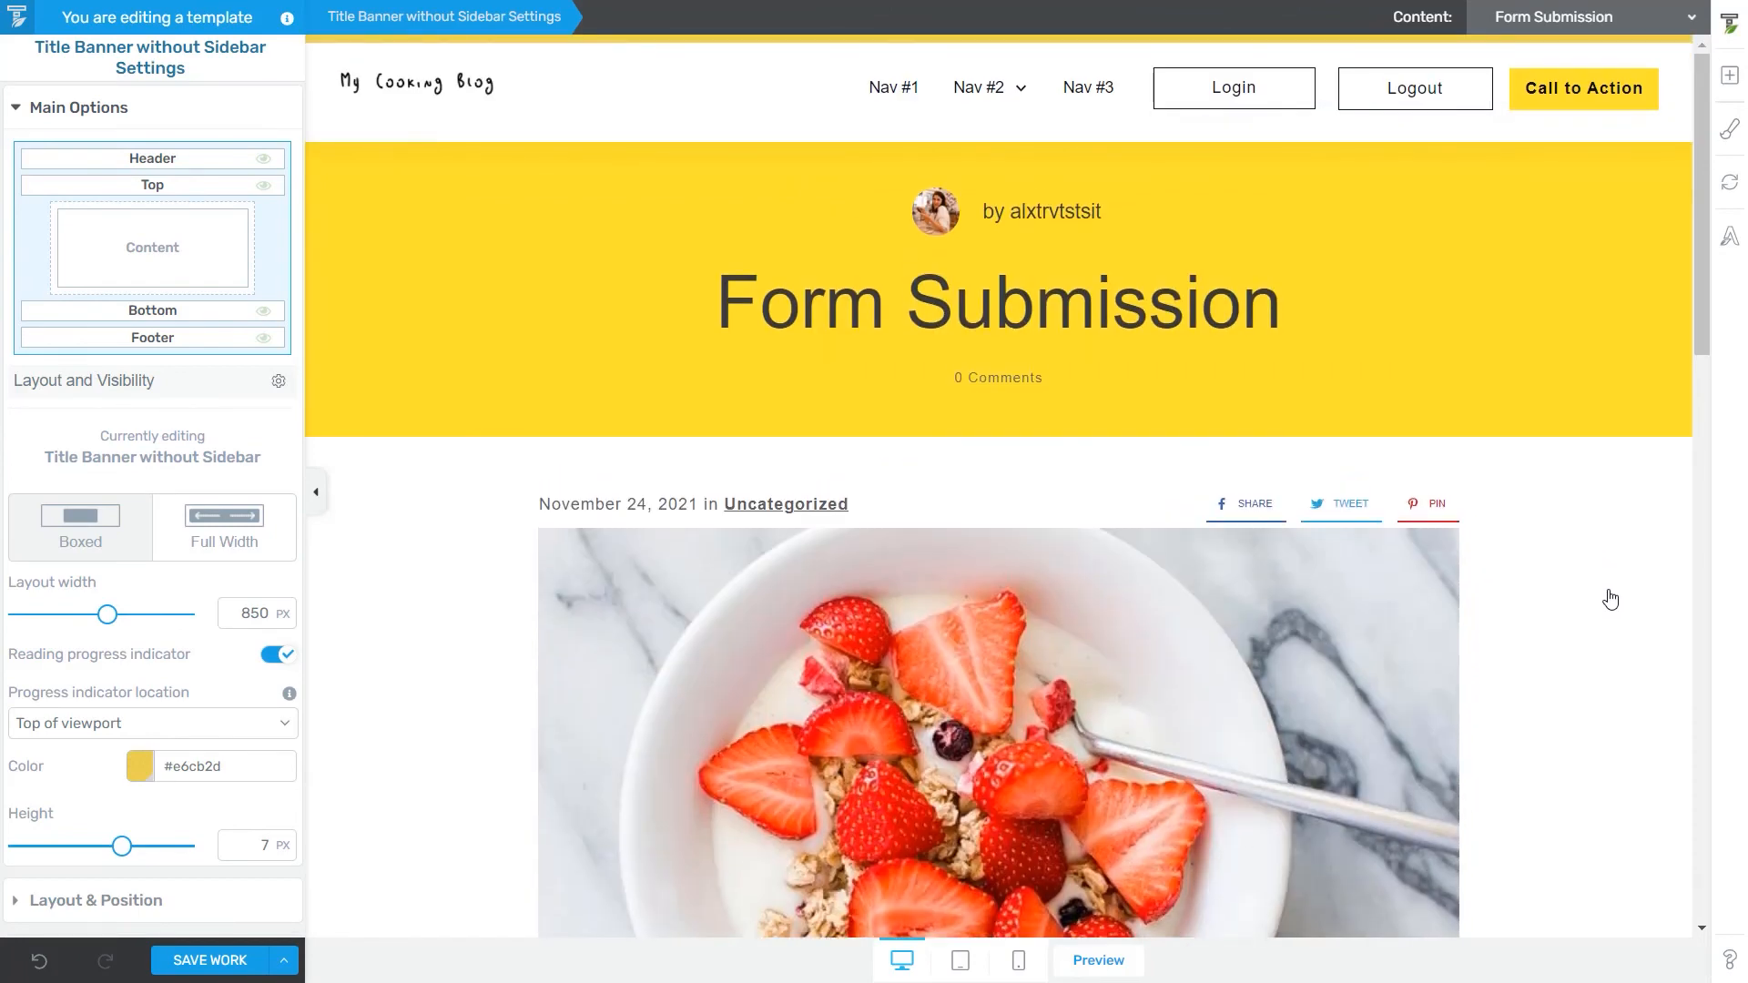
left_click(1689, 17)
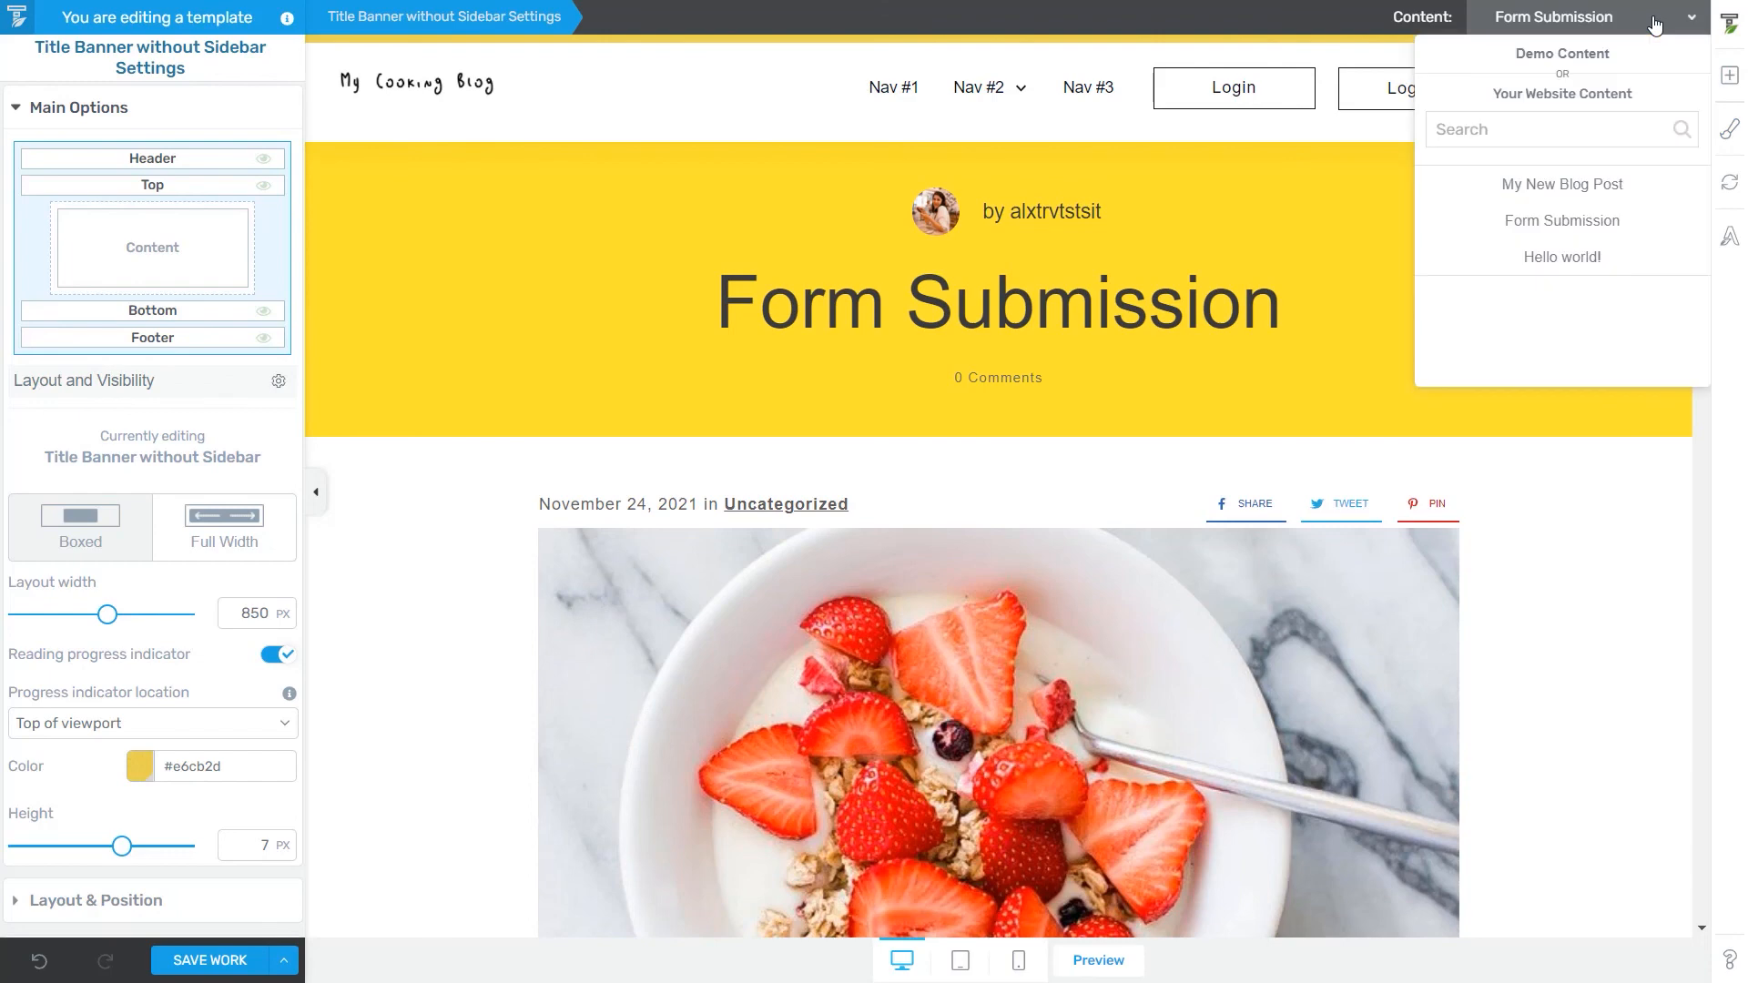
mouse_move(1543, 327)
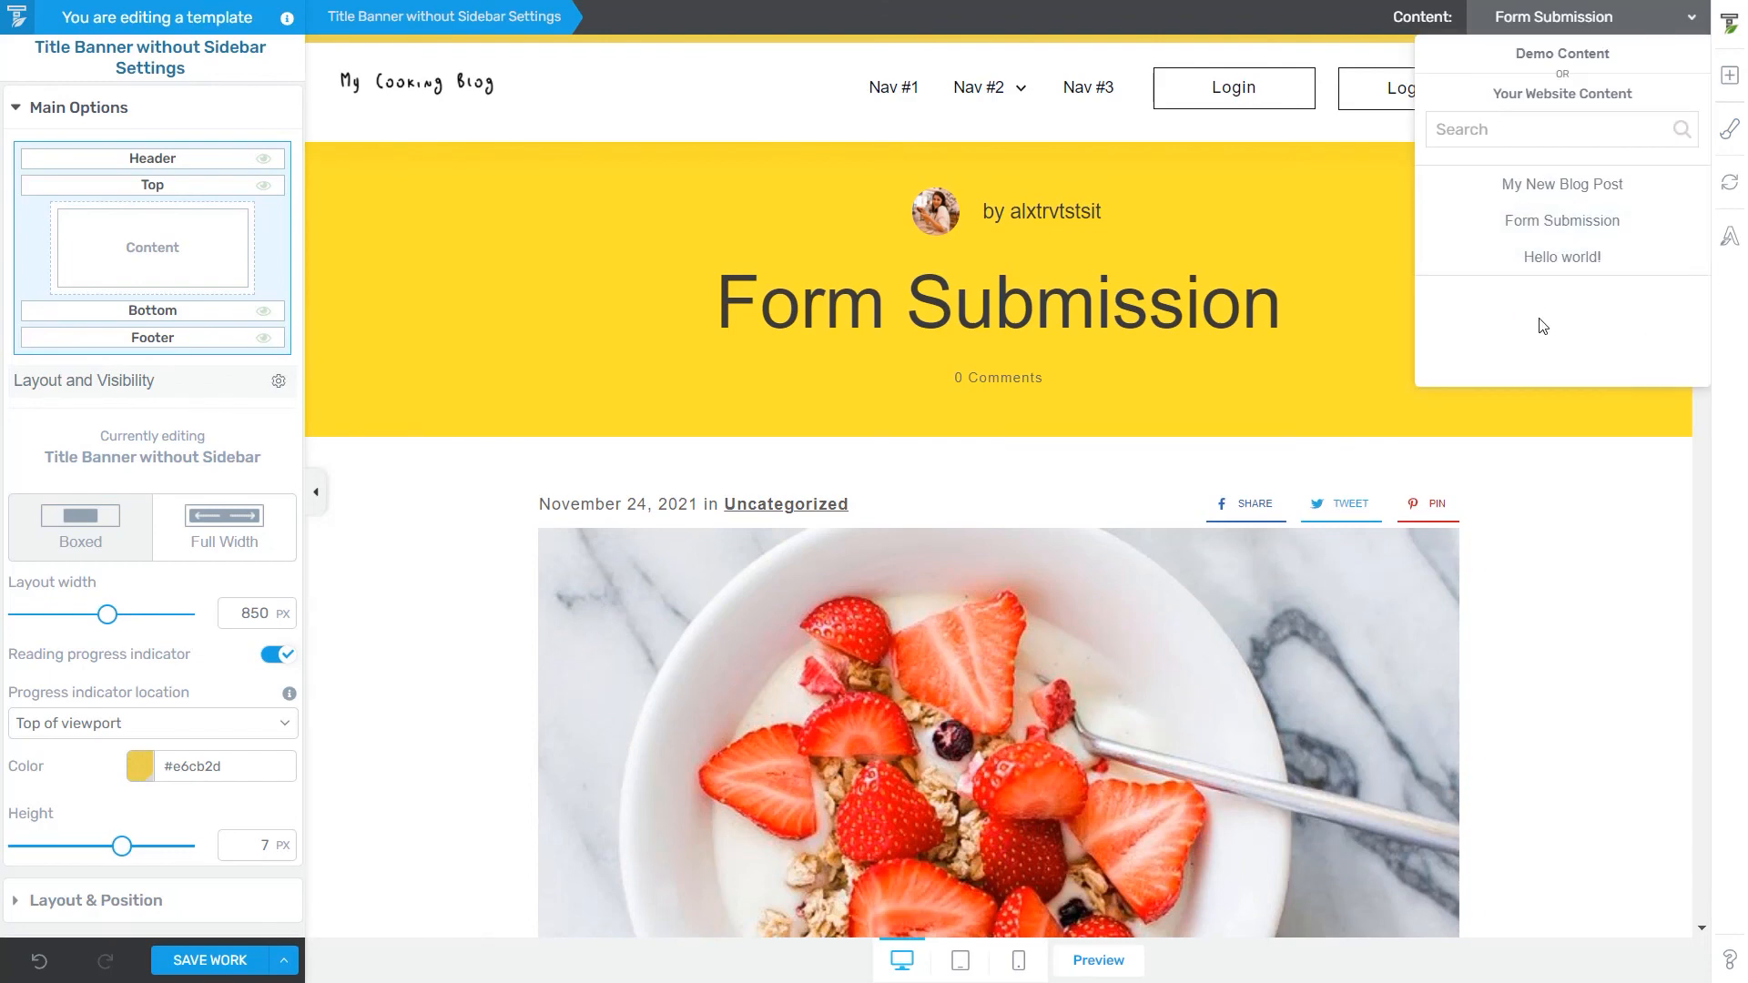
mouse_move(1609, 586)
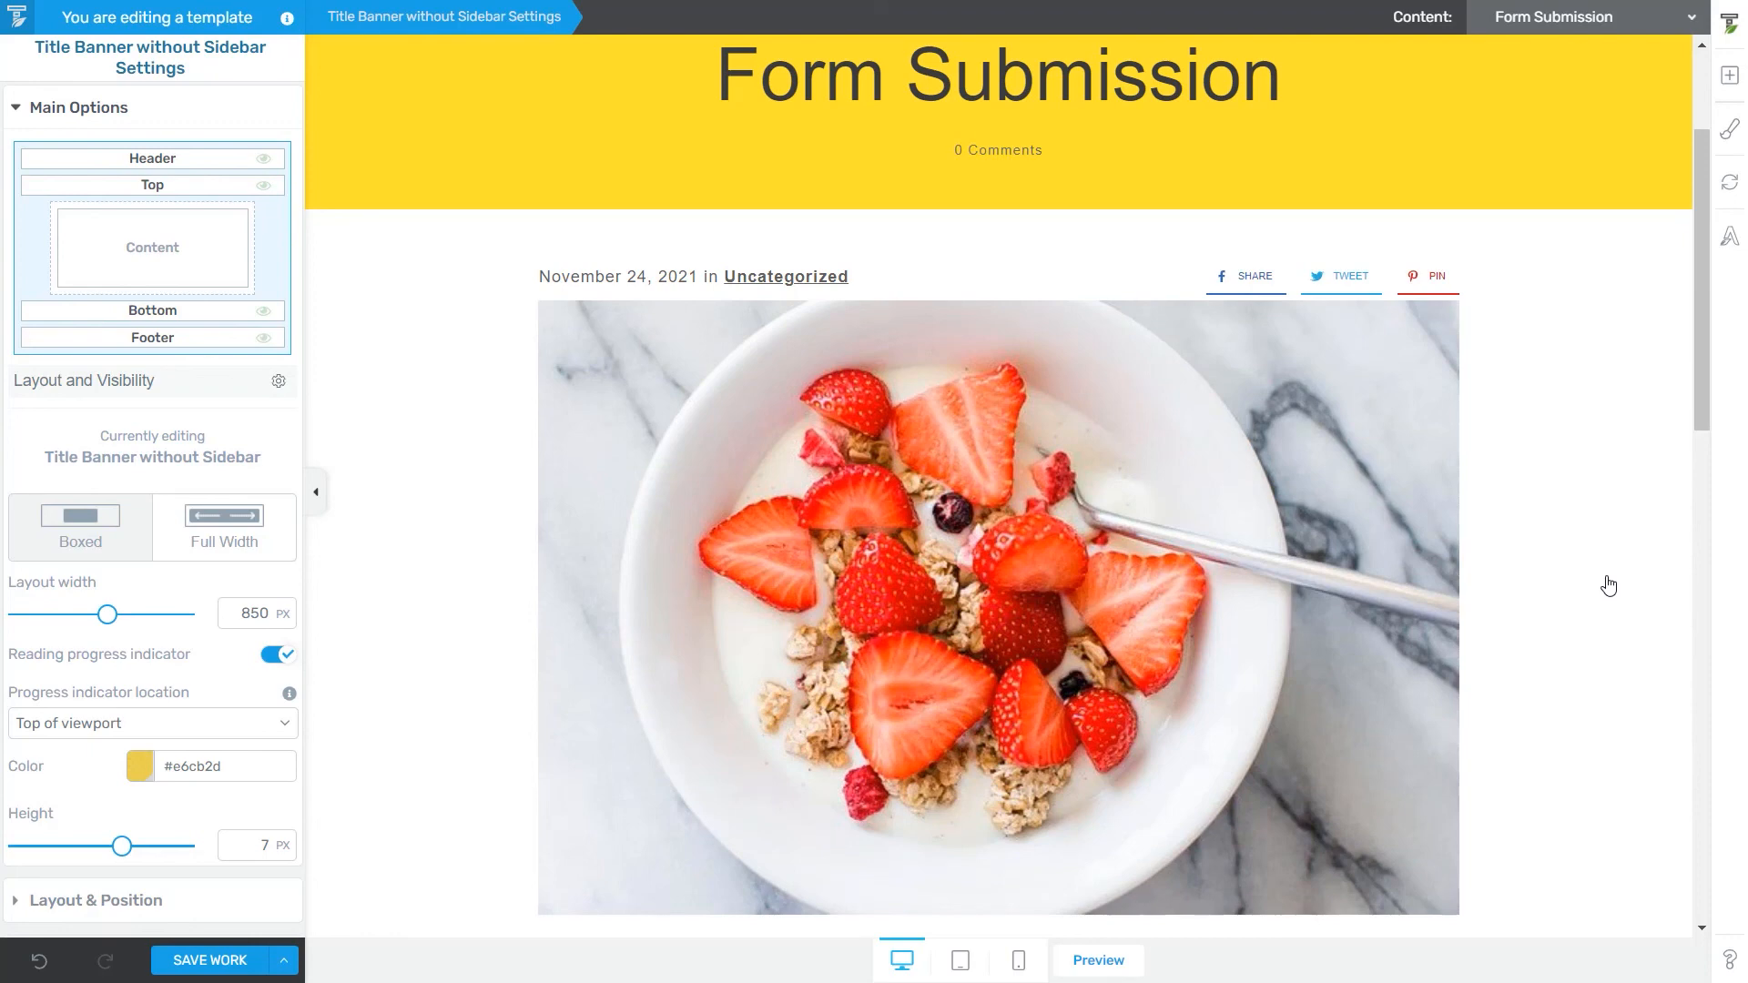
mouse_move(1598, 542)
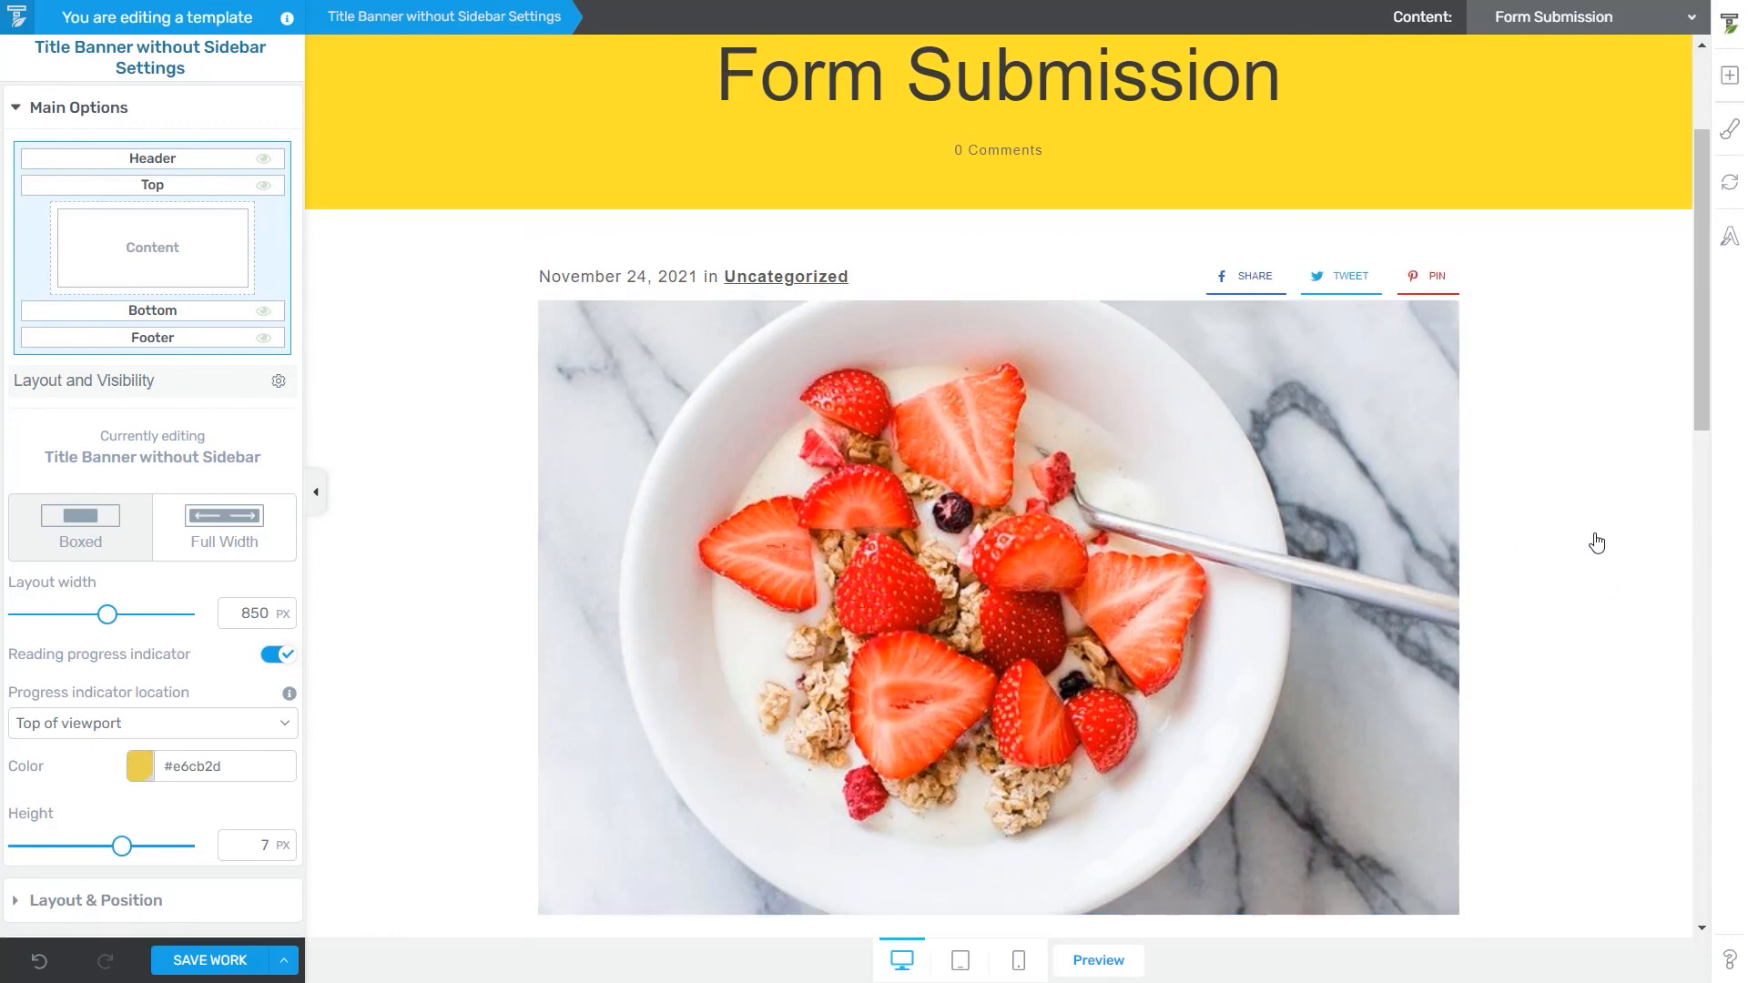